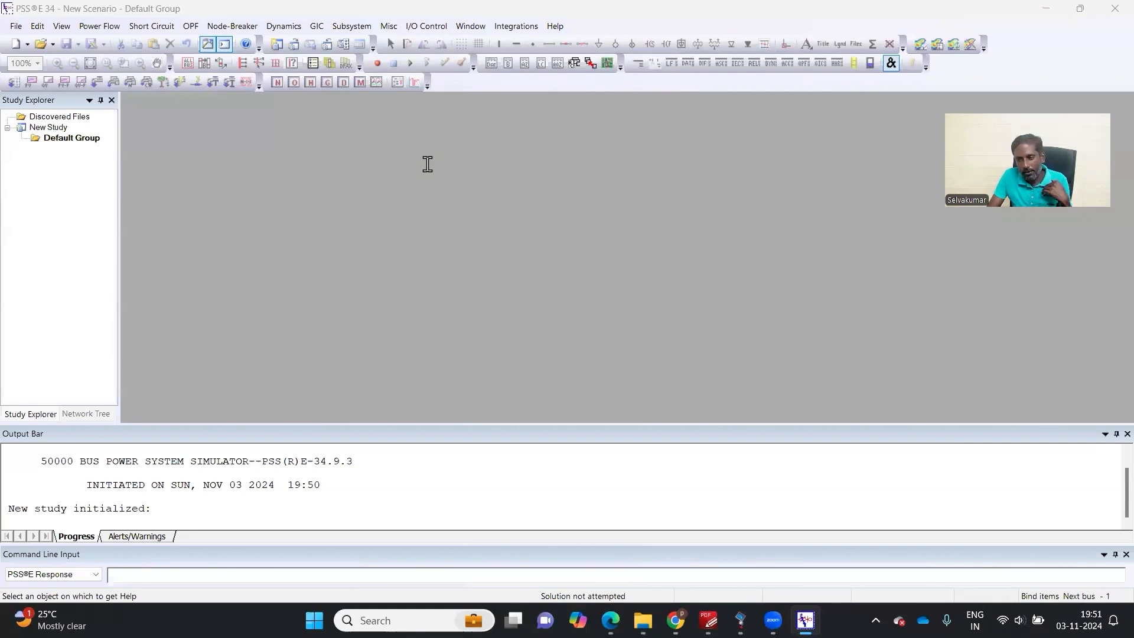
Start creating a new case or diagram from the New toolbar dropdown
left_click(14, 26)
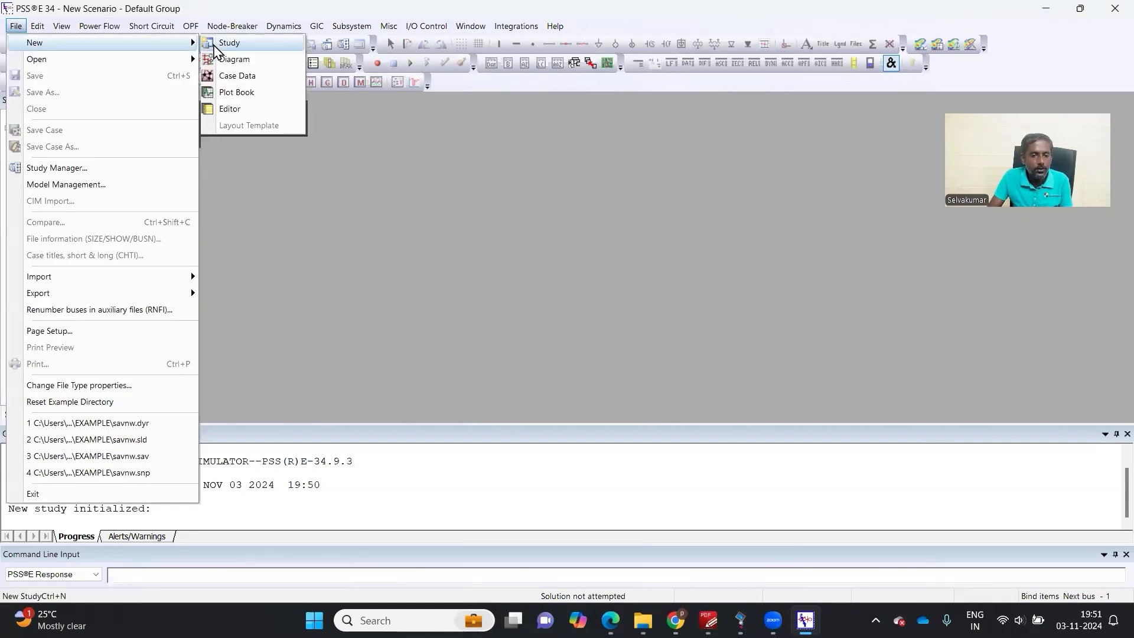
mouse_move(233, 60)
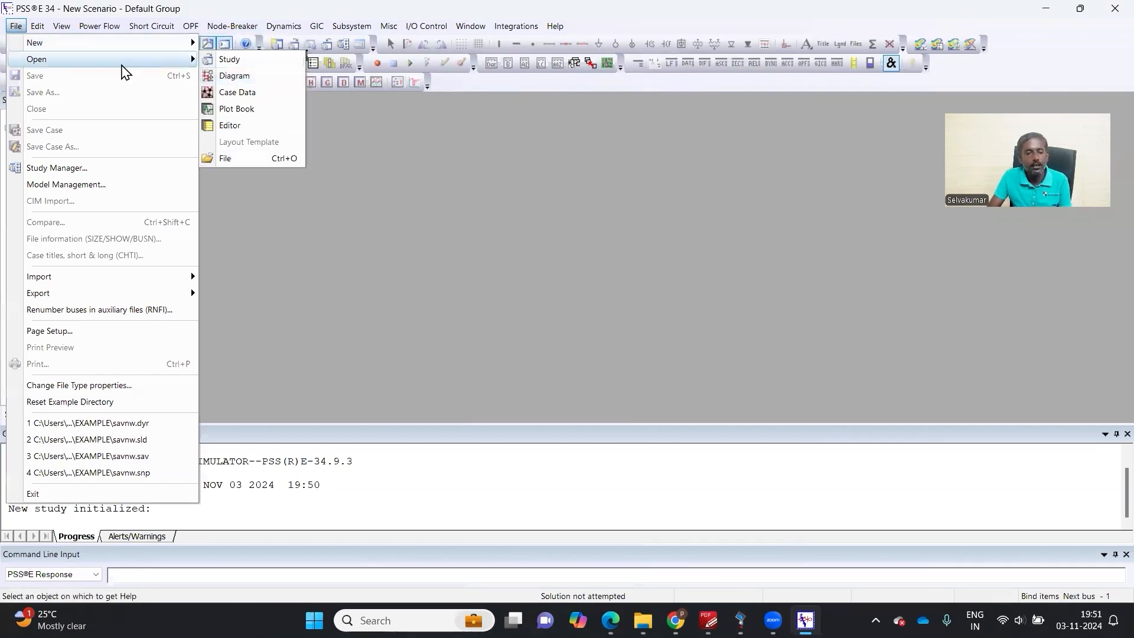
left_click(27, 44)
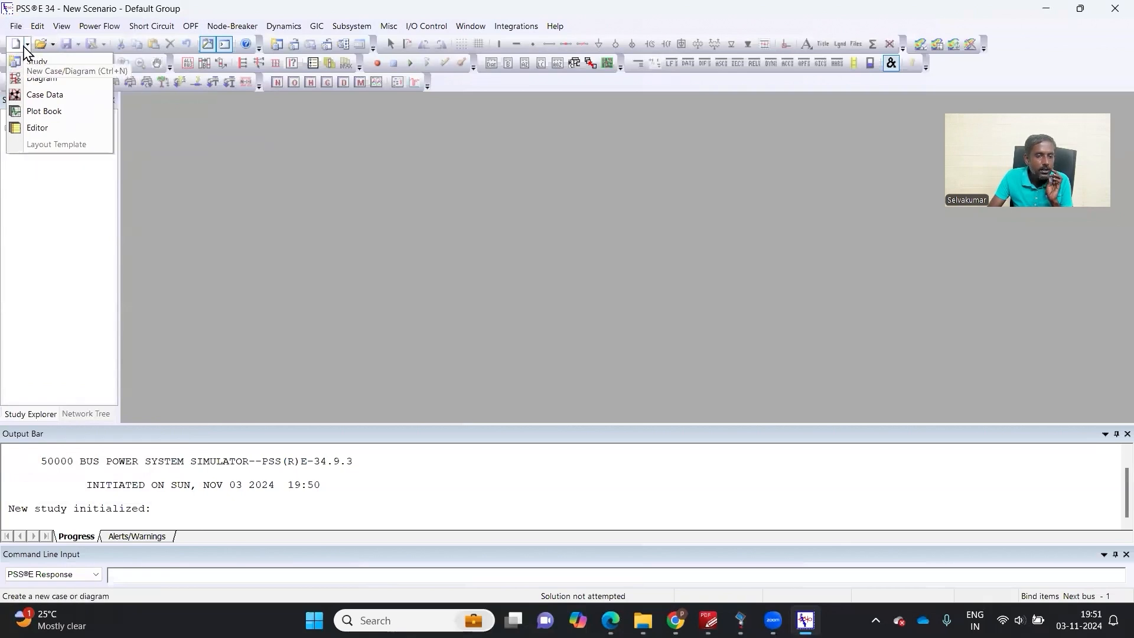
left_click(76, 70)
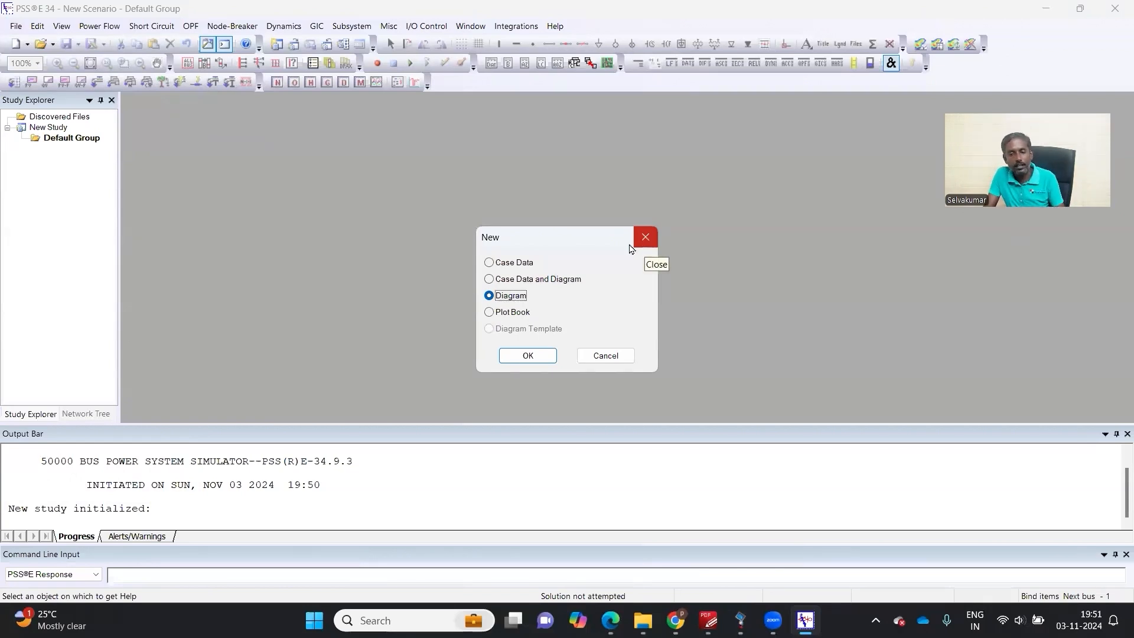
Choose the Case Data and Diagram option for the new item
left_click(489, 262)
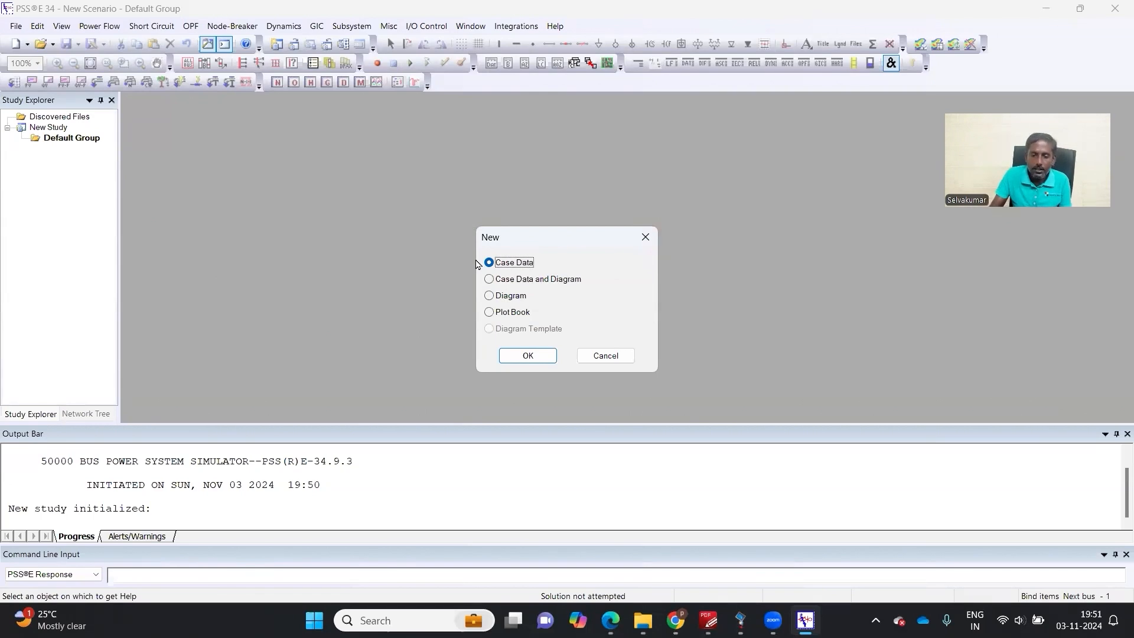
left_click(489, 295)
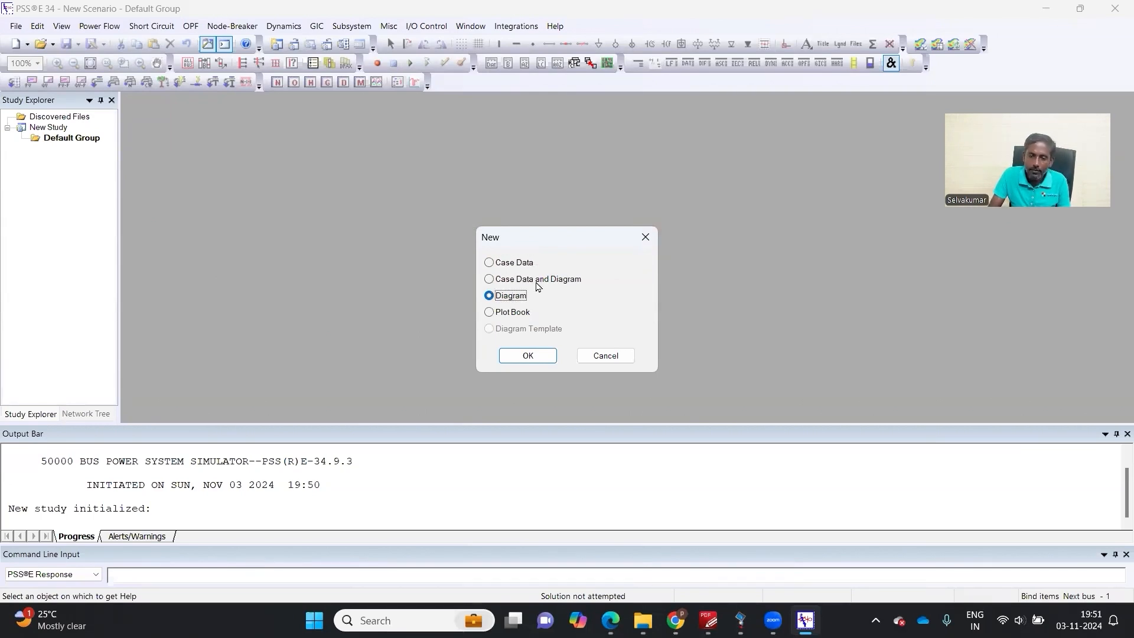
left_click(489, 278)
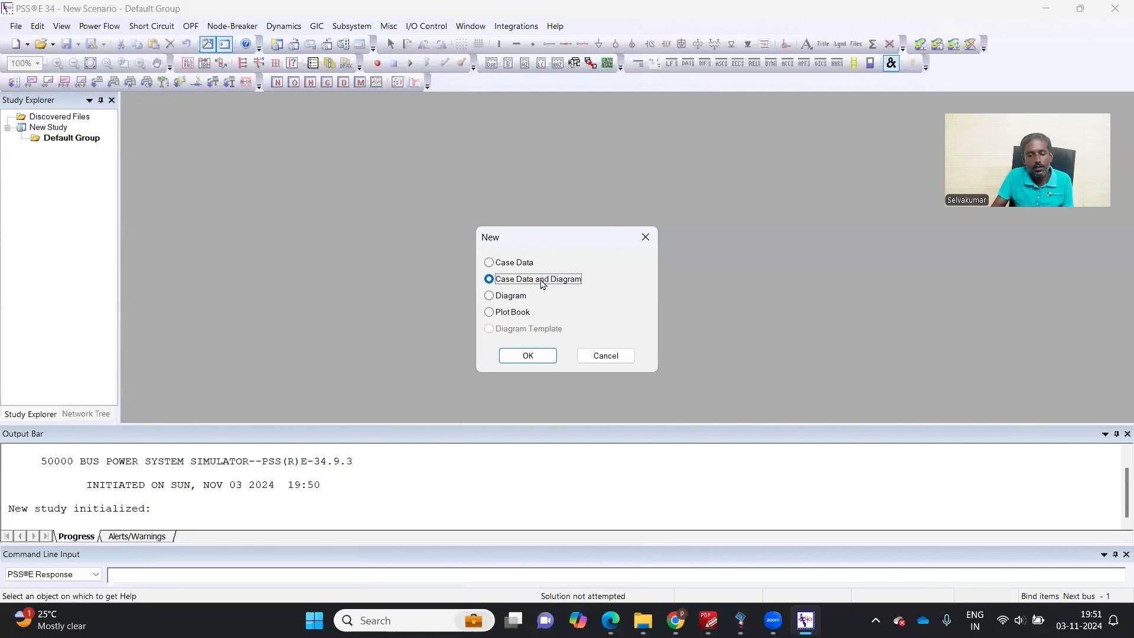
mouse_move(565, 290)
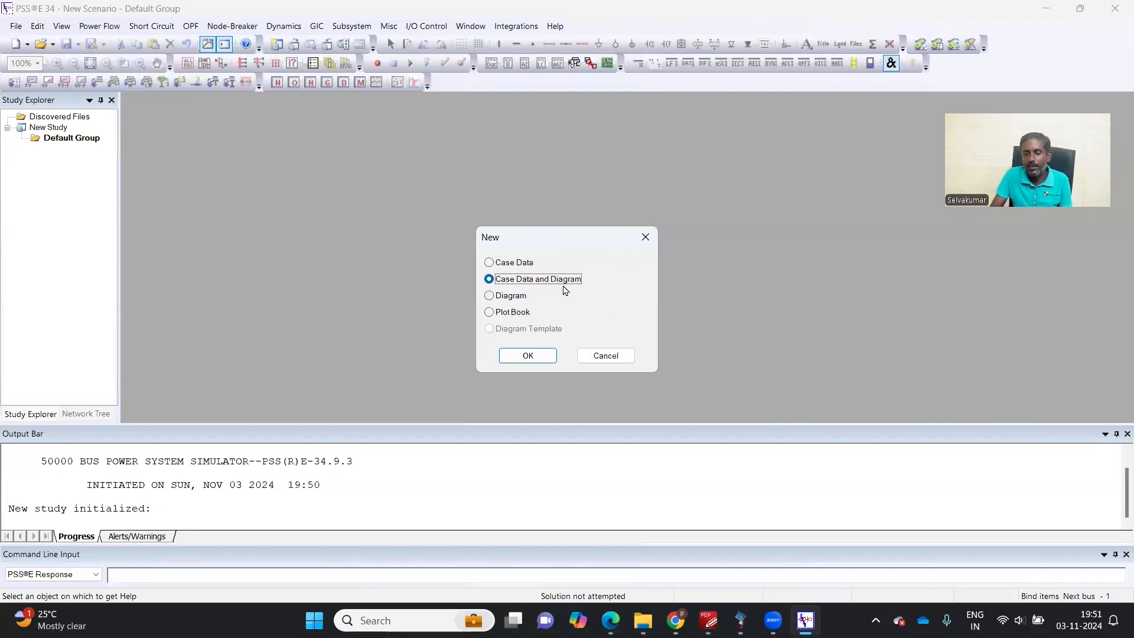
Confirm the new case and diagram, expressing transformer ratings as current in MVA
left_click(527, 355)
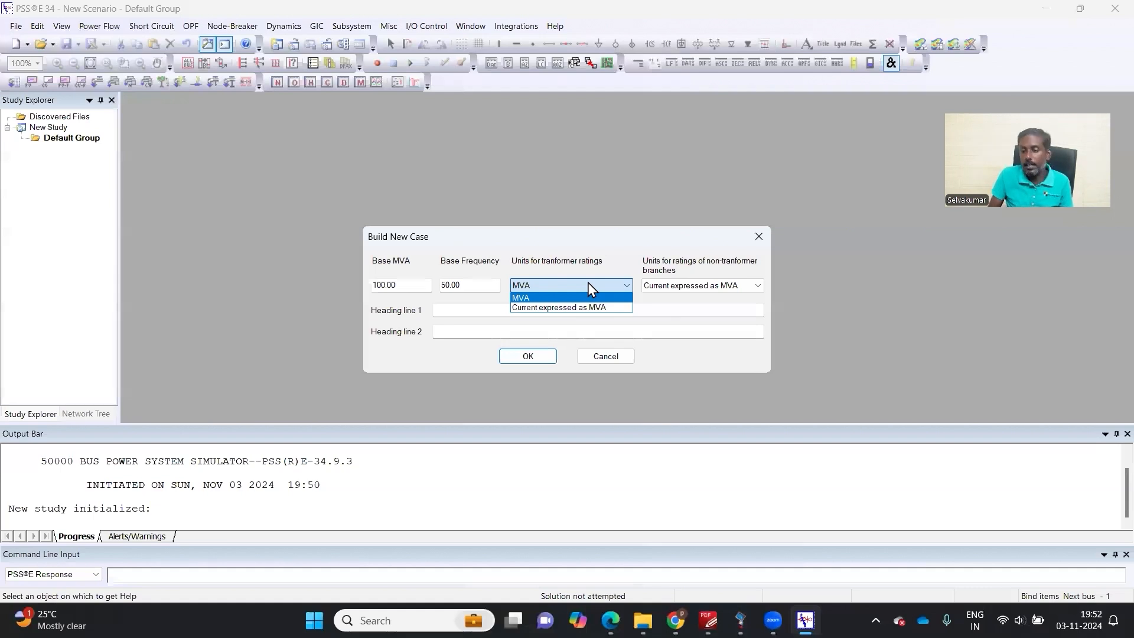
left_click(520, 297)
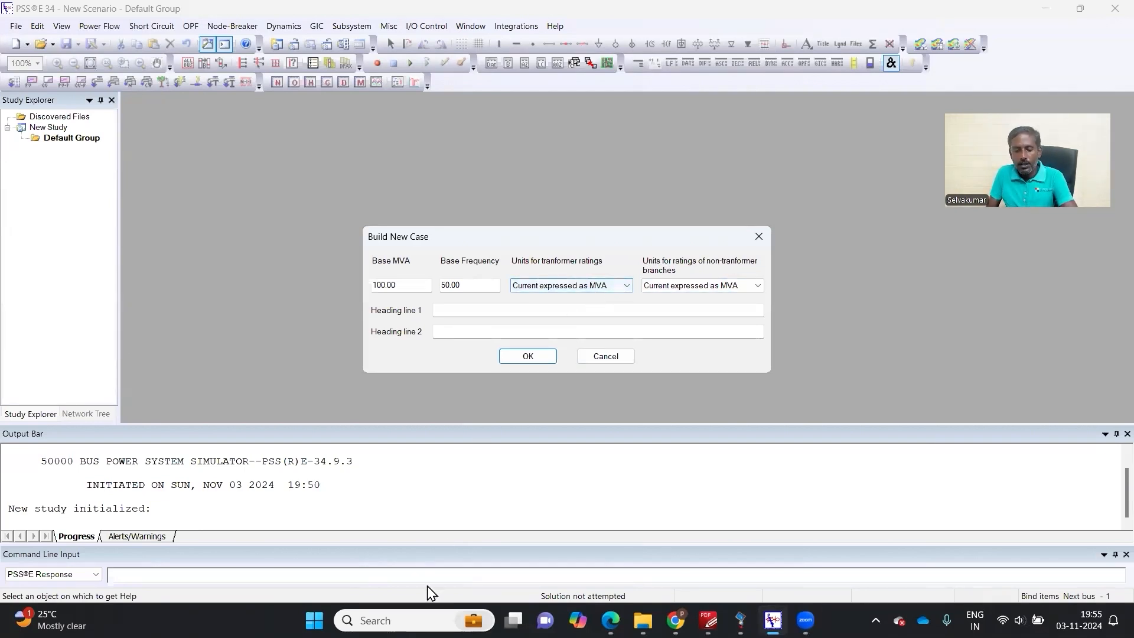
Compute in Excel the 262.44 A and 1749.6 A full-load currents of a 100 MVA, 220/33 kV transformer
left_click(313, 620)
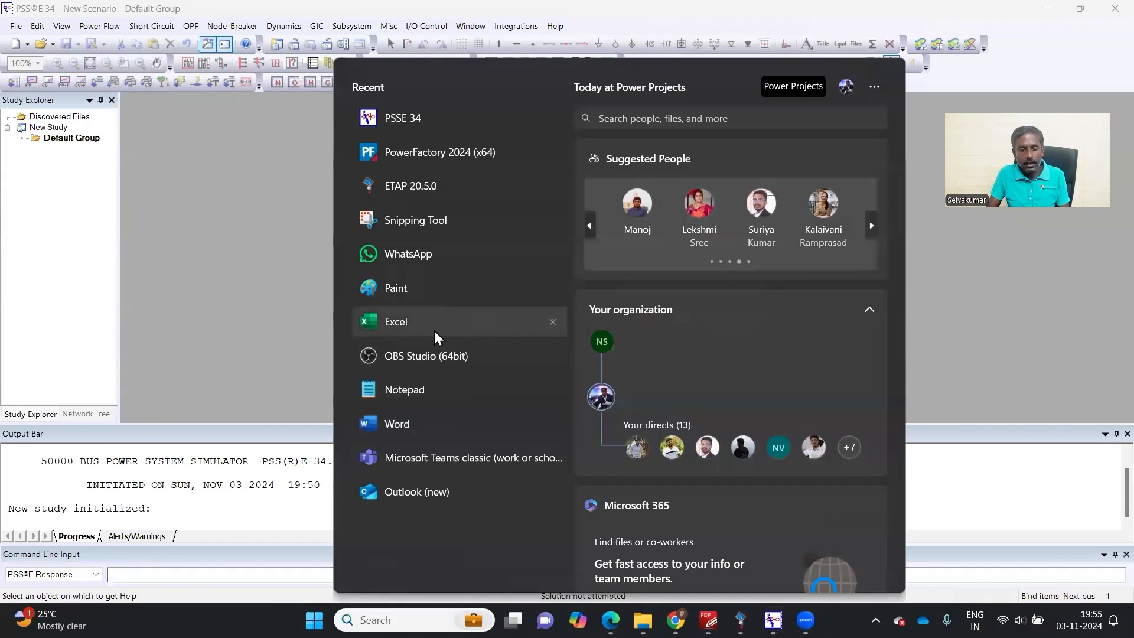
left_click(396, 321)
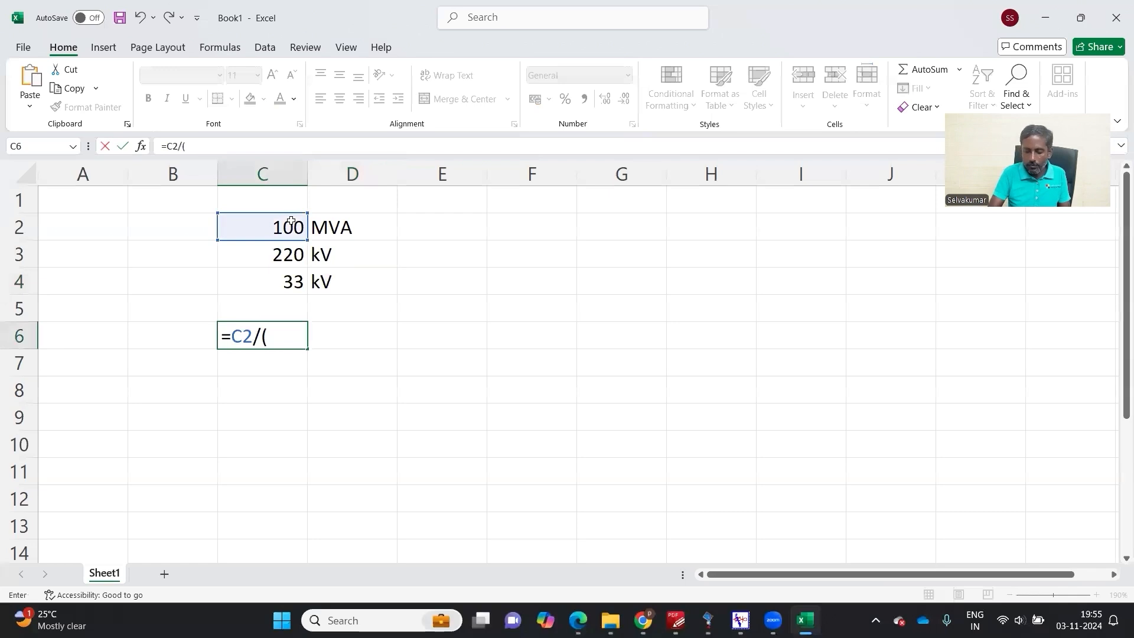
left_click(262, 254)
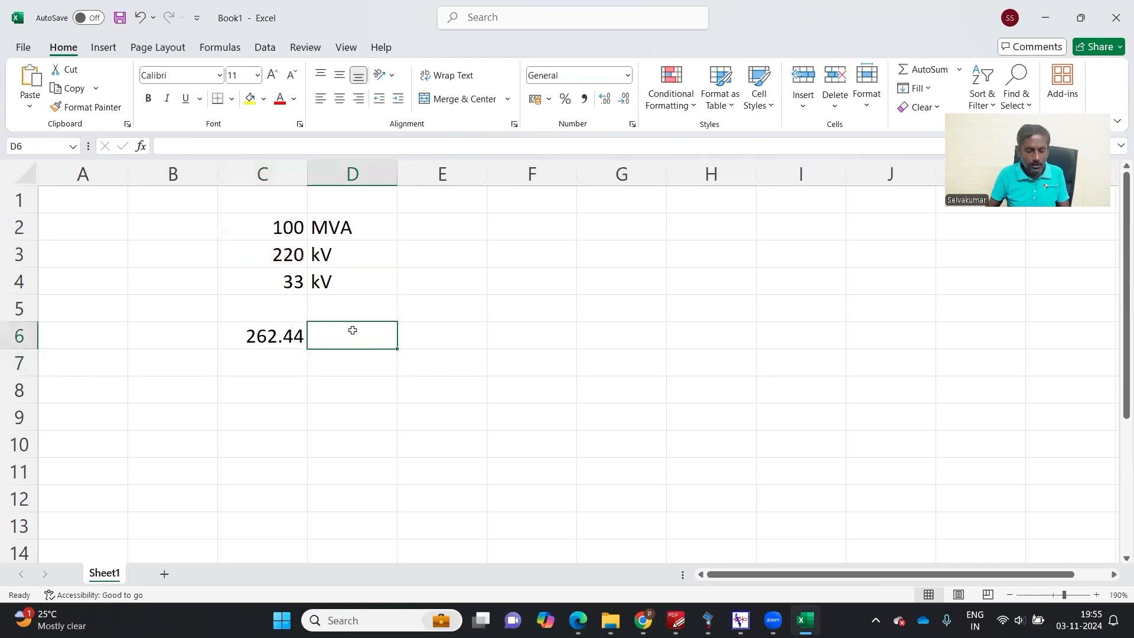
type("A")
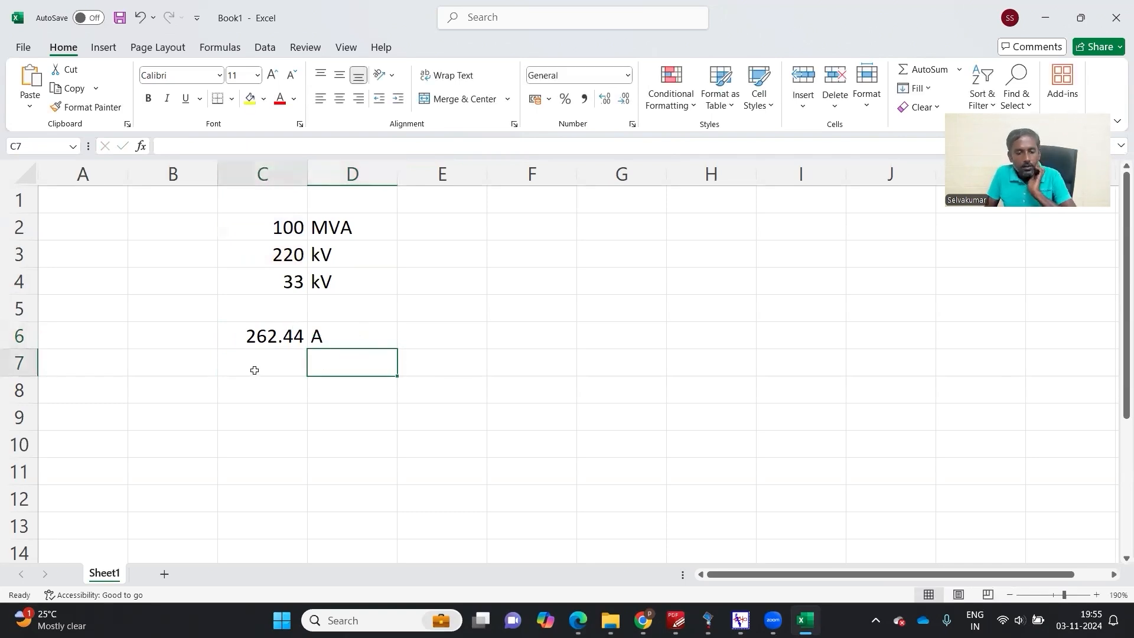
type("=")
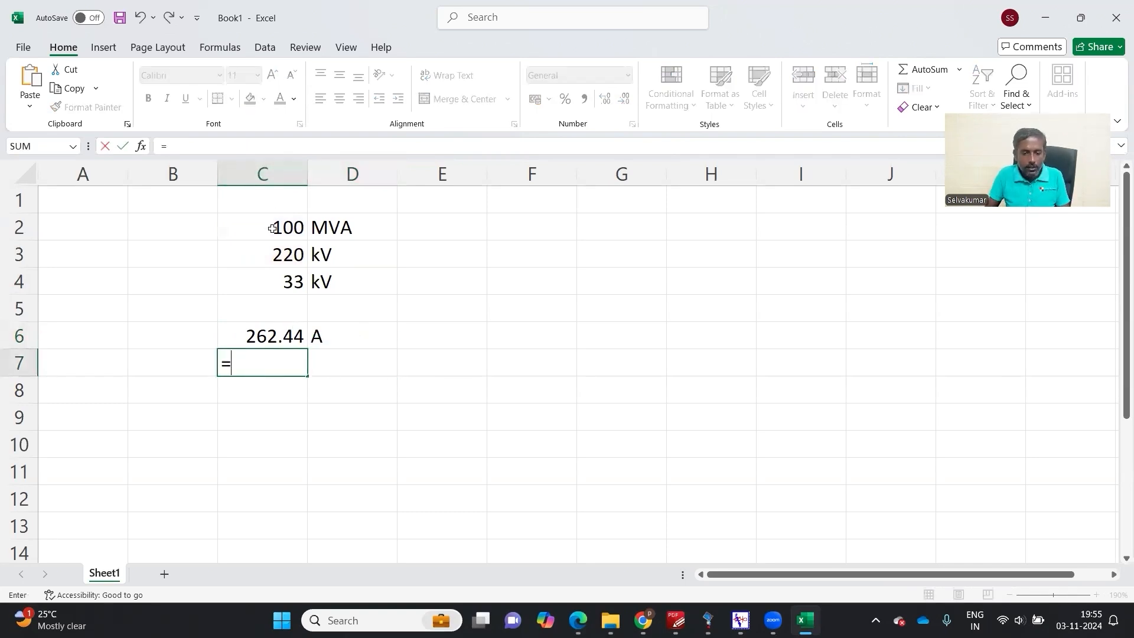
left_click(287, 227)
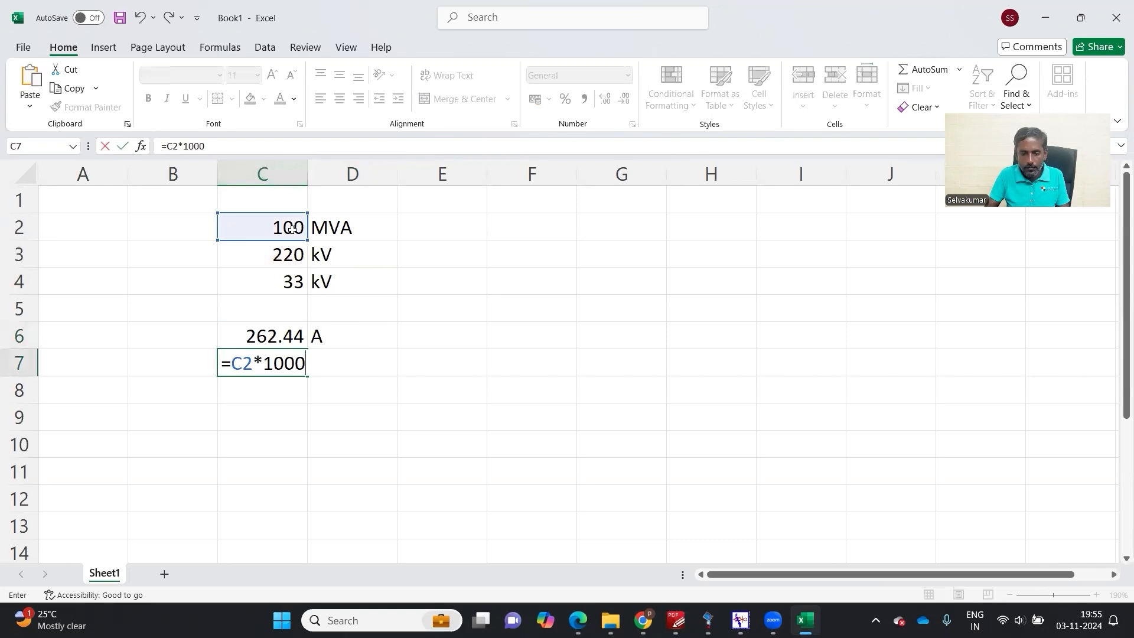
type("/(1.")
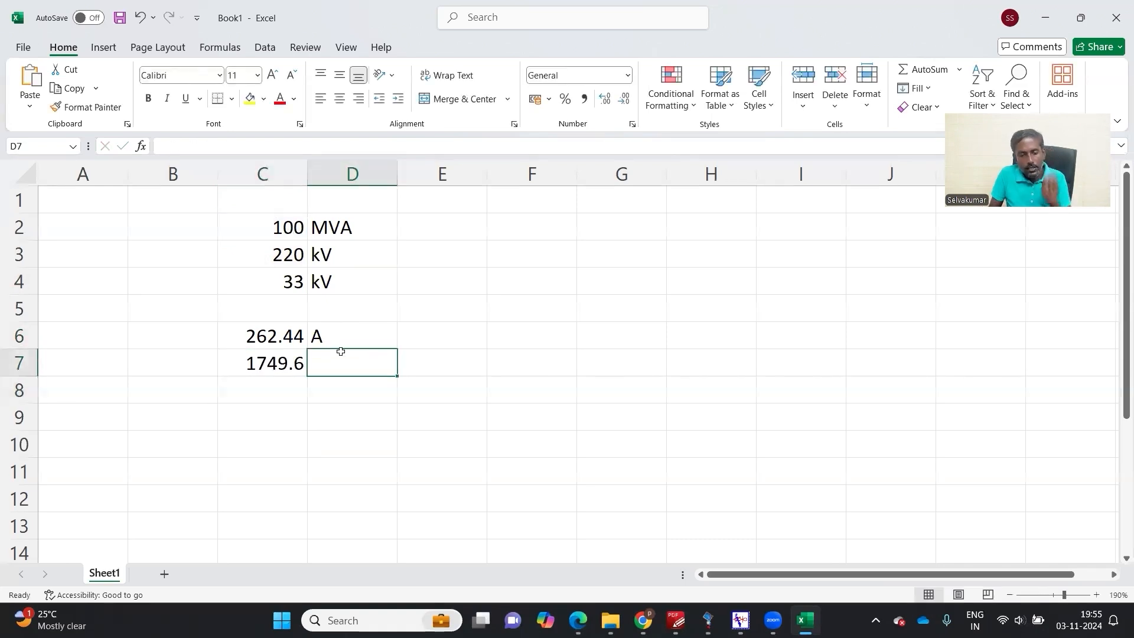
type("A")
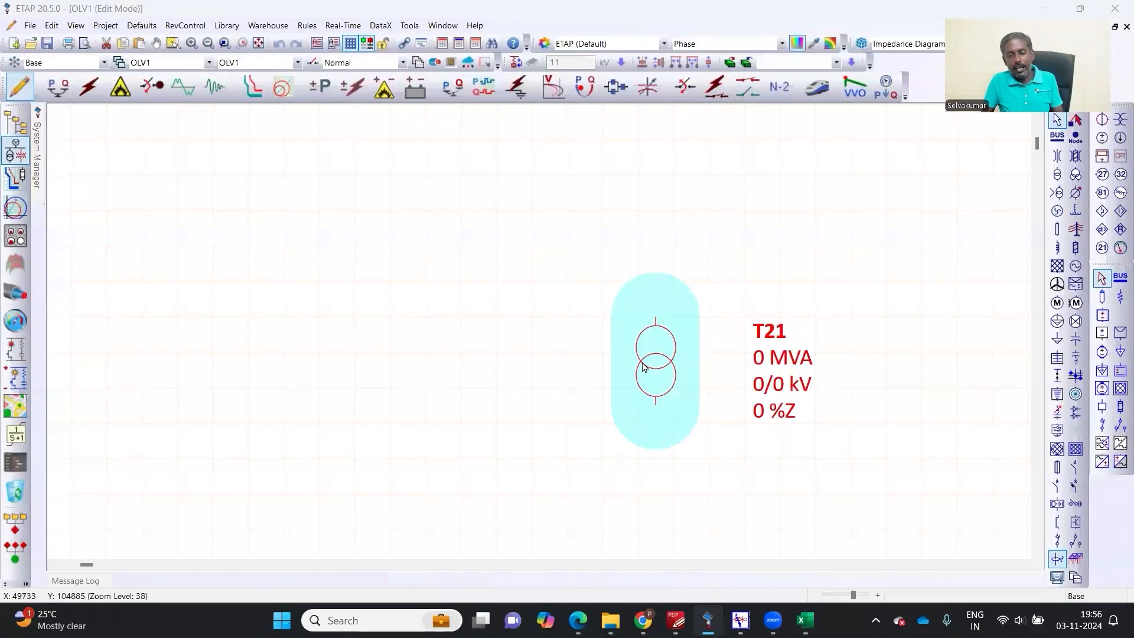
Rate ETAP transformer T21 as 220/33 kV, 100 MVA and accept the ratings
double_click(655, 364)
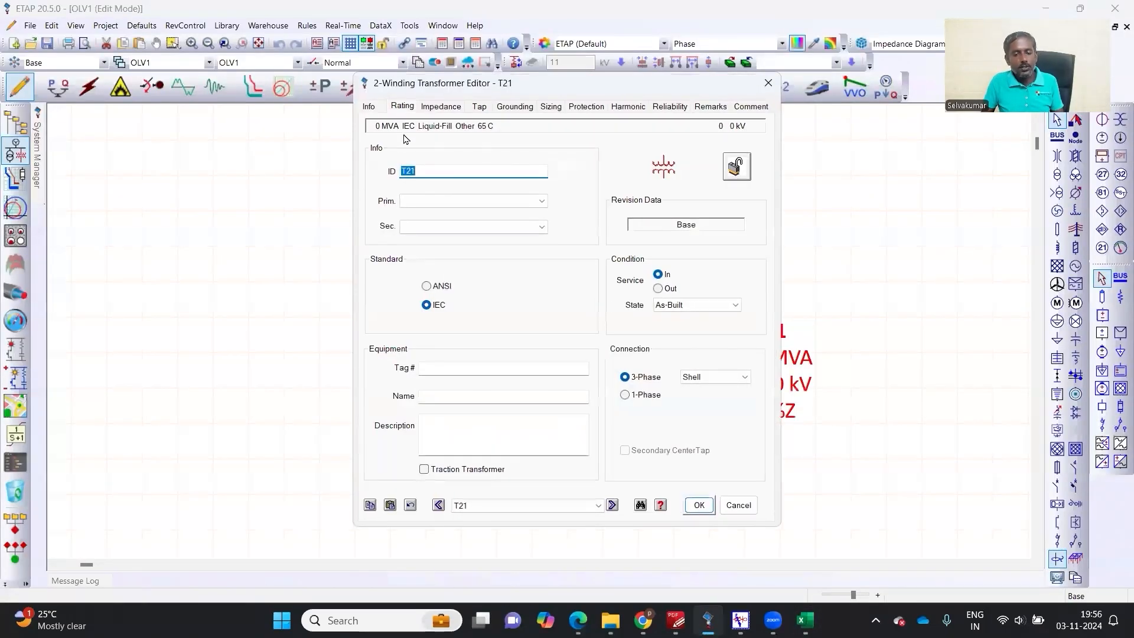
left_click(402, 106)
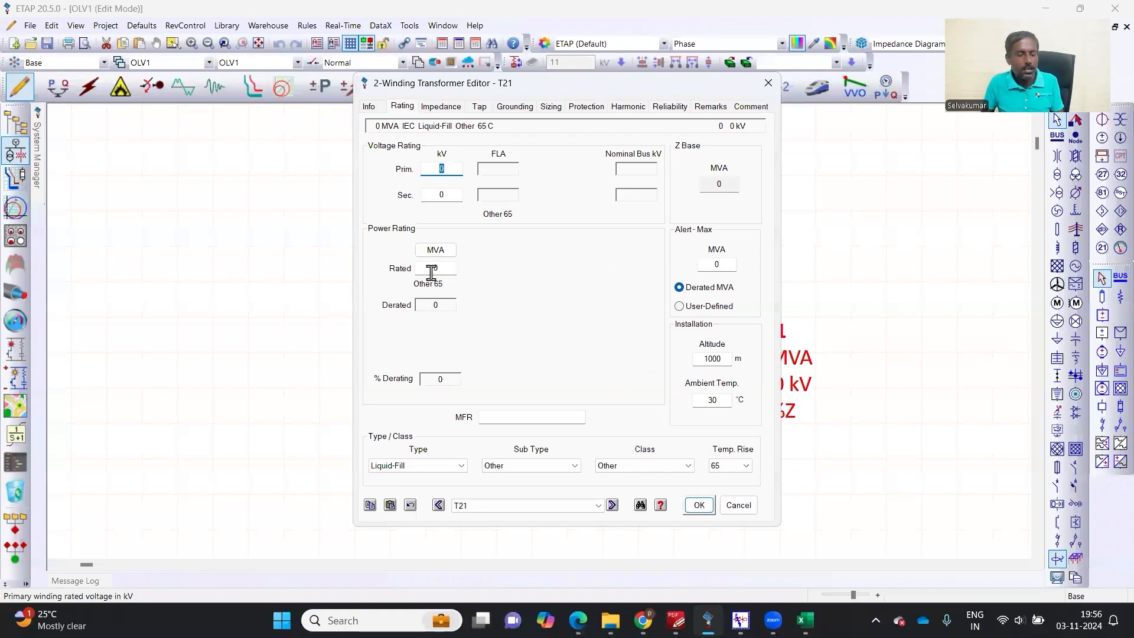
type("220")
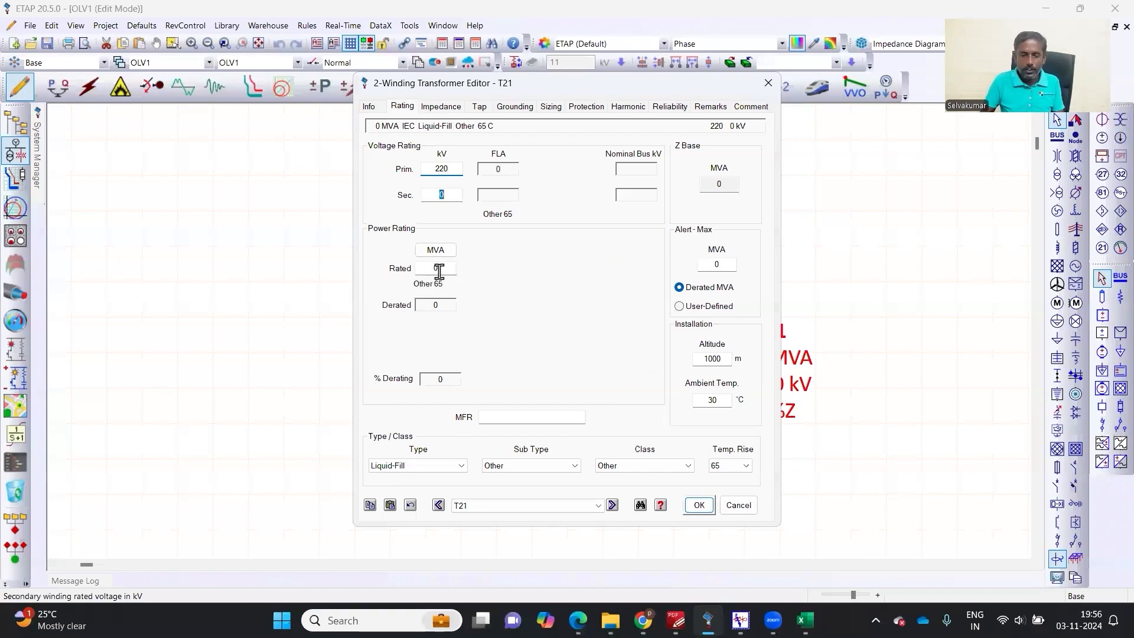
type("33")
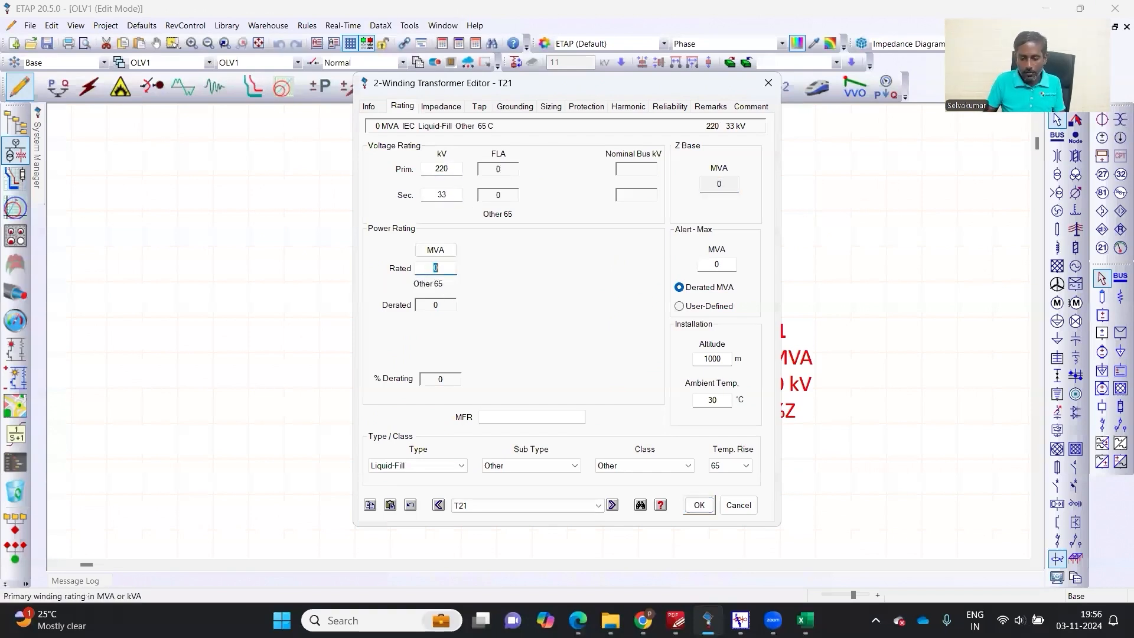
type("100")
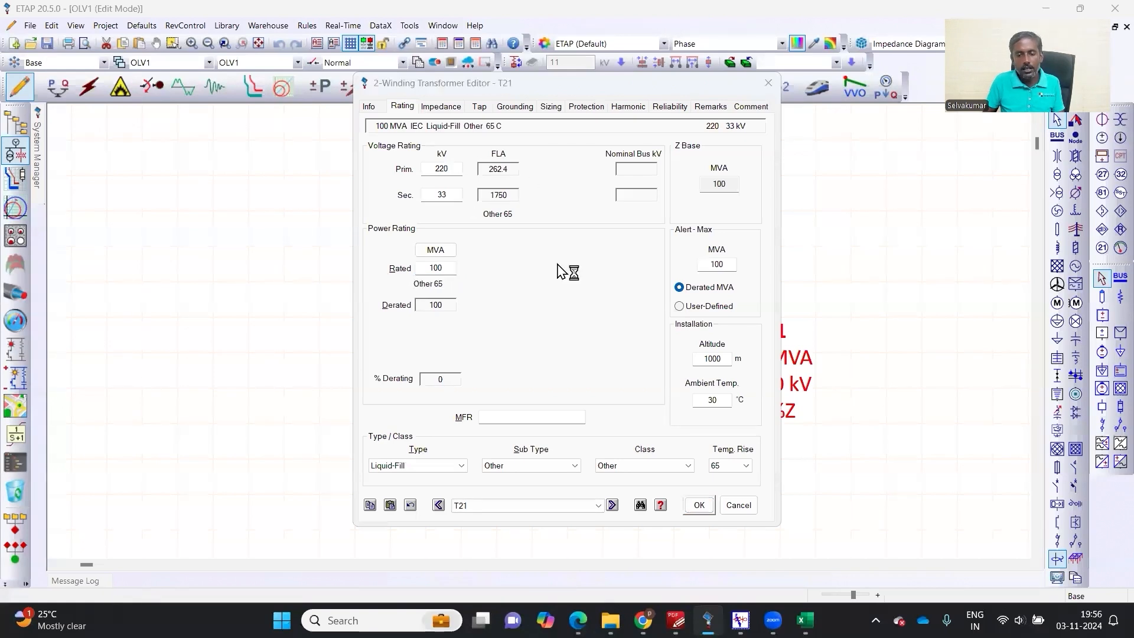
left_click(803, 626)
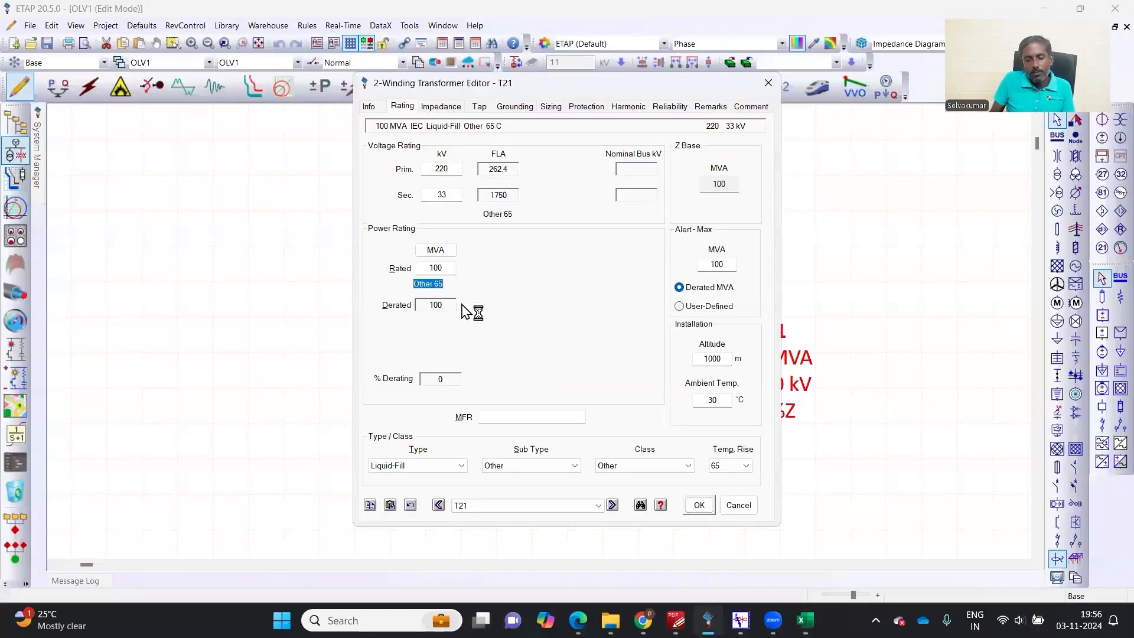
left_click(697, 504)
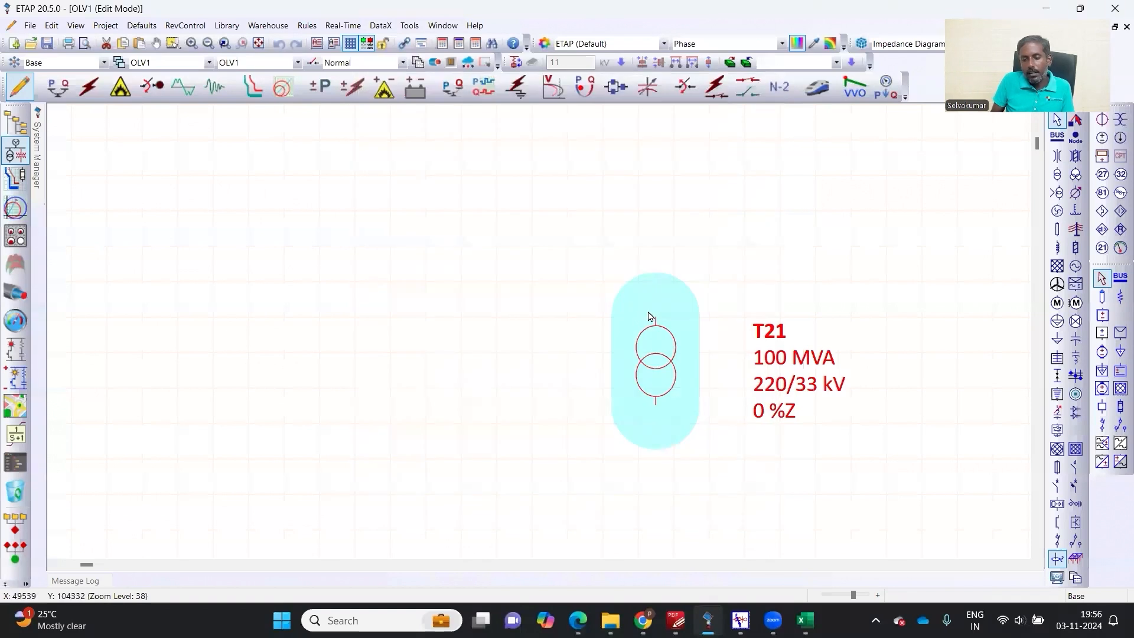
mouse_move(660, 316)
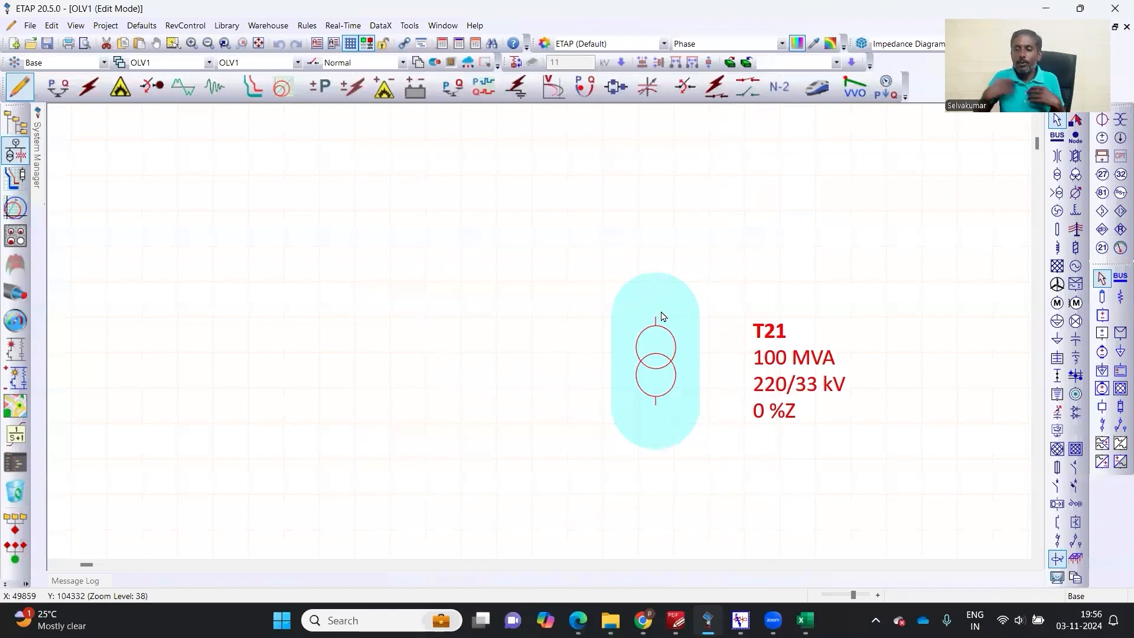
mouse_move(749, 355)
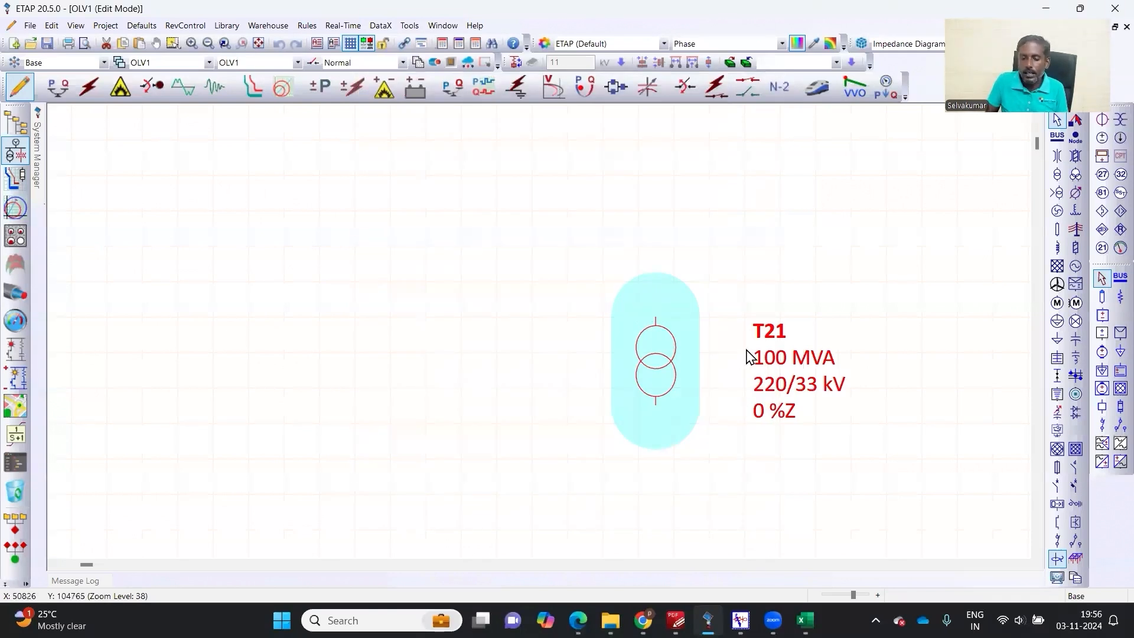
Review the 262.44 A formula and the 100 MVA rating cells in the Excel sheet
left_click(803, 620)
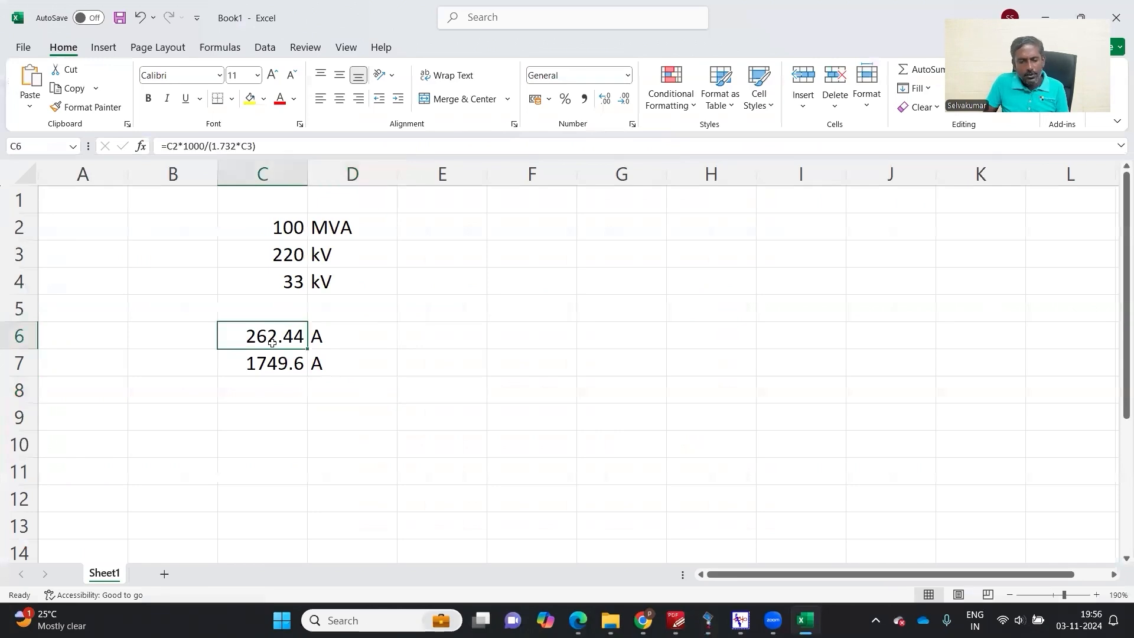
left_click_drag(262, 334, 352, 363)
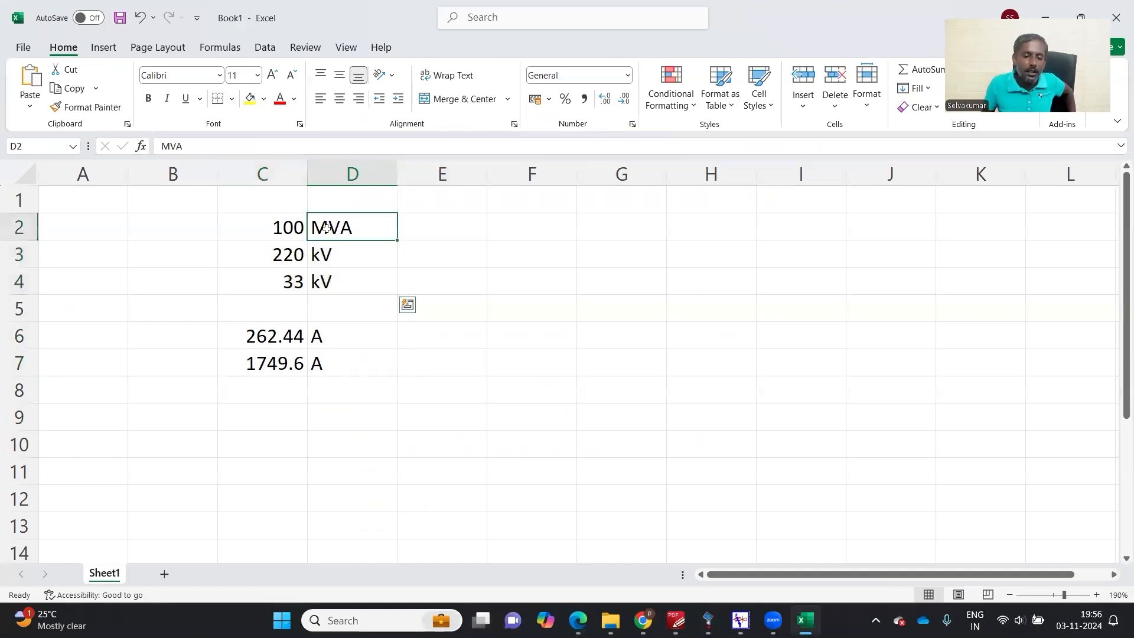
left_click(262, 226)
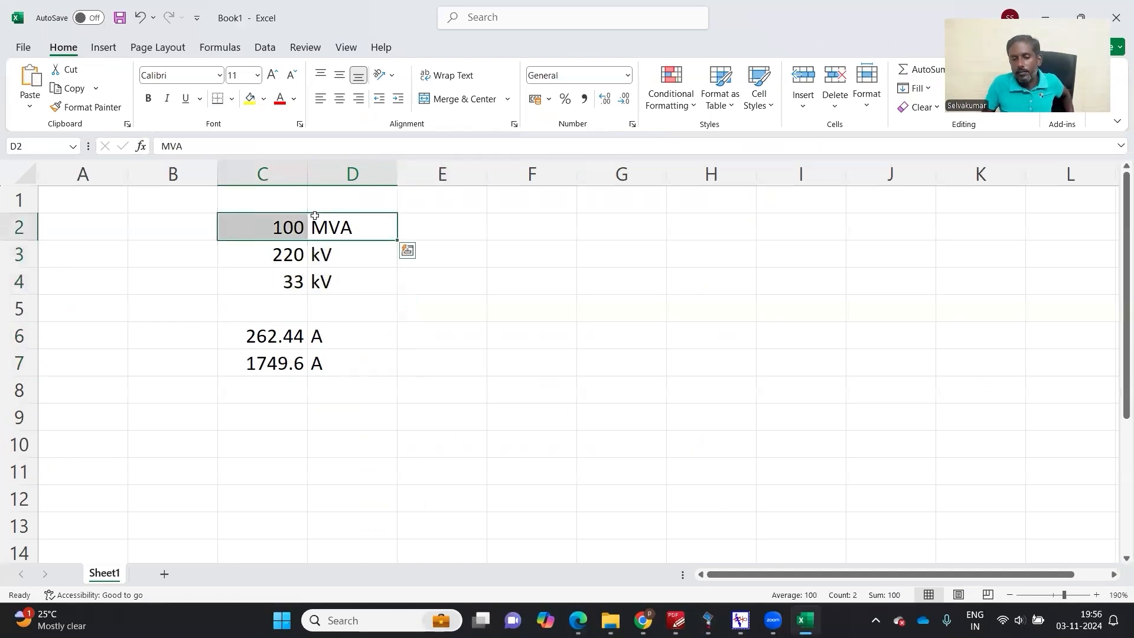
left_click(620, 334)
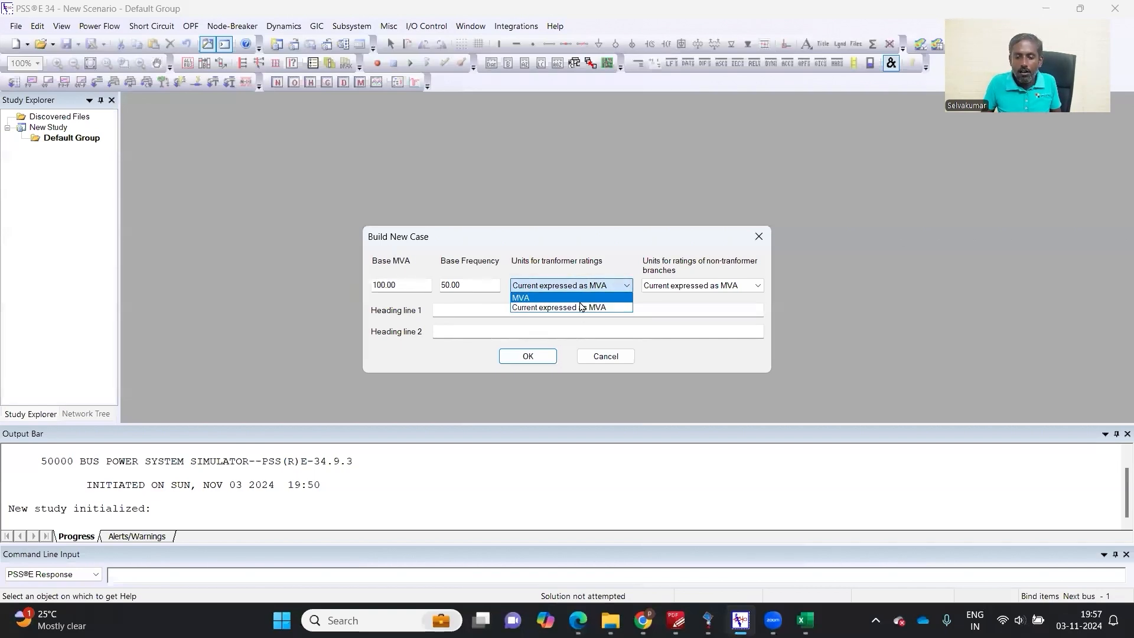
left_click(521, 298)
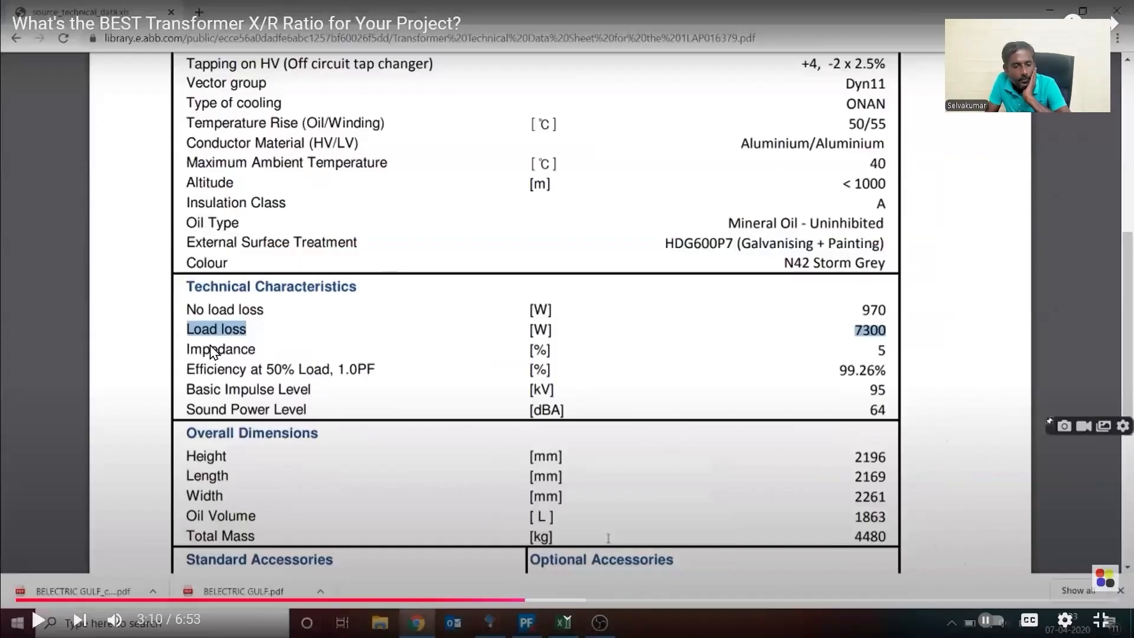
mouse_move(283, 321)
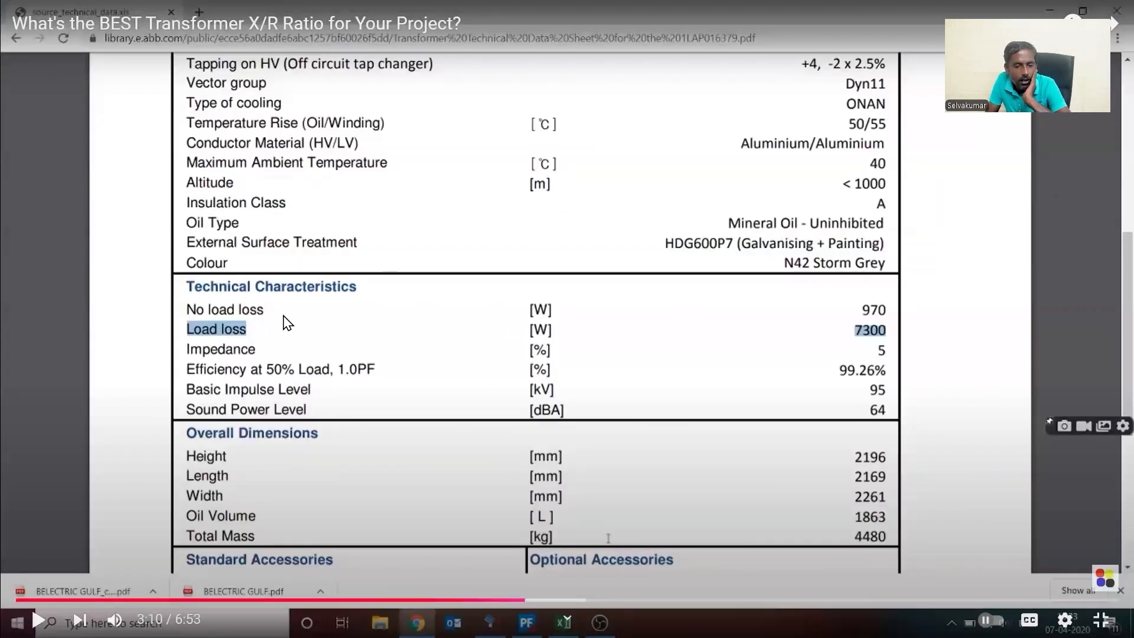
mouse_move(896, 315)
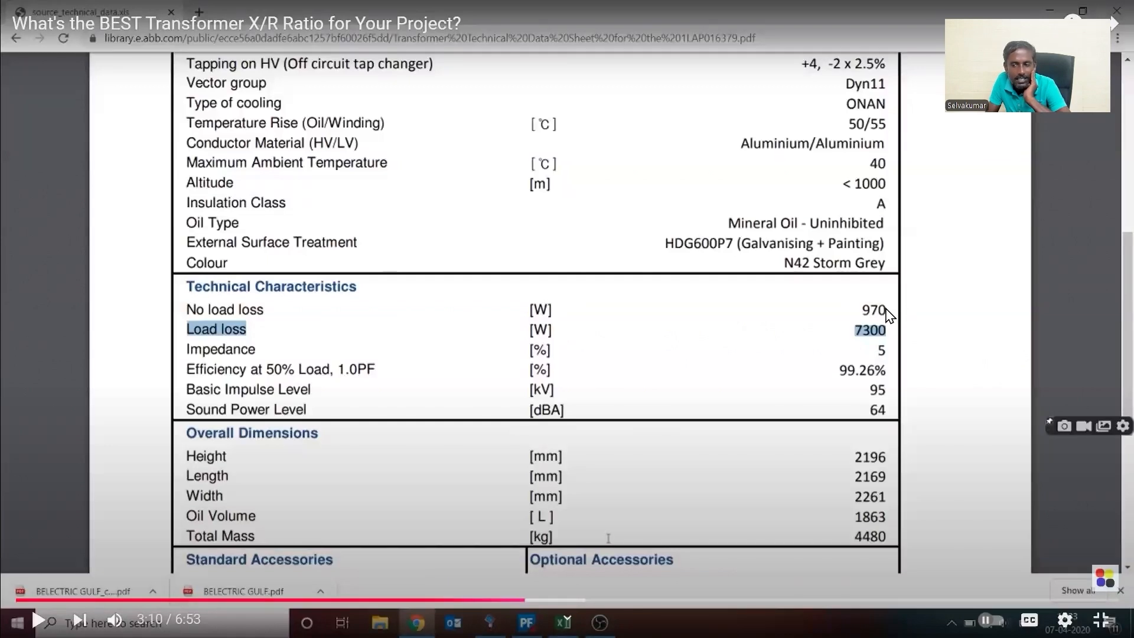
mouse_move(861, 318)
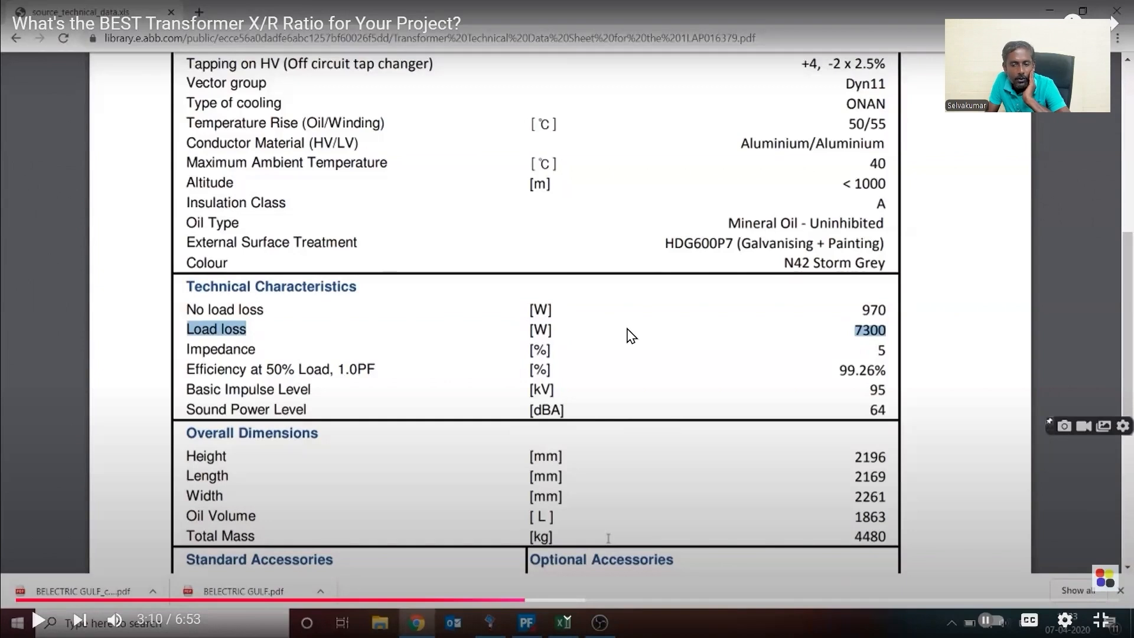
mouse_move(875, 342)
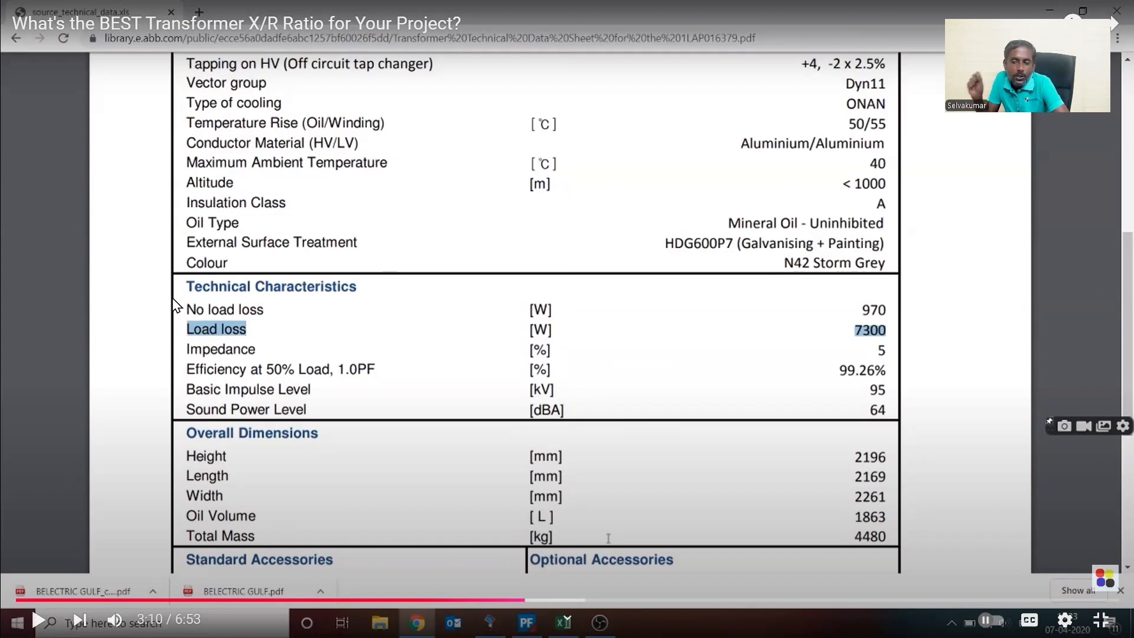
mouse_move(283, 300)
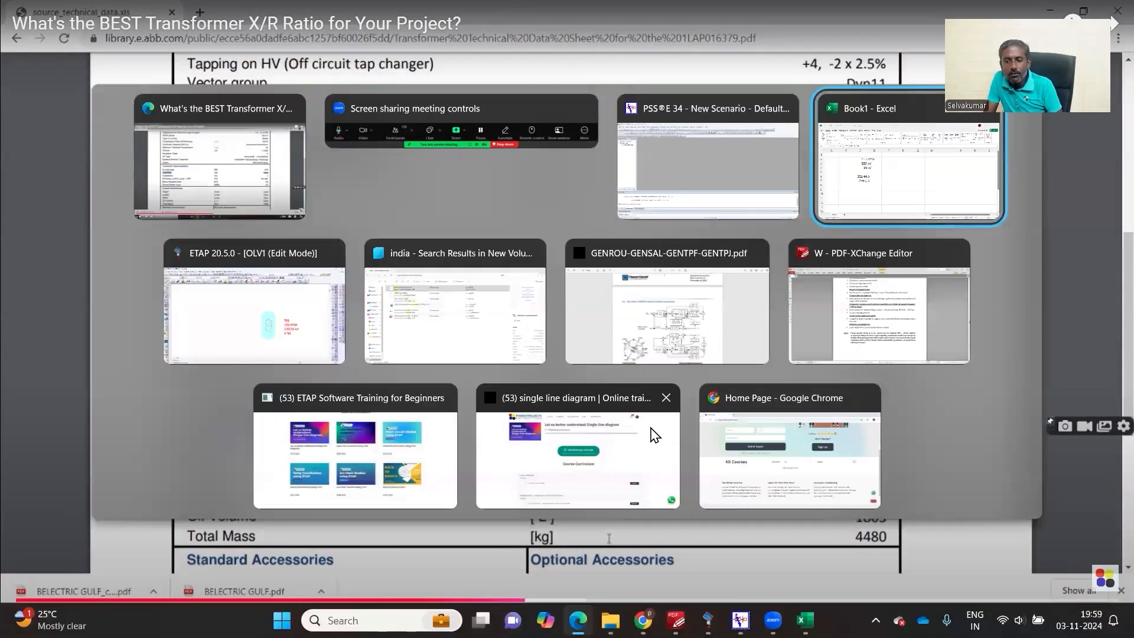
Enter the 7300 W load loss and the =1/1.1 factor formula in empty cells
left_click(906, 156)
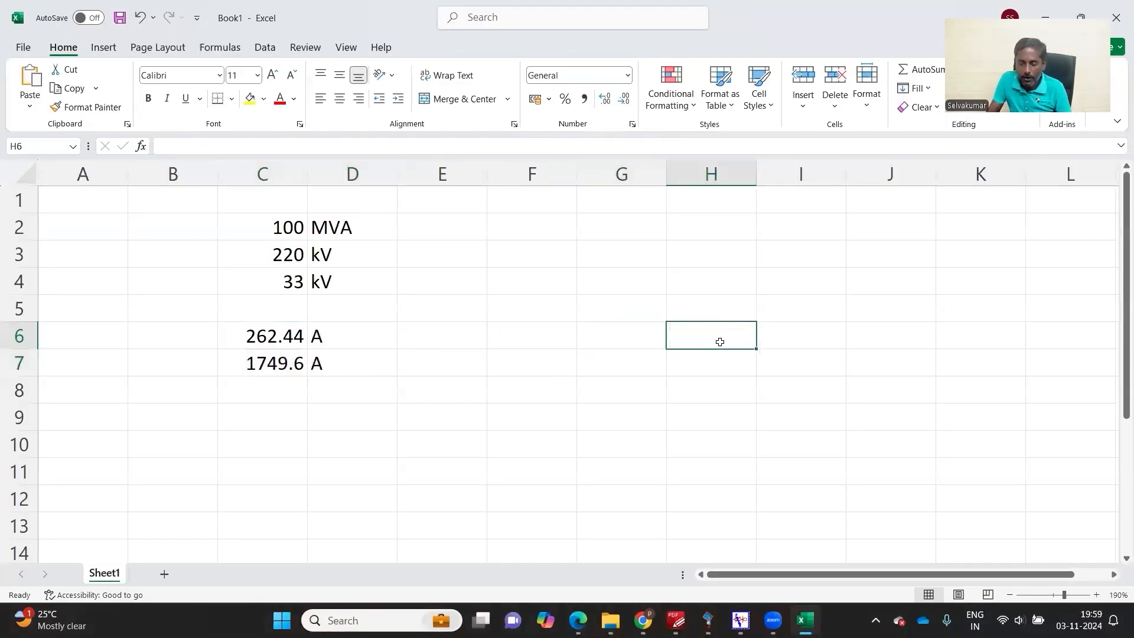
type("7300")
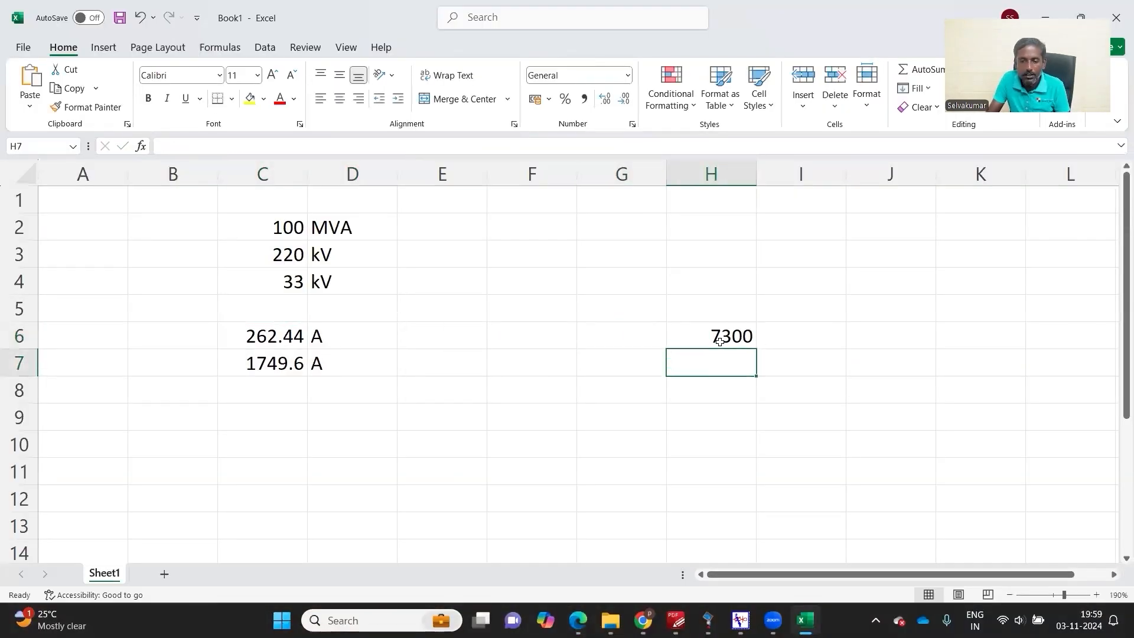
type("W")
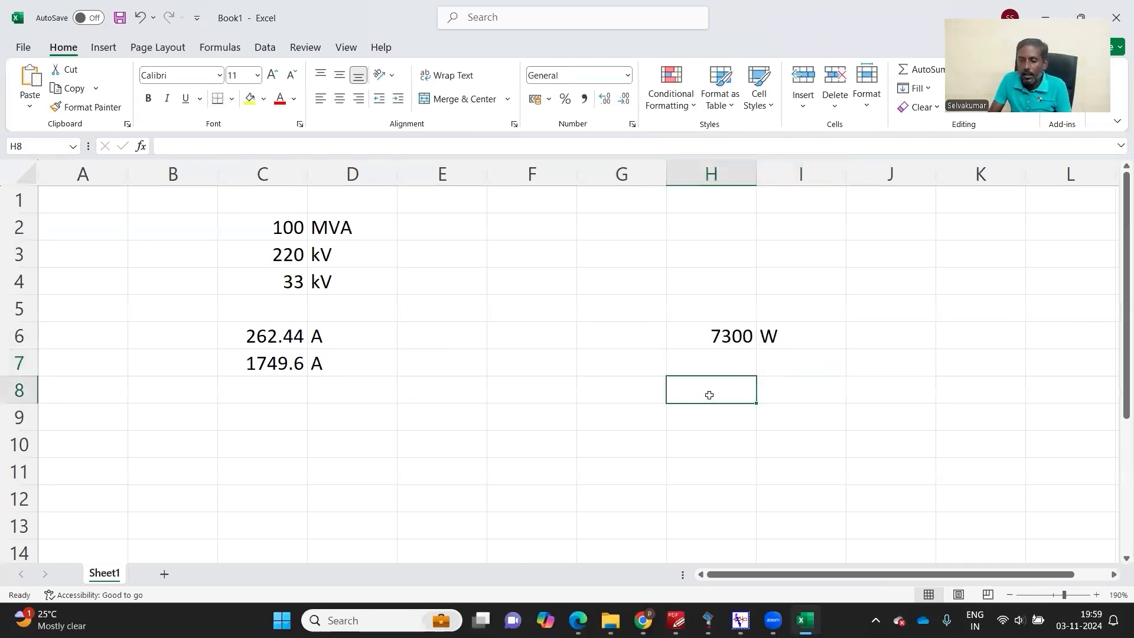
type("=1")
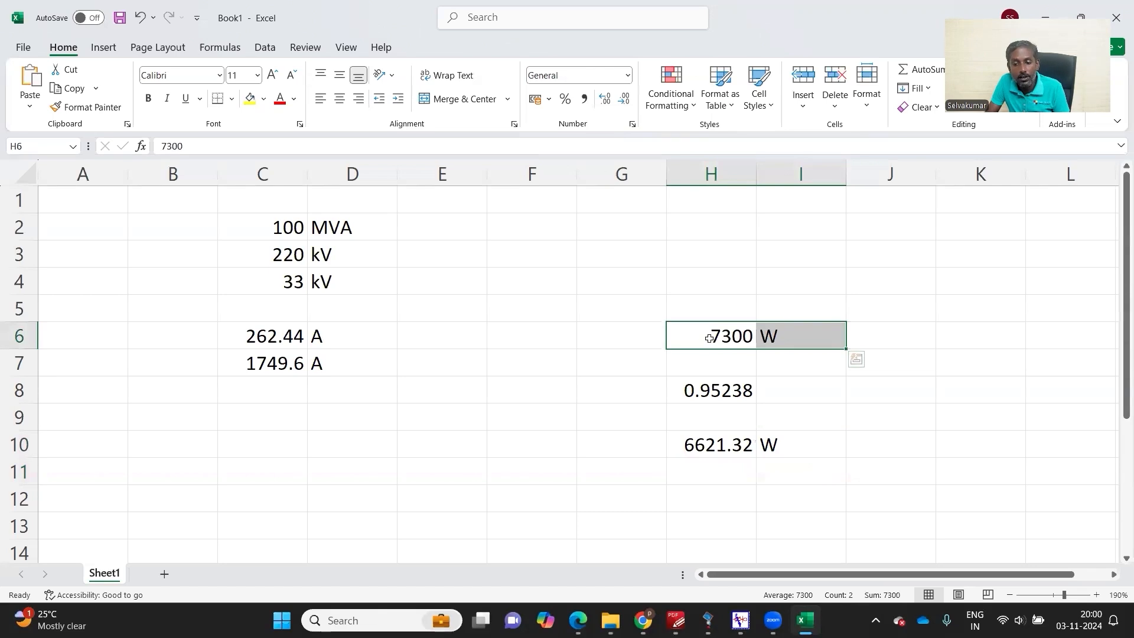
Derive 6033.06 W and 1266.94 W from the 7300 W loss using the corrected 0.90909 factor
left_click(710, 524)
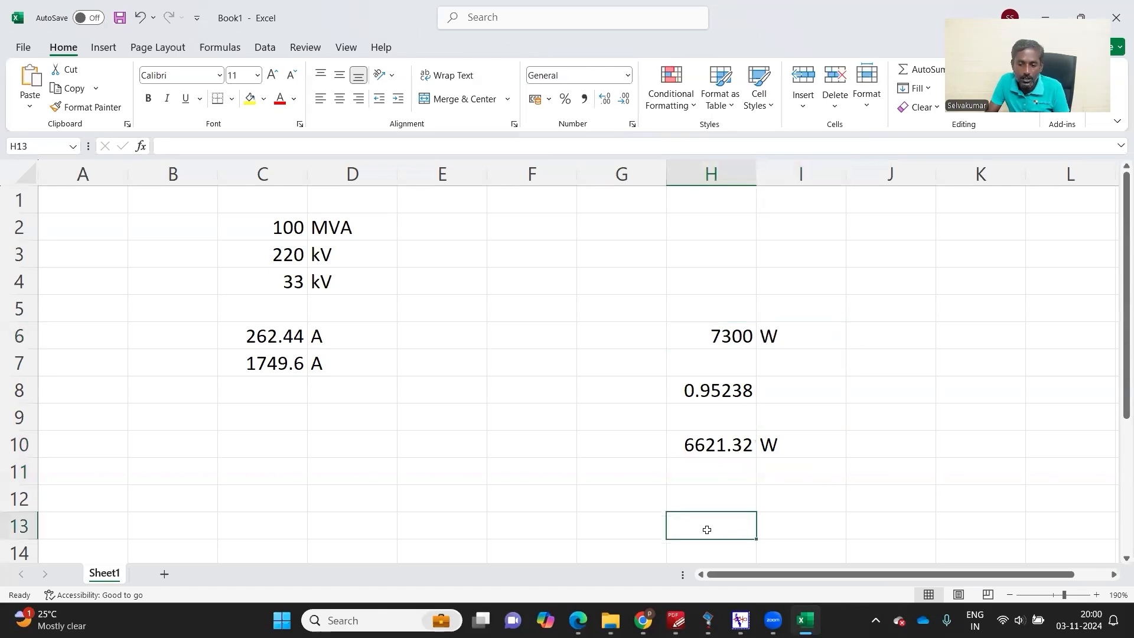
left_click(710, 335)
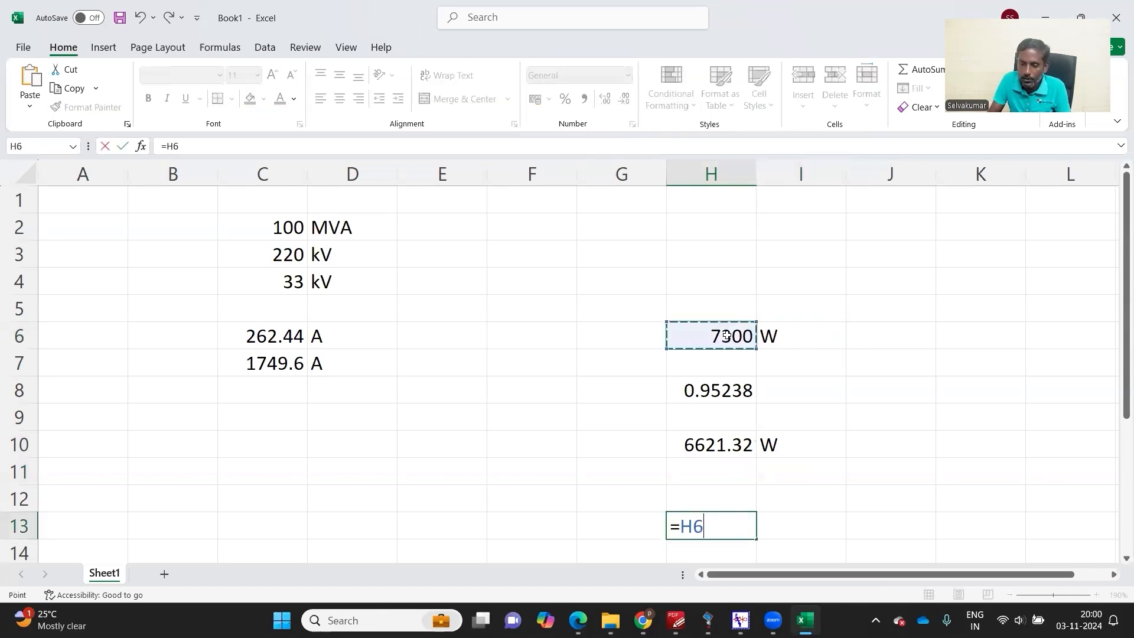
key("enter")
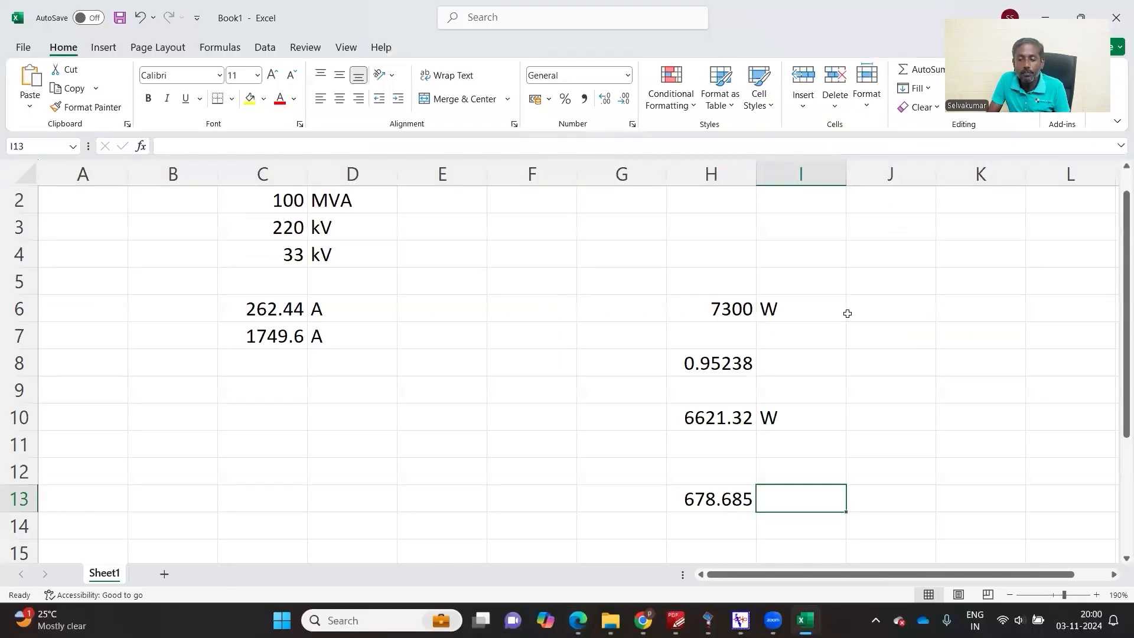
left_click(710, 363)
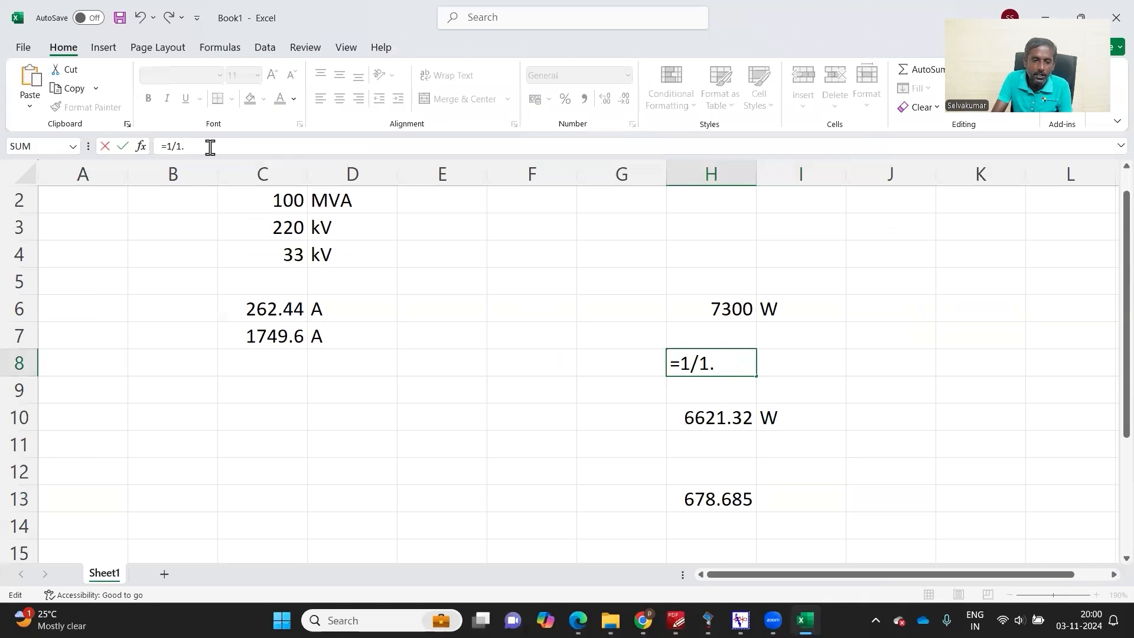
key("enter")
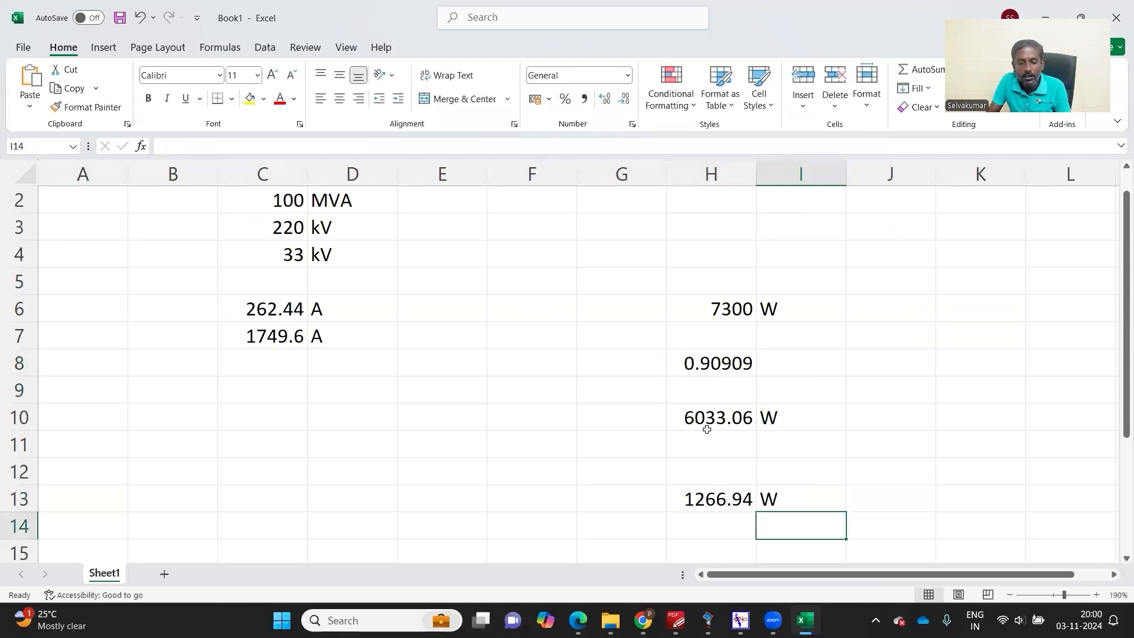
left_click(710, 499)
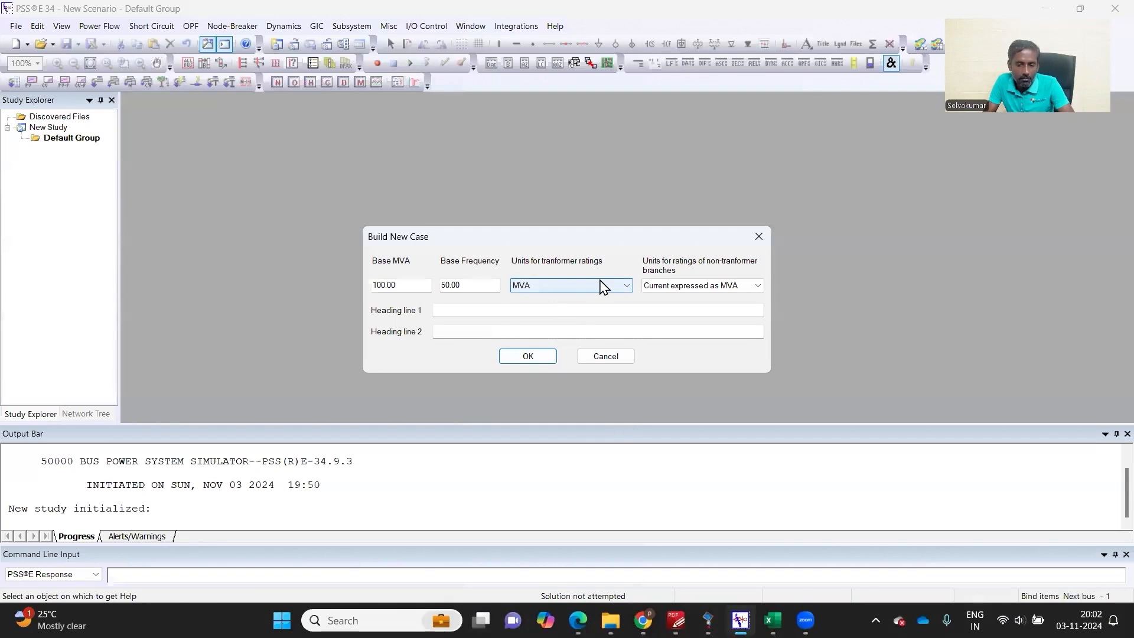
mouse_move(555, 293)
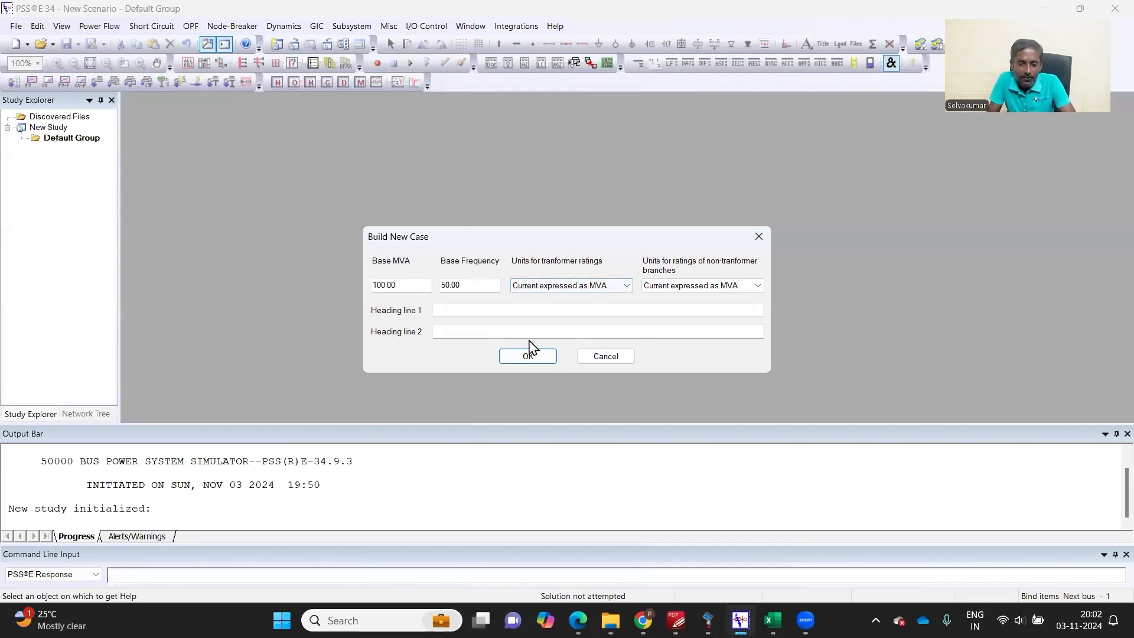
Create the new 100 MVA, 50 Hz case with the chosen rating units
left_click(527, 355)
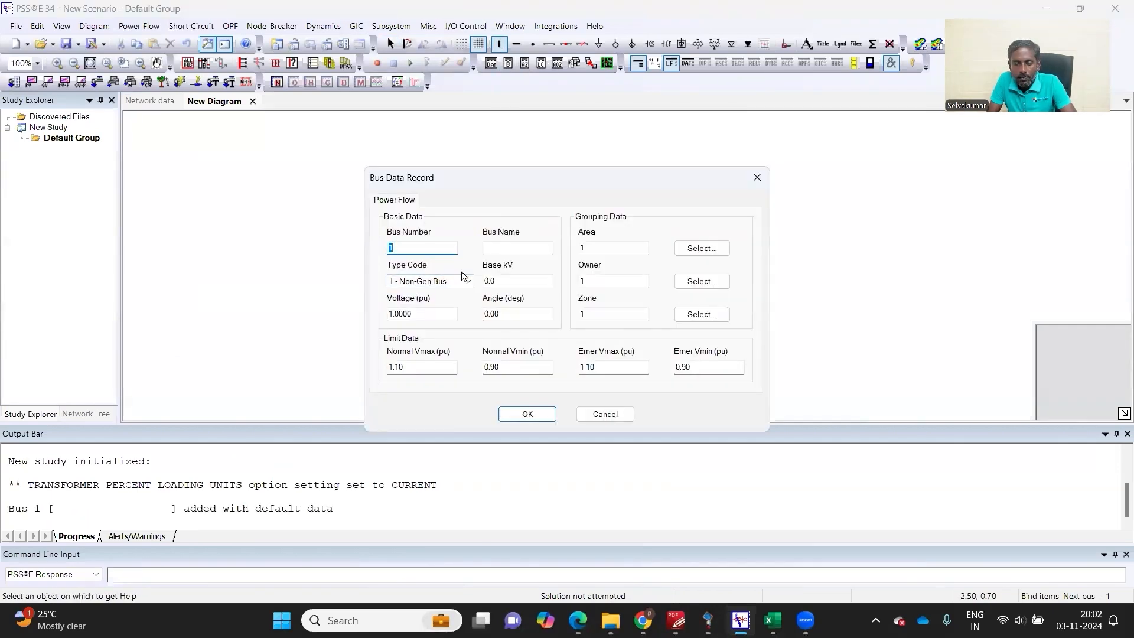
Add 400 kV bus 101, a default machine at bus 1 and a default branch from bus 1 to 101
type("400")
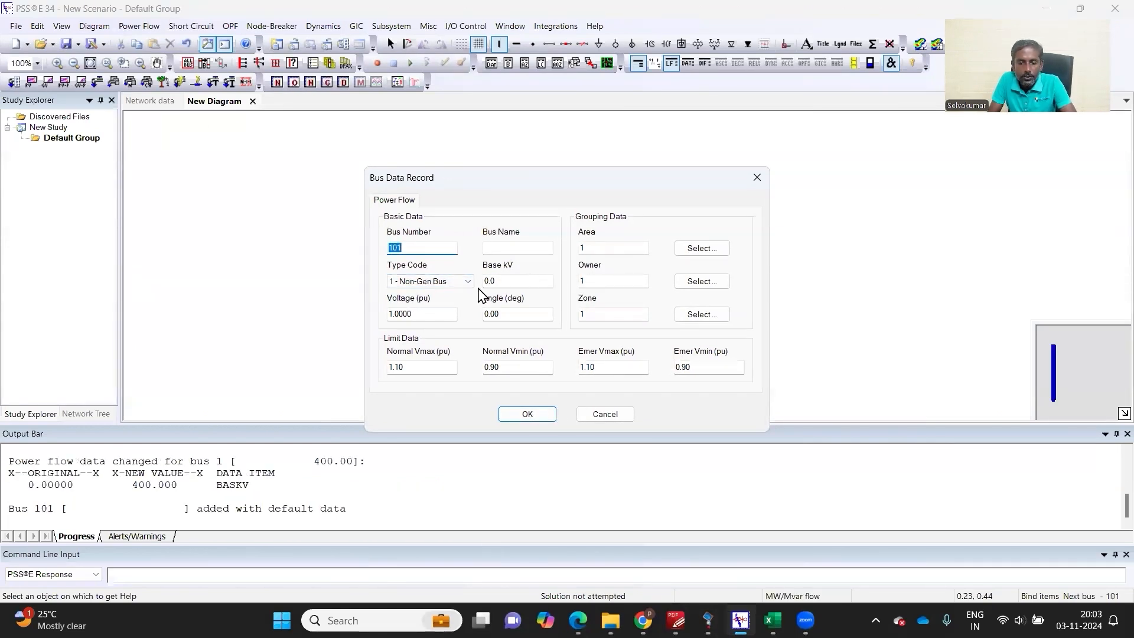
type("400")
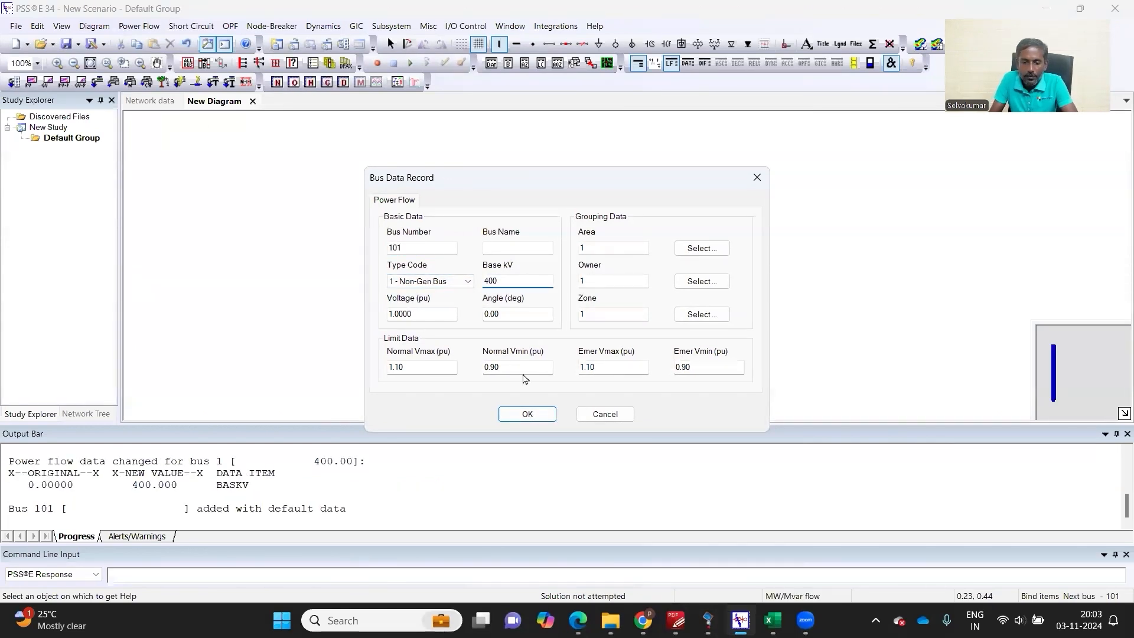
left_click(526, 413)
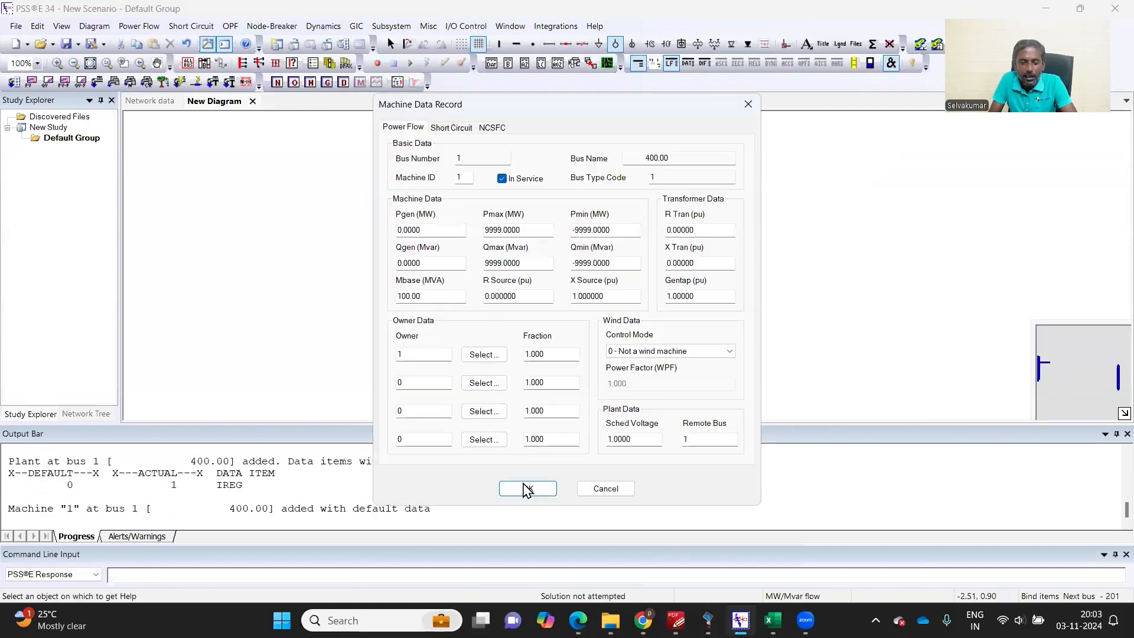
left_click(527, 488)
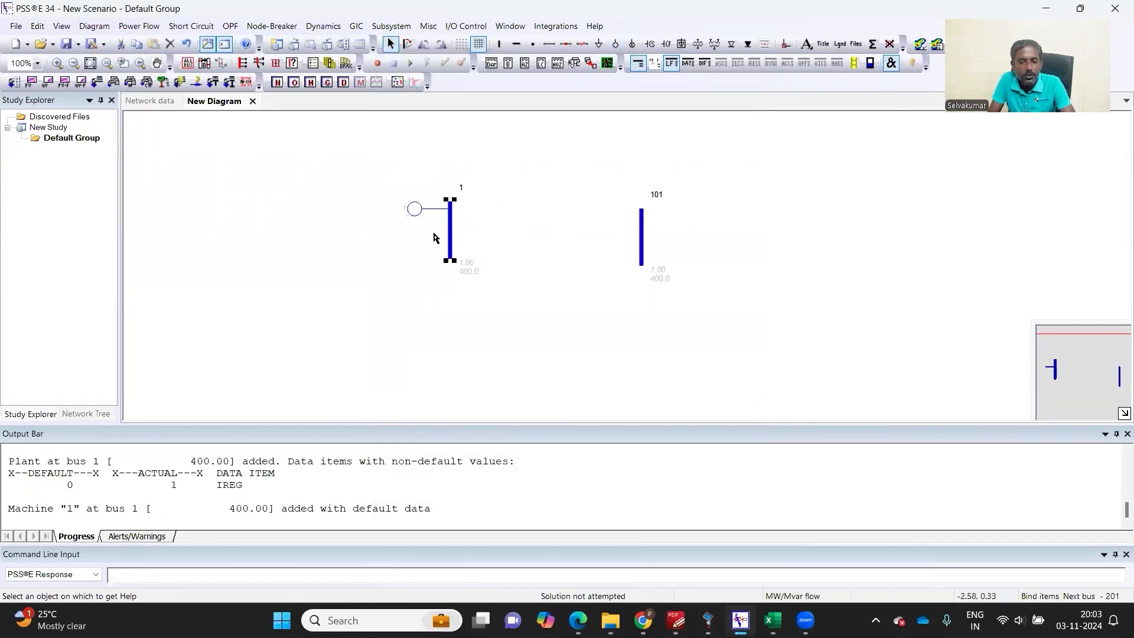
left_click(549, 43)
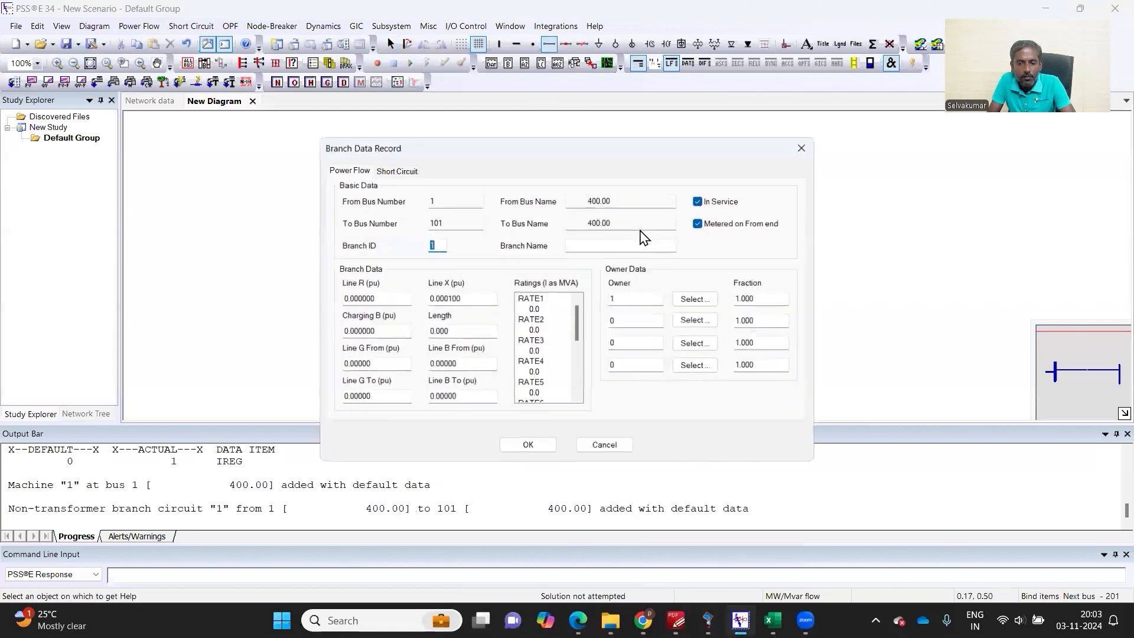
left_click(527, 444)
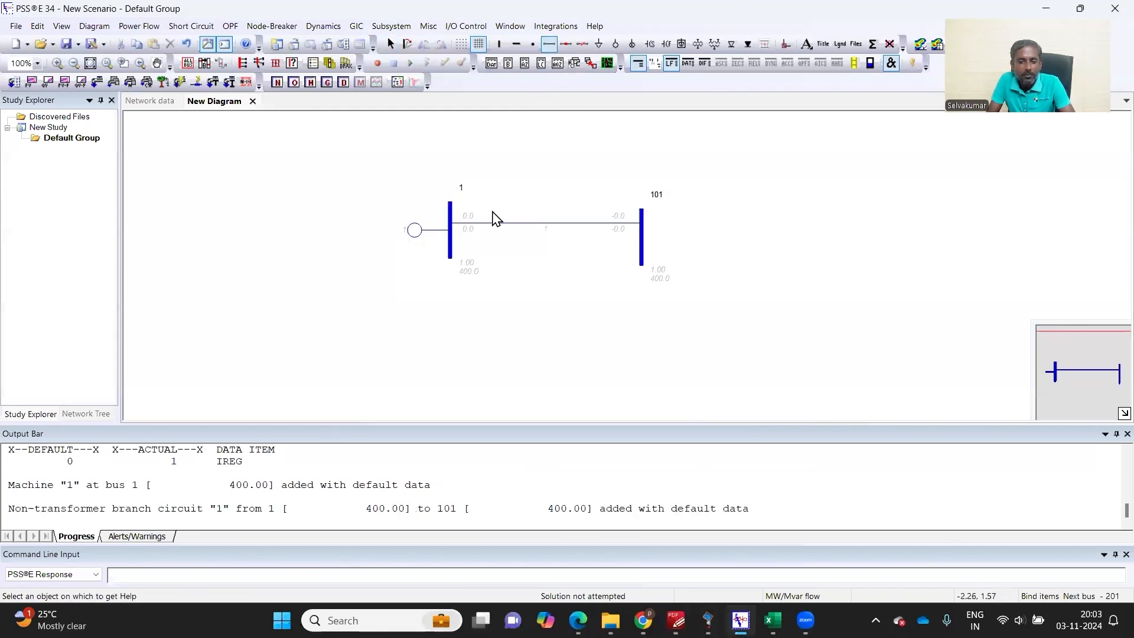
Make bus 1 the swing bus (type code 3) and keep the branch 1-101 record at its defaults
left_click(37, 63)
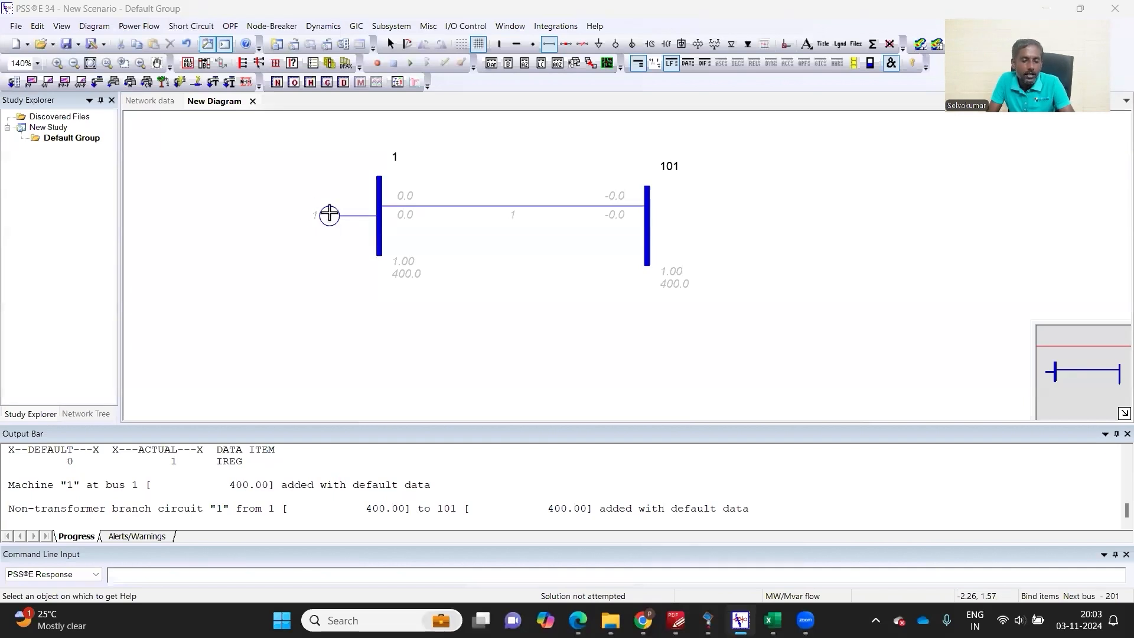
mouse_move(411, 277)
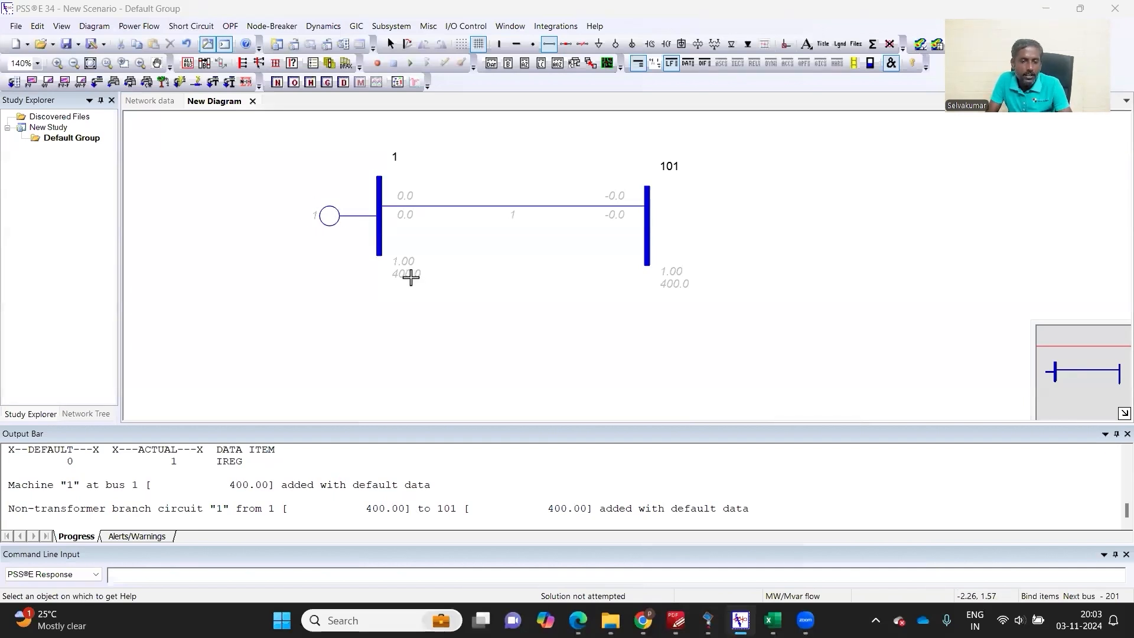
mouse_move(465, 330)
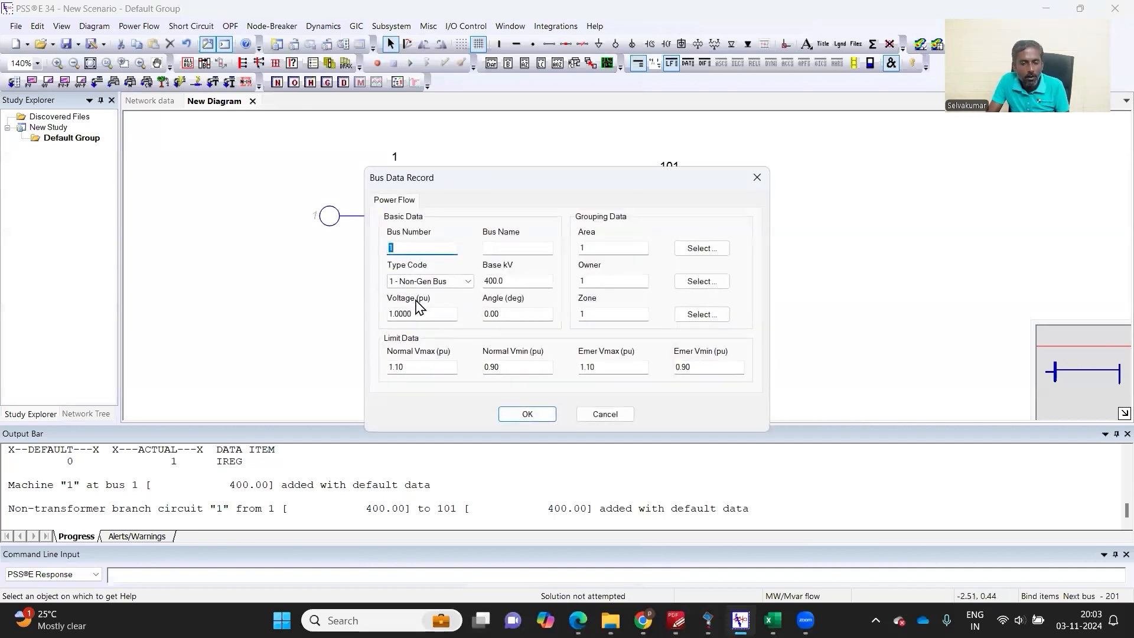
left_click(430, 281)
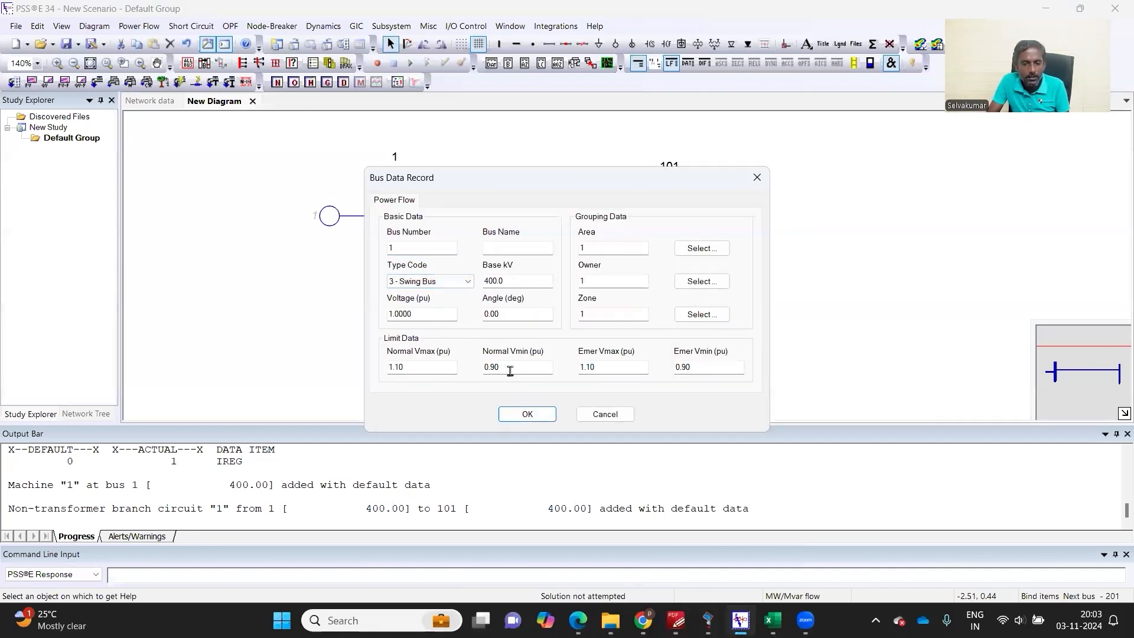
left_click(527, 414)
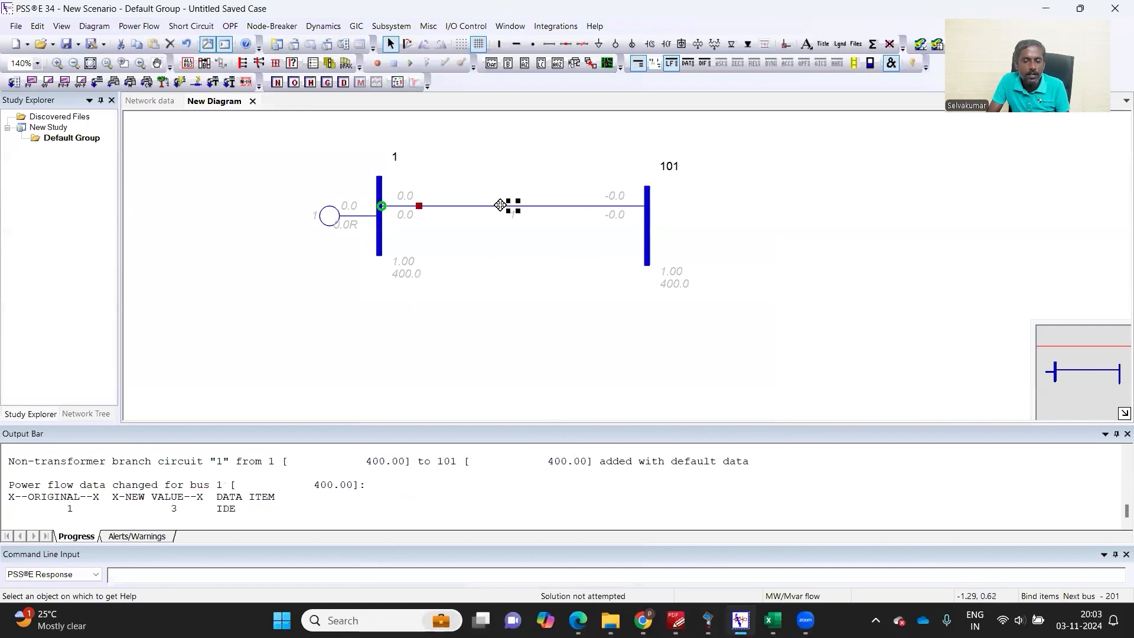
double_click(498, 205)
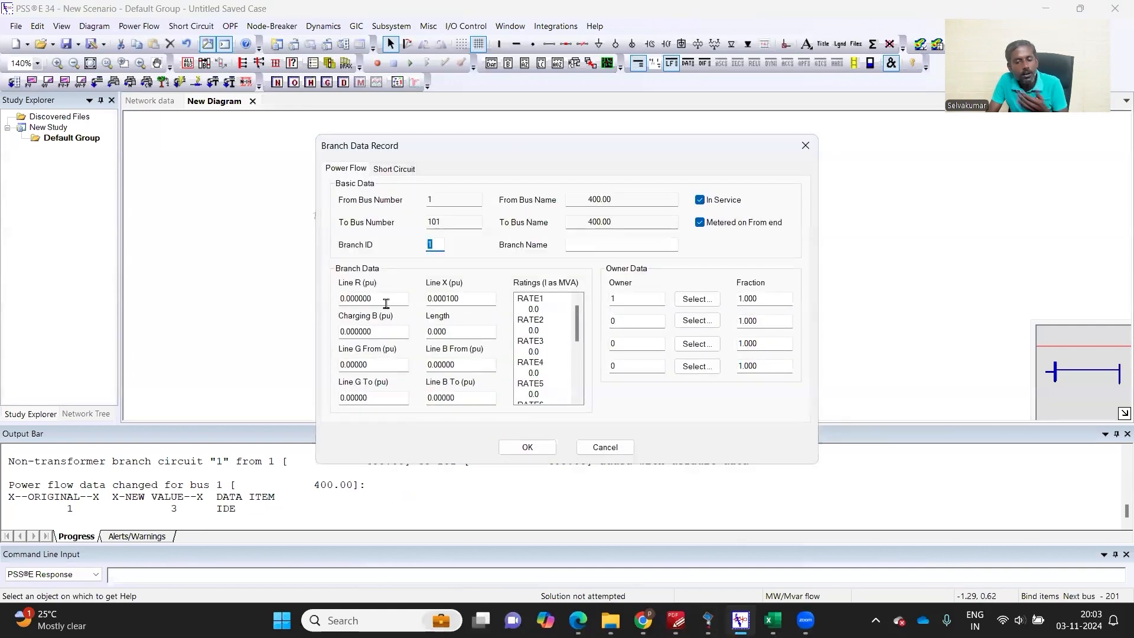
mouse_move(440, 319)
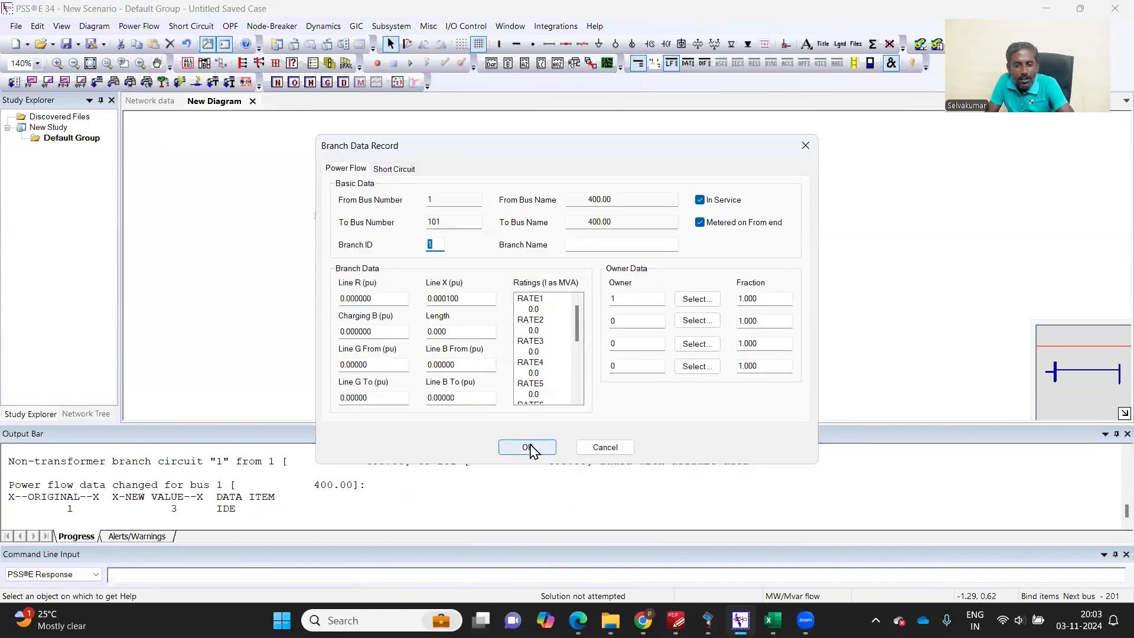
left_click(527, 447)
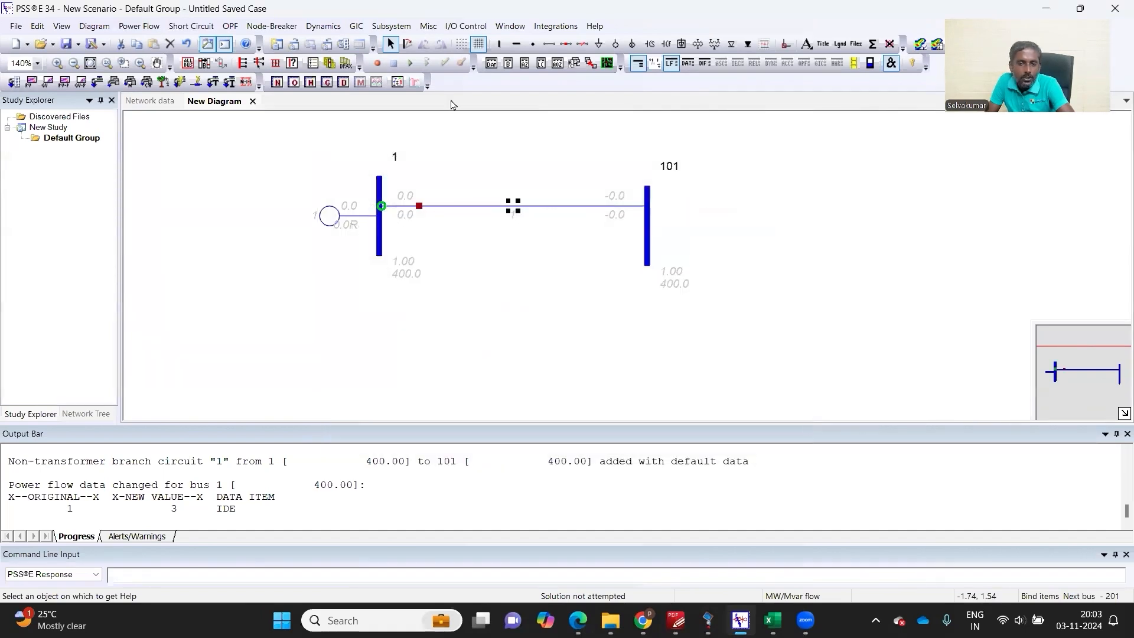
mouse_move(460, 140)
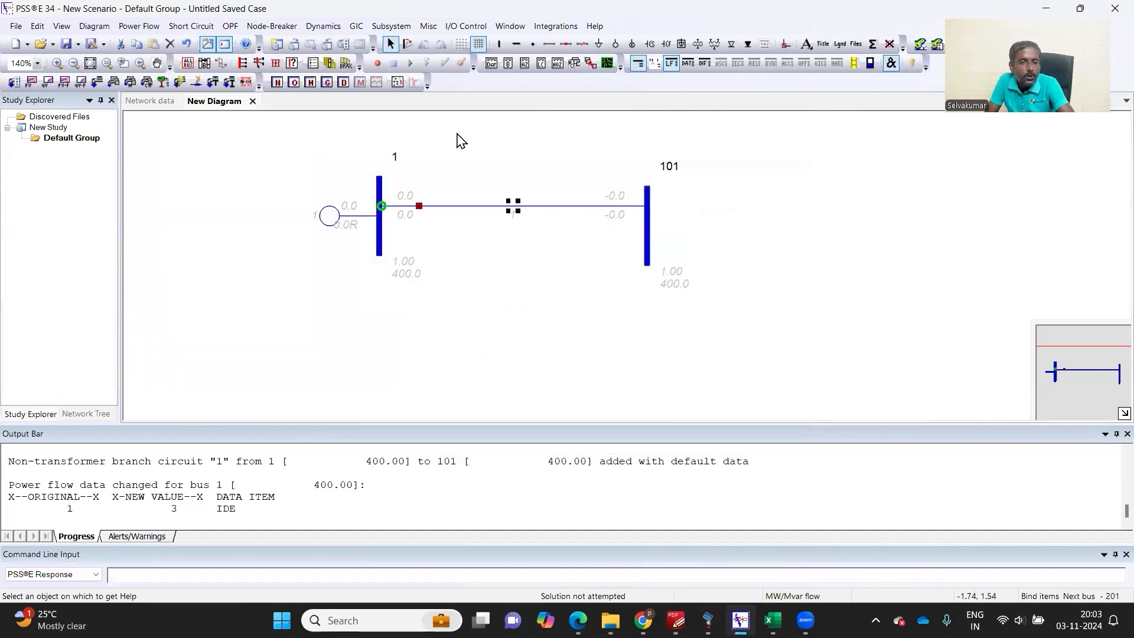
Set transmission line input units to Ohms in Program Settings
left_click(312, 64)
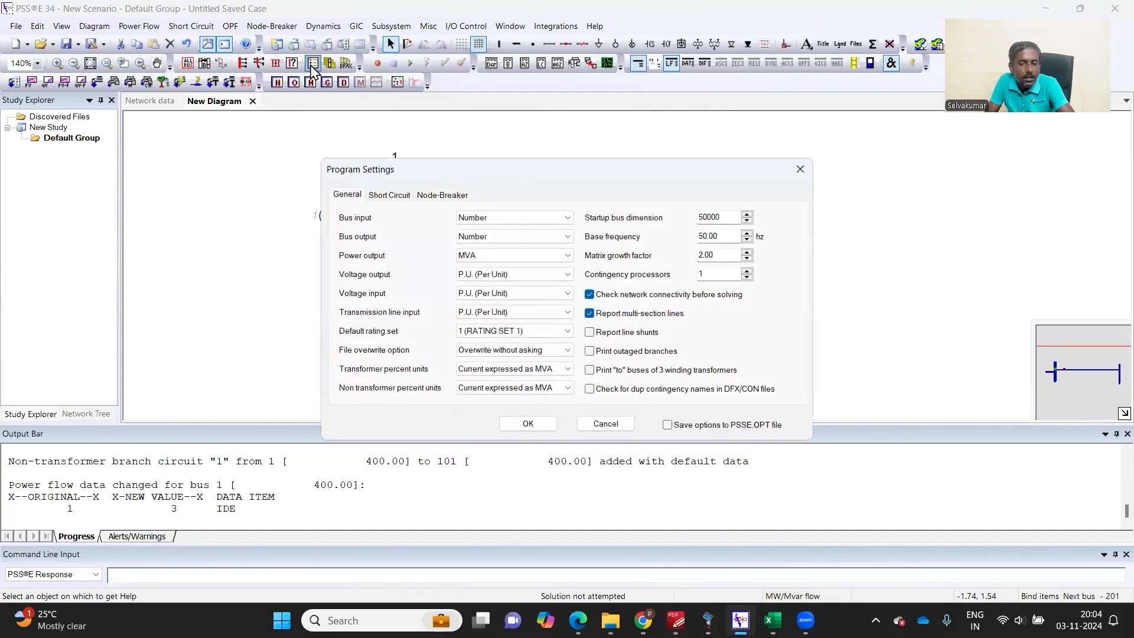
mouse_move(411, 323)
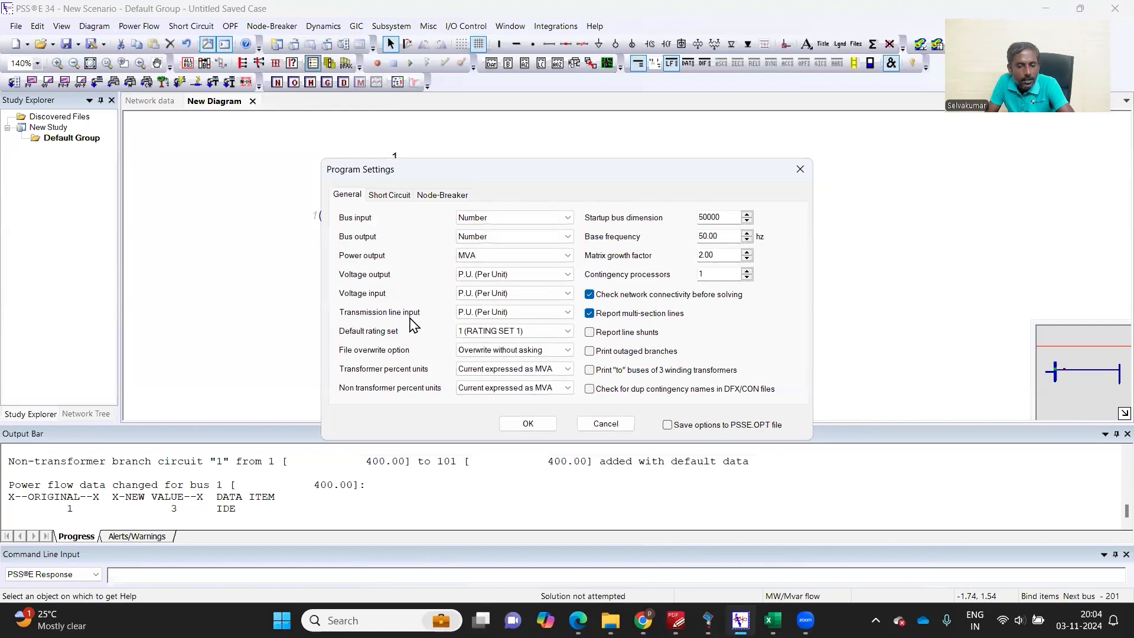
left_click(567, 312)
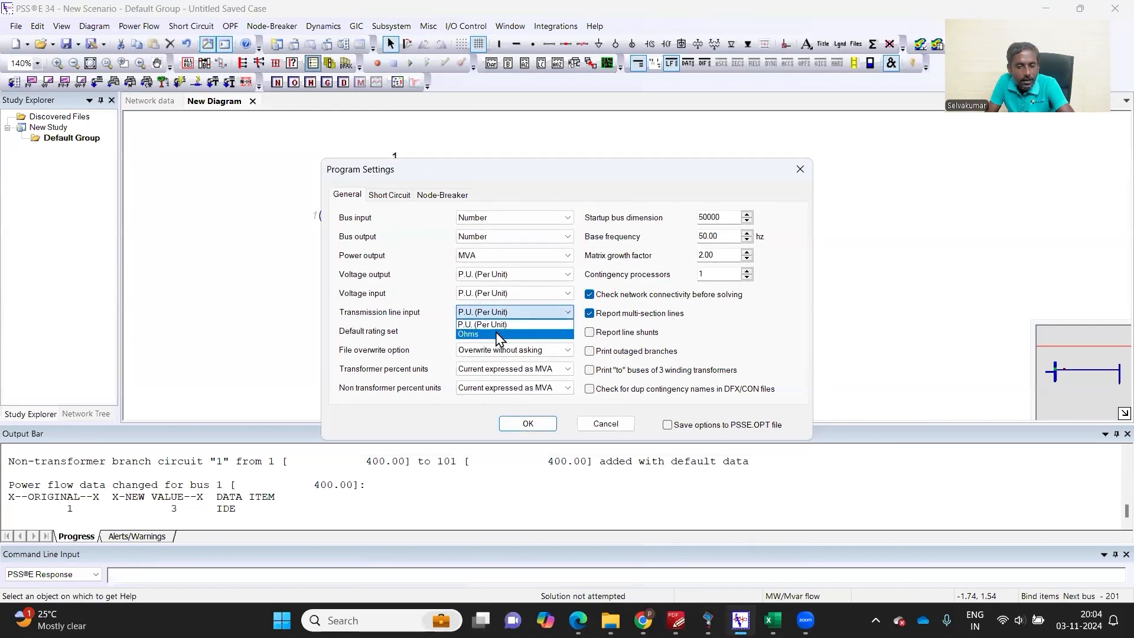
left_click(468, 333)
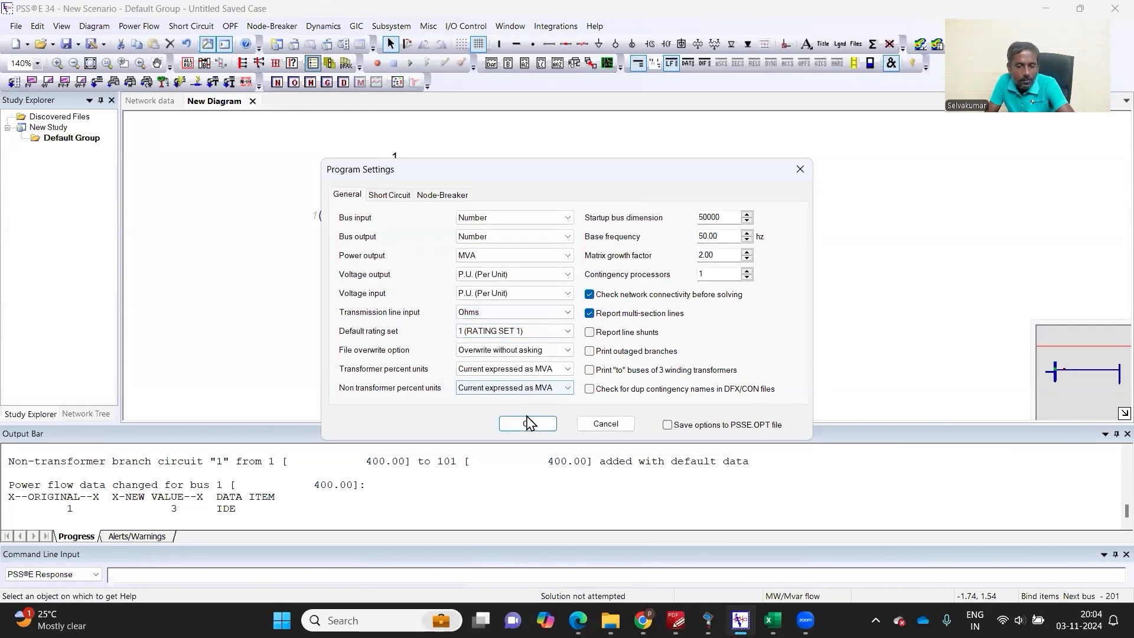
left_click(527, 423)
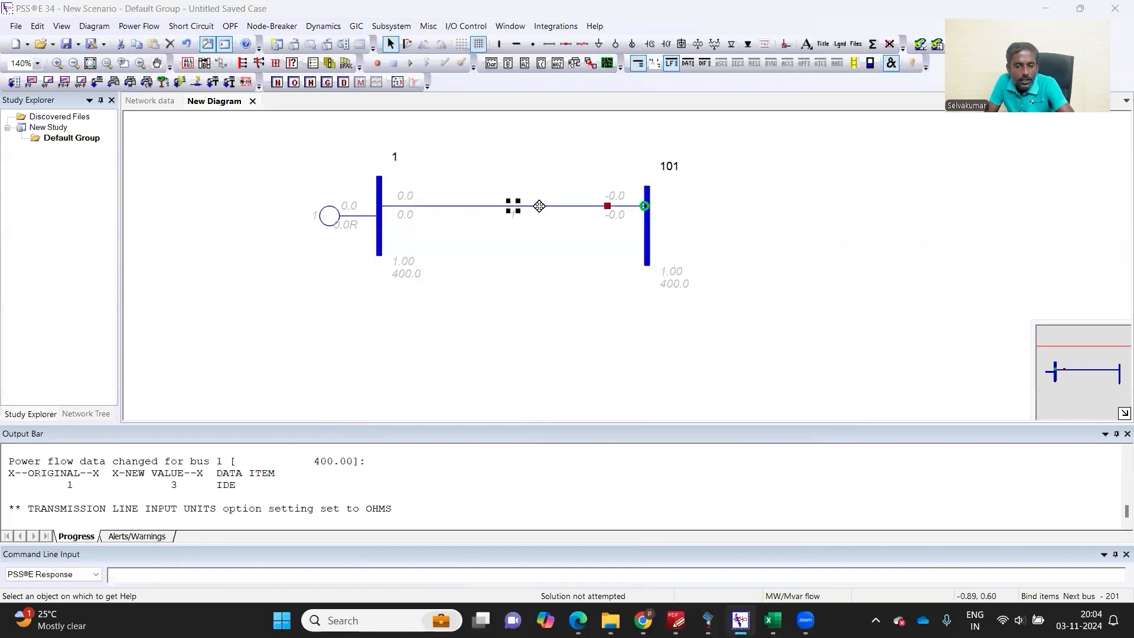
Enter line R 30 ohms and line X 120 ohms in the branch 1–101 data record
double_click(539, 205)
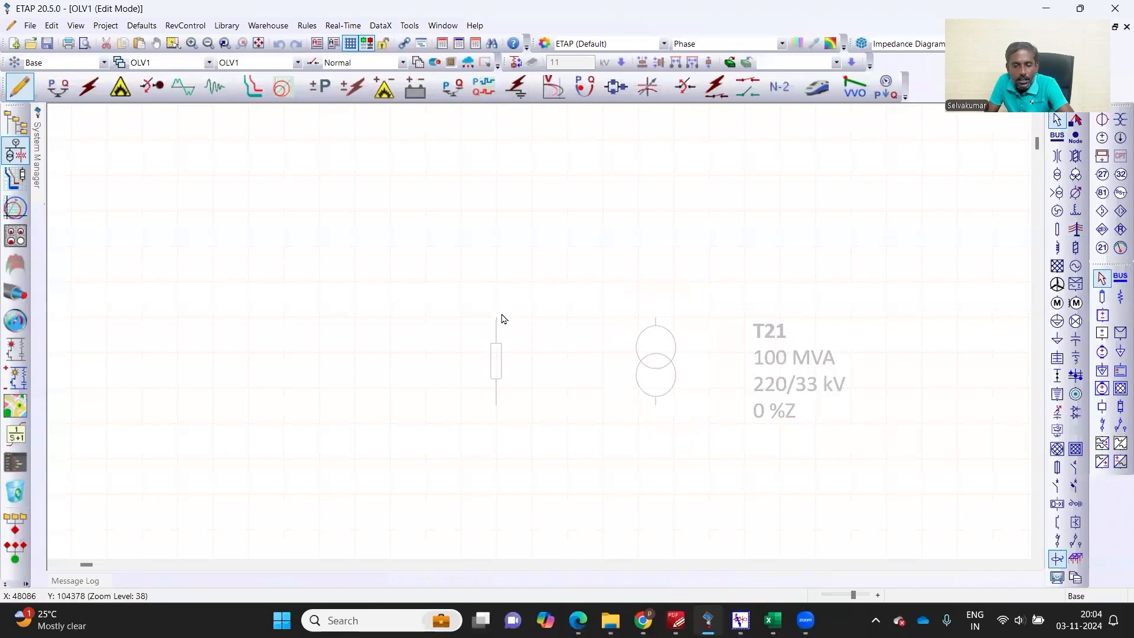
double_click(495, 362)
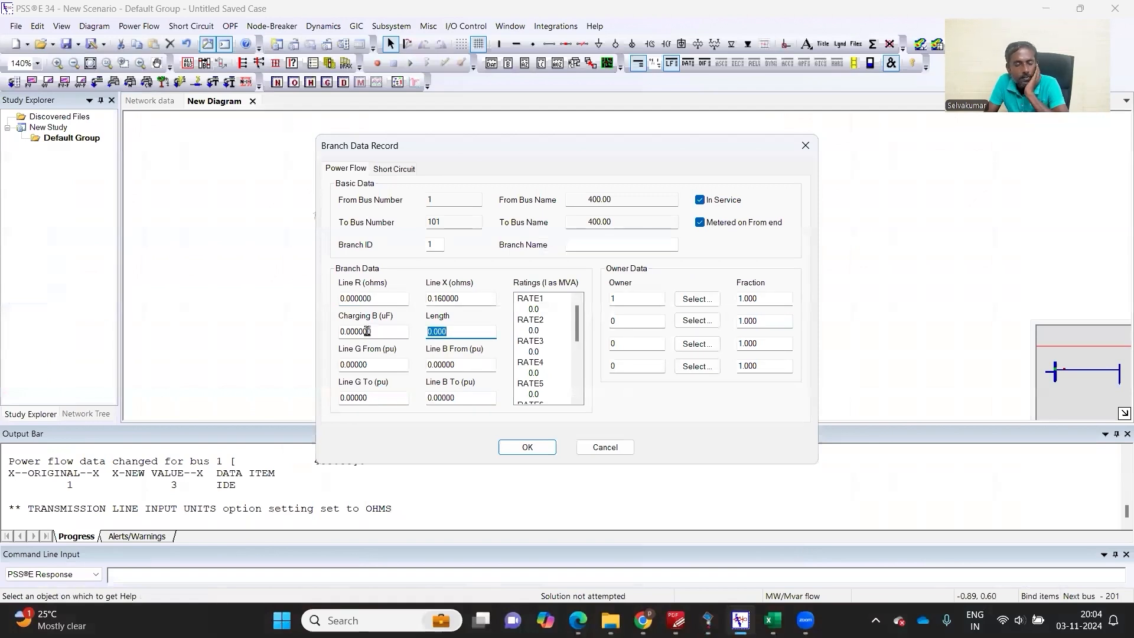
left_click(372, 298)
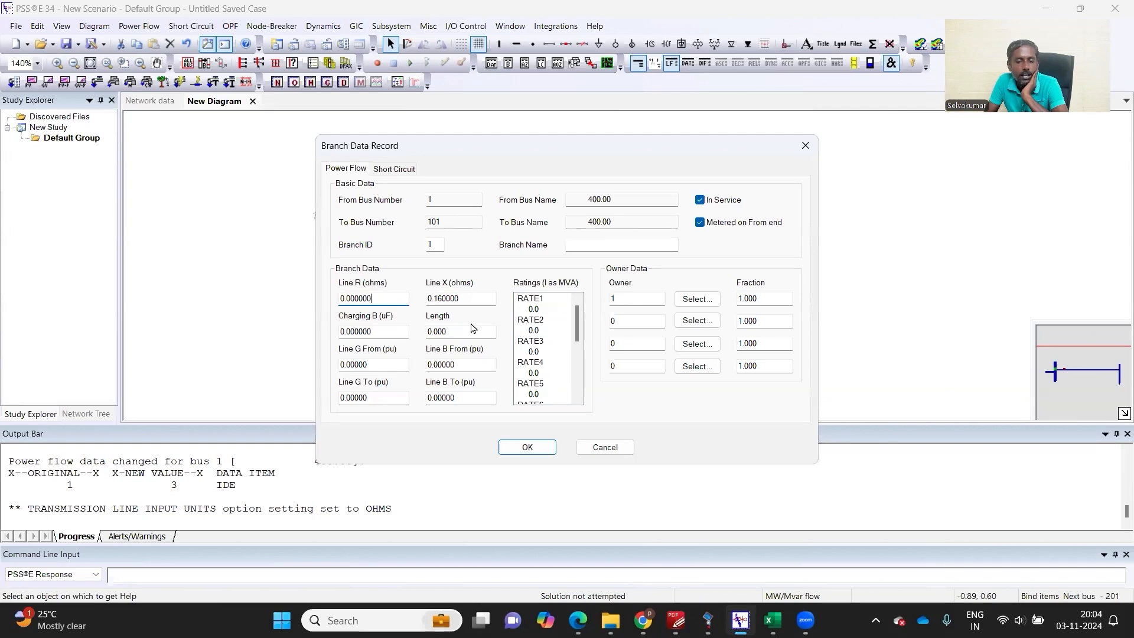
left_click(459, 330)
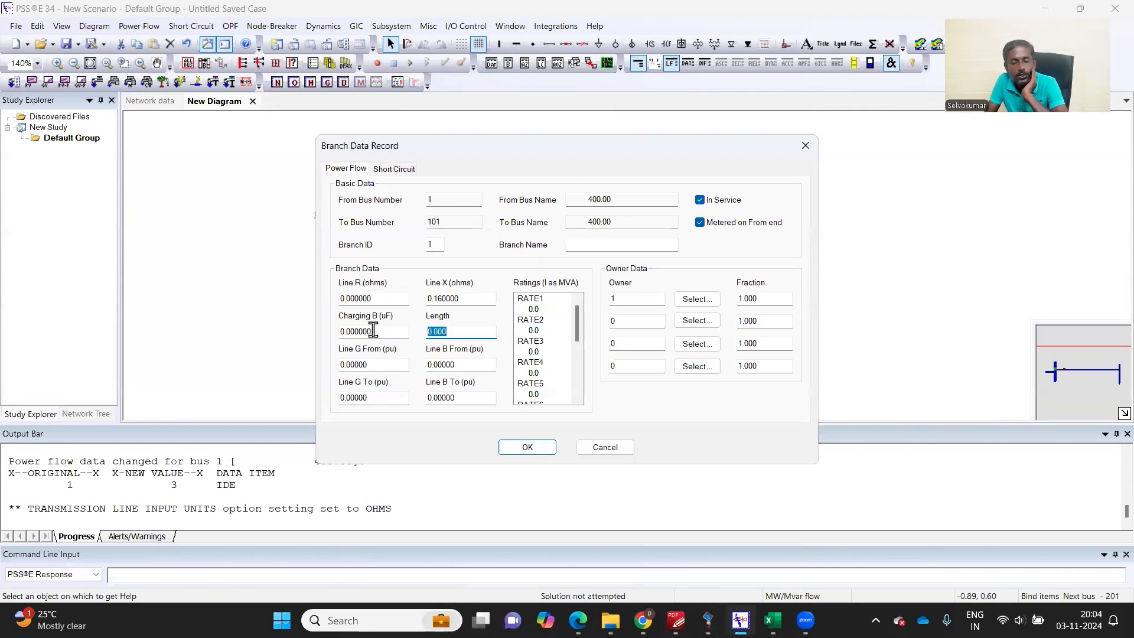
left_click(372, 298)
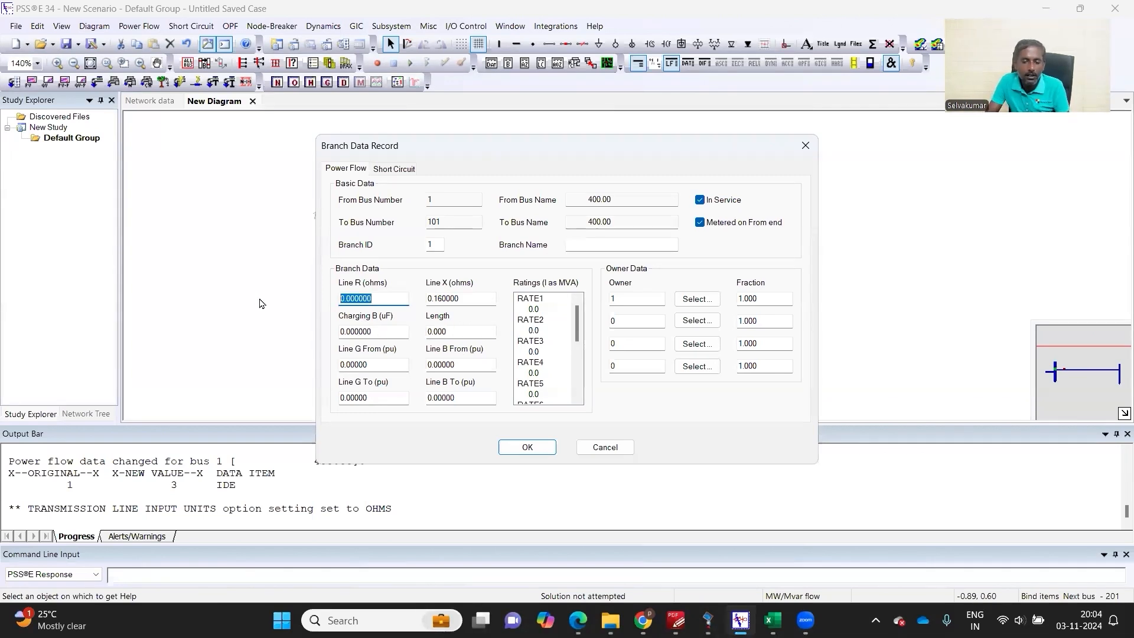
type("30")
left_click(461, 298)
type("120")
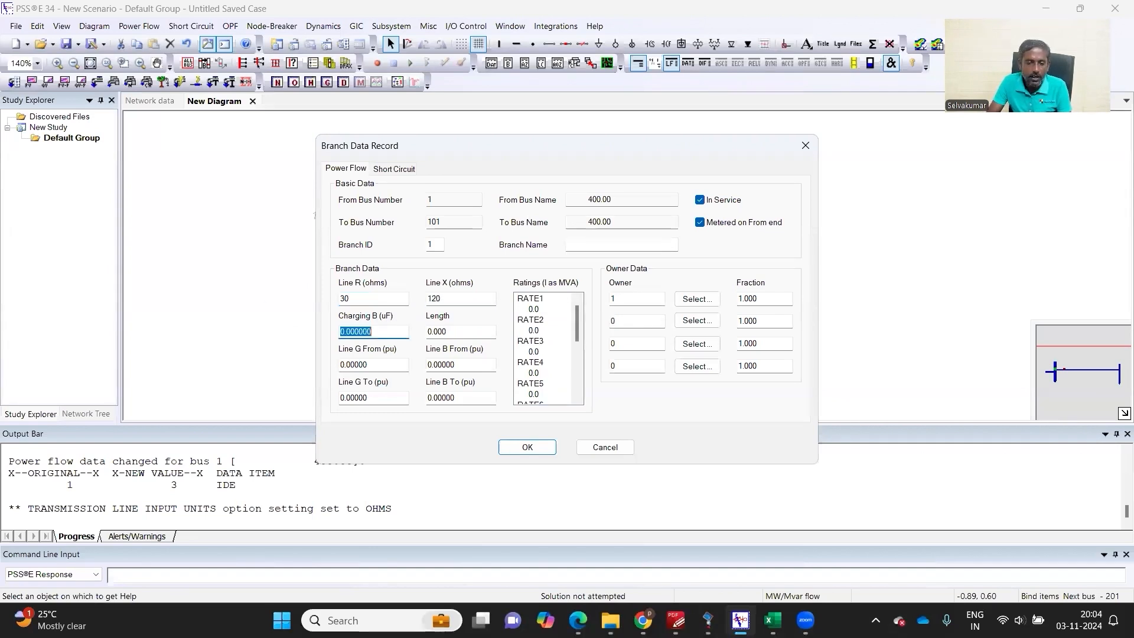
mouse_move(391, 330)
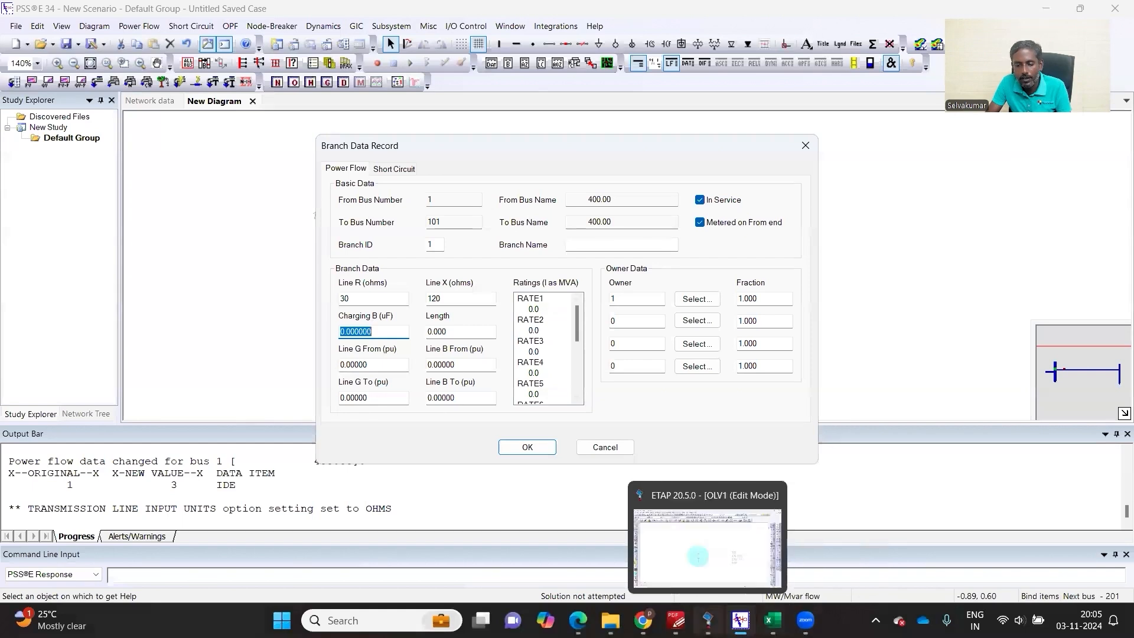
Set Line9's positive-sequence Y to 3.6 per km on its Impedance page and close the editor
left_click(706, 535)
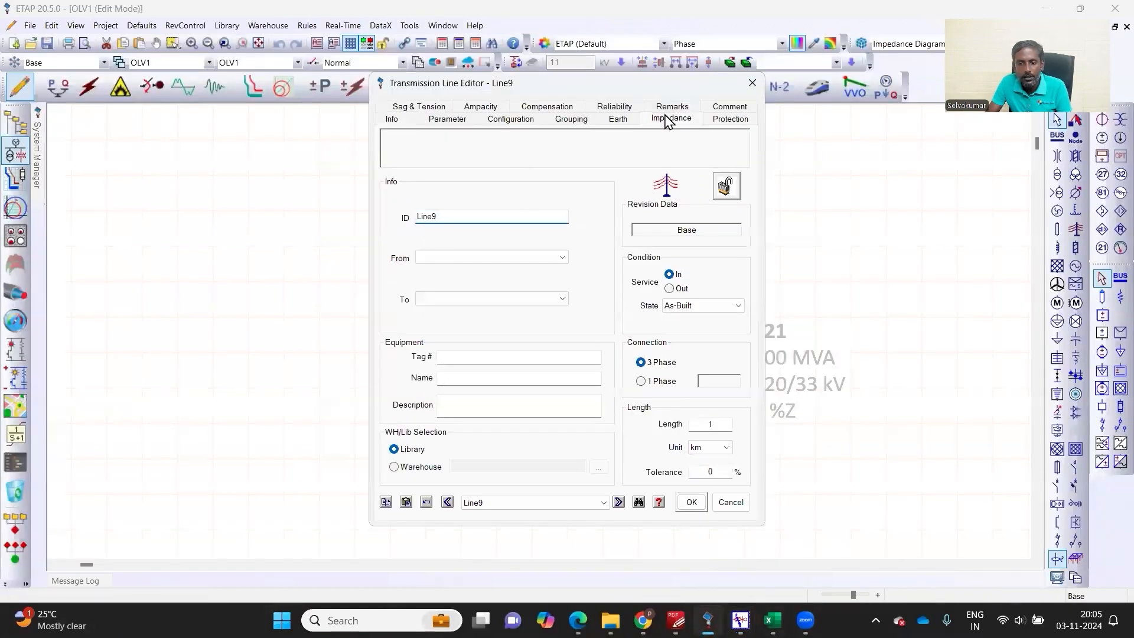
left_click(669, 118)
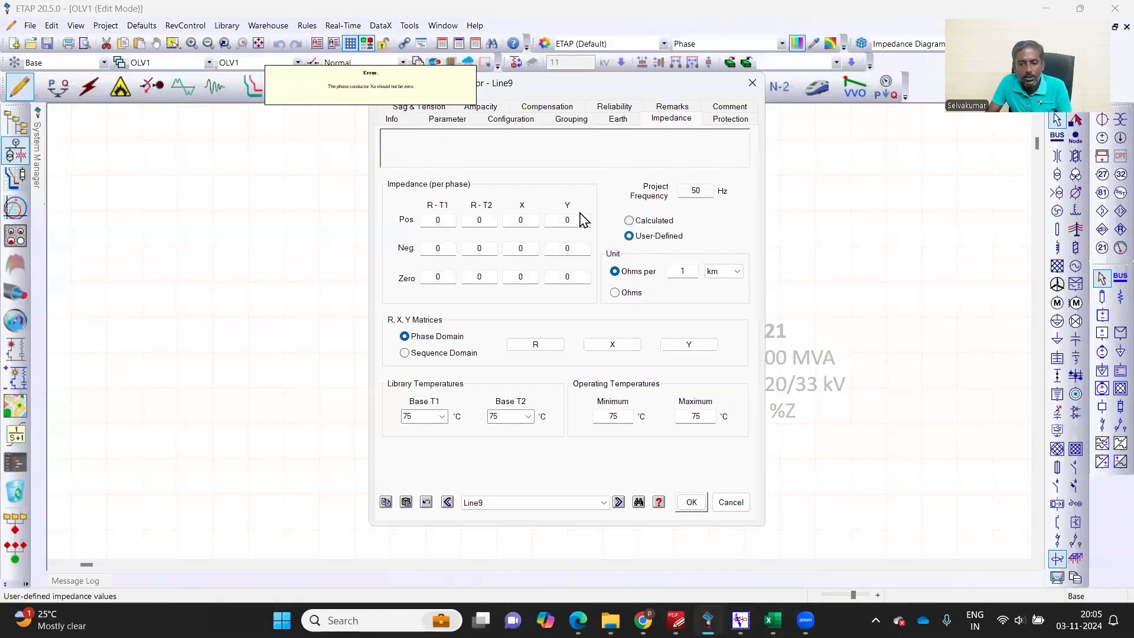
left_click(567, 220)
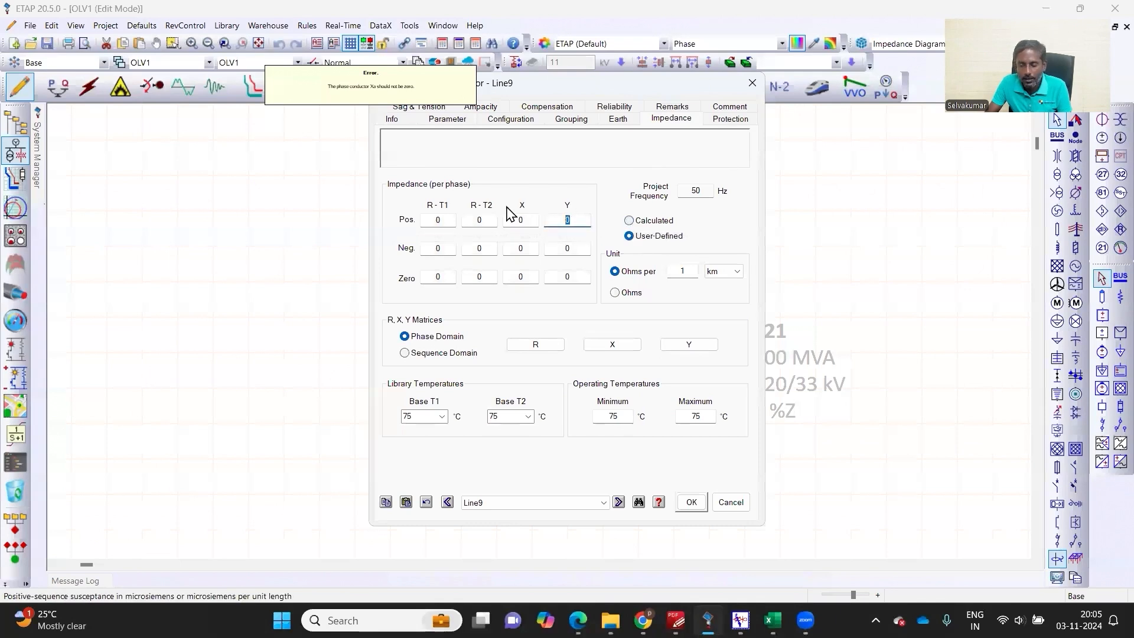
type("3.6")
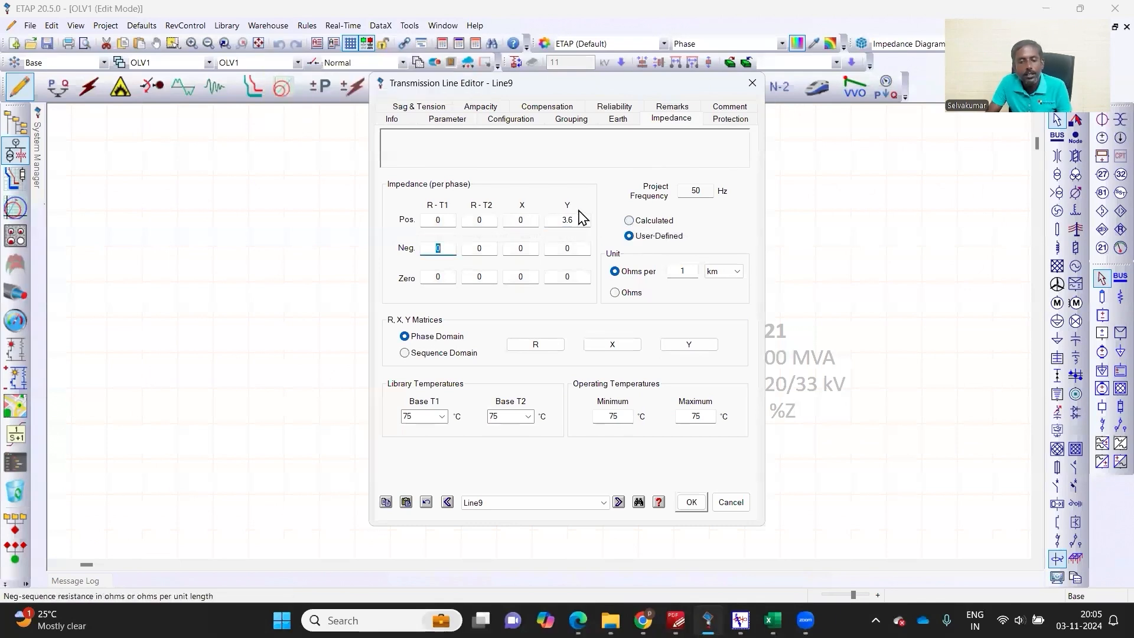
mouse_move(713, 497)
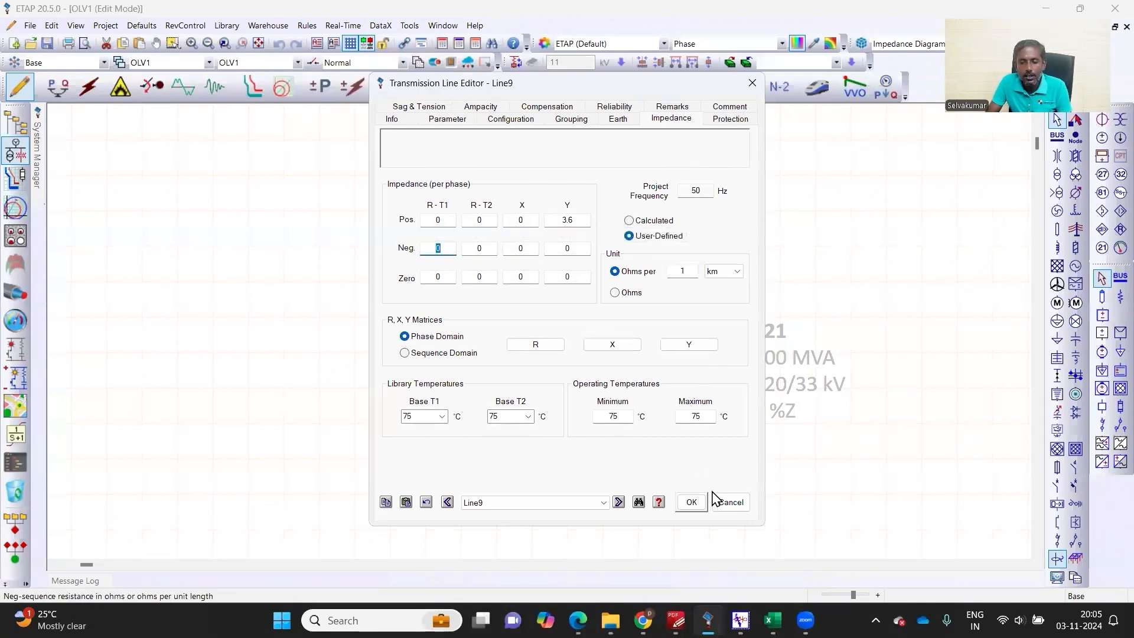
left_click(772, 620)
type("=")
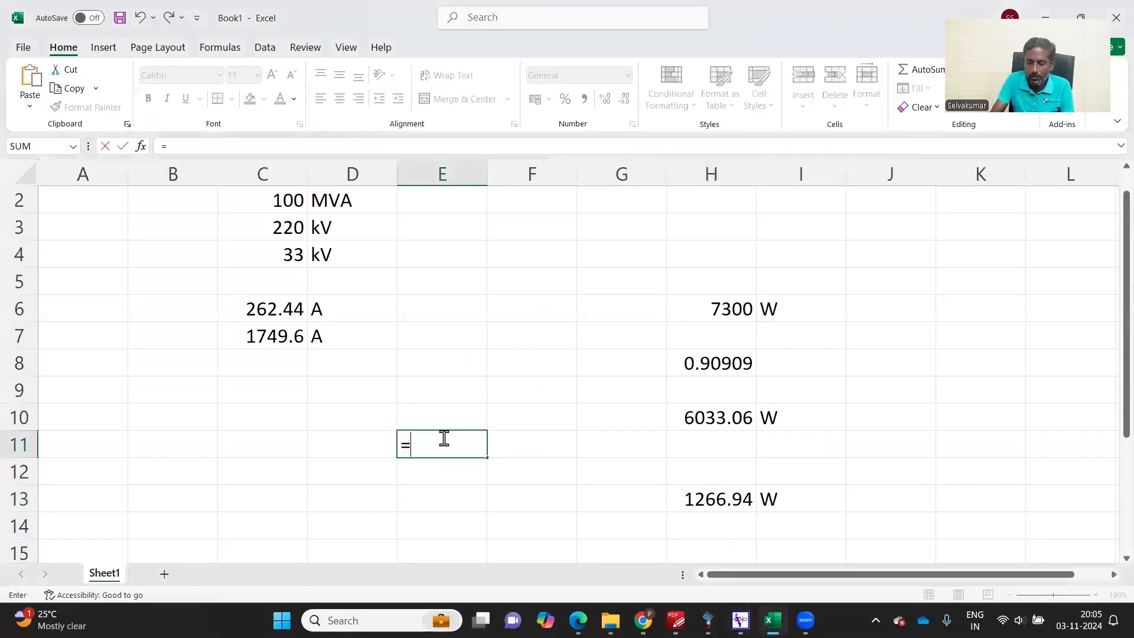
Compute 0.01146 in E11 with =3.6/(2*3.14*50) and 1.71975 in E12 with =150*E11
type("3.6/")
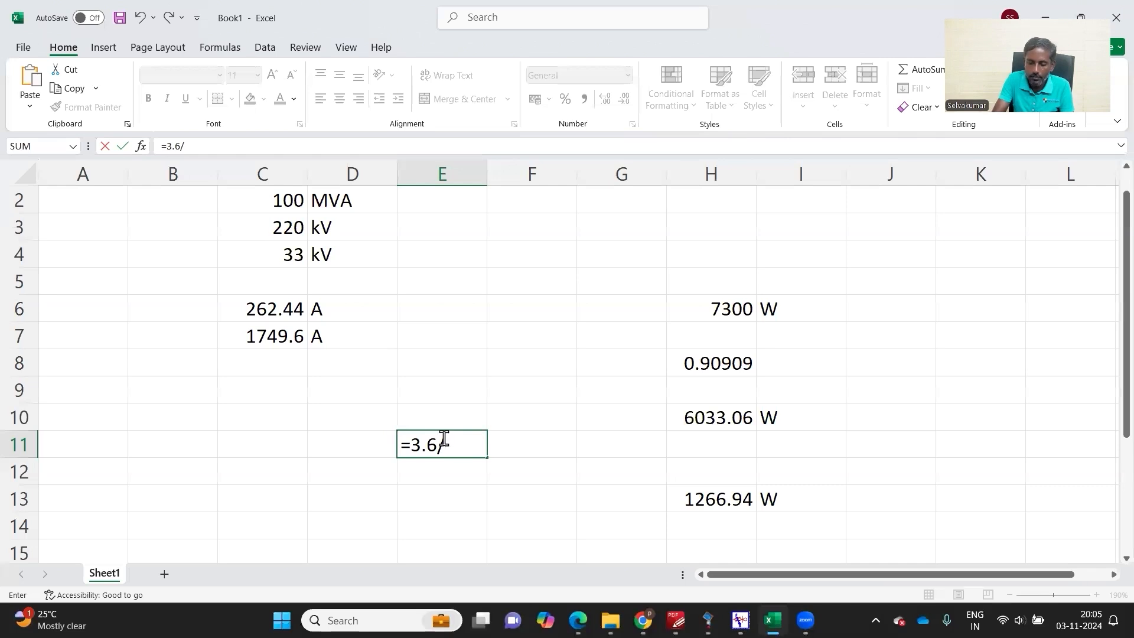
type("(2*")
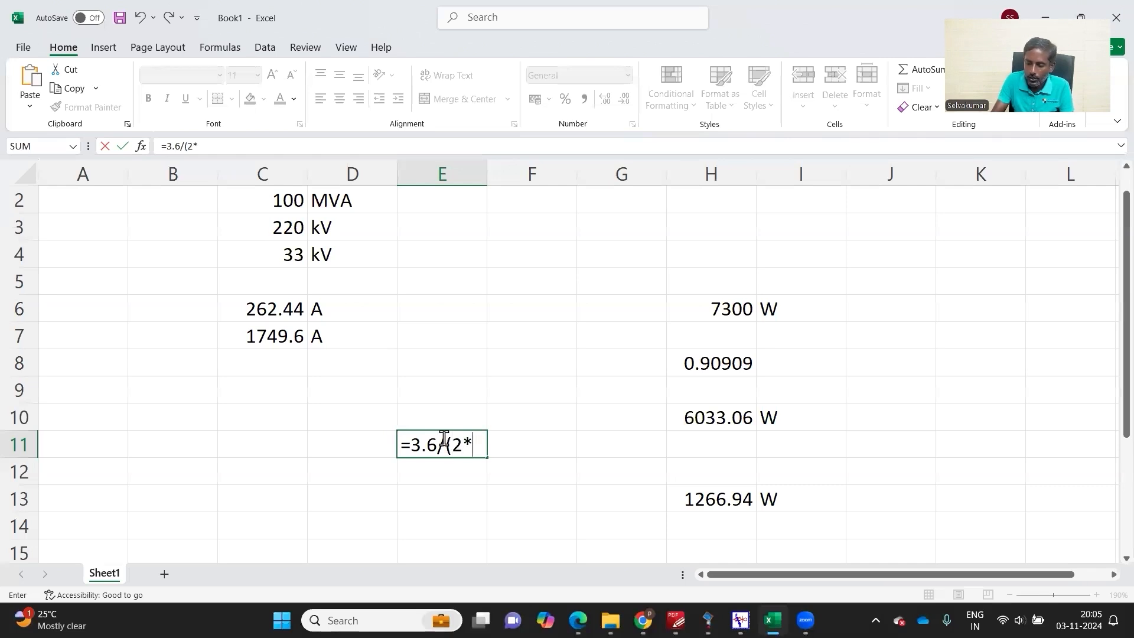
type("3.14*5")
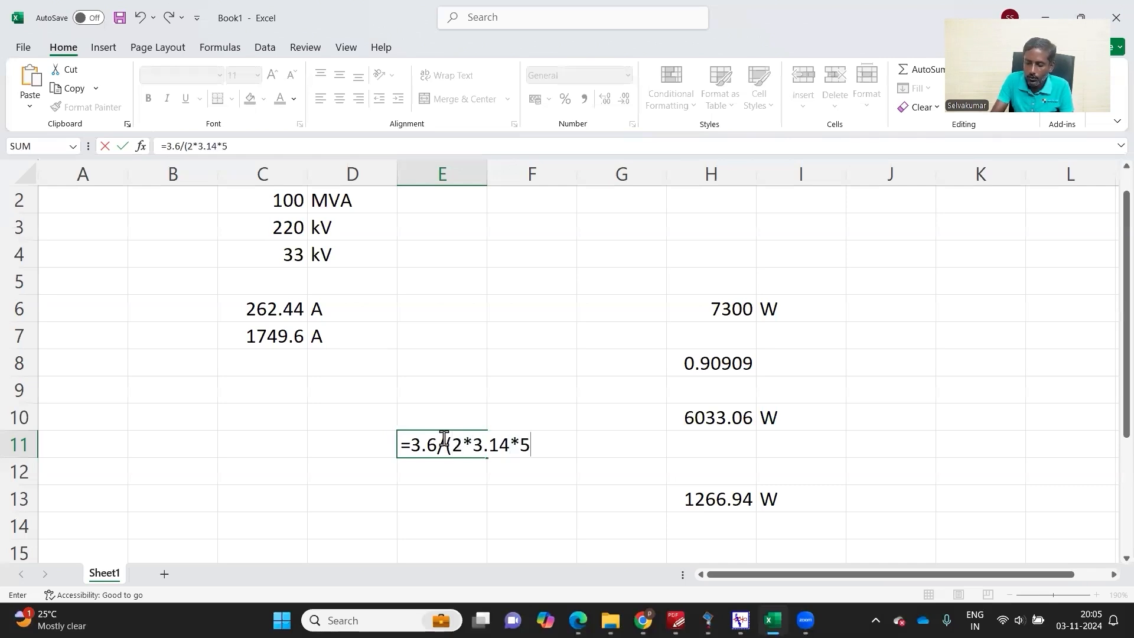
key("enter")
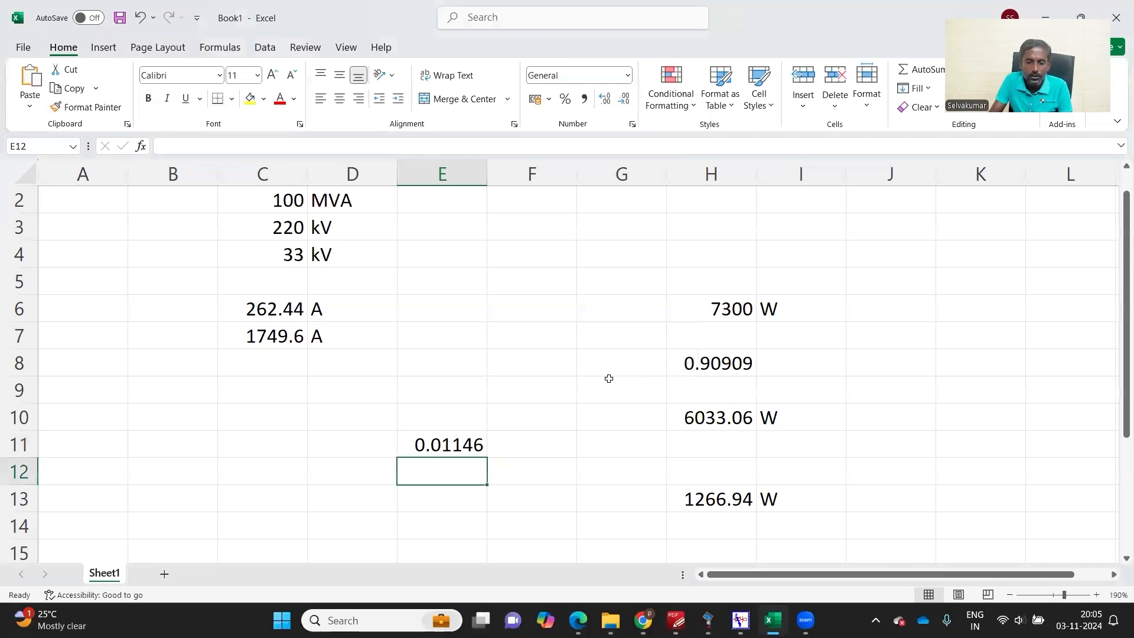
mouse_move(547, 425)
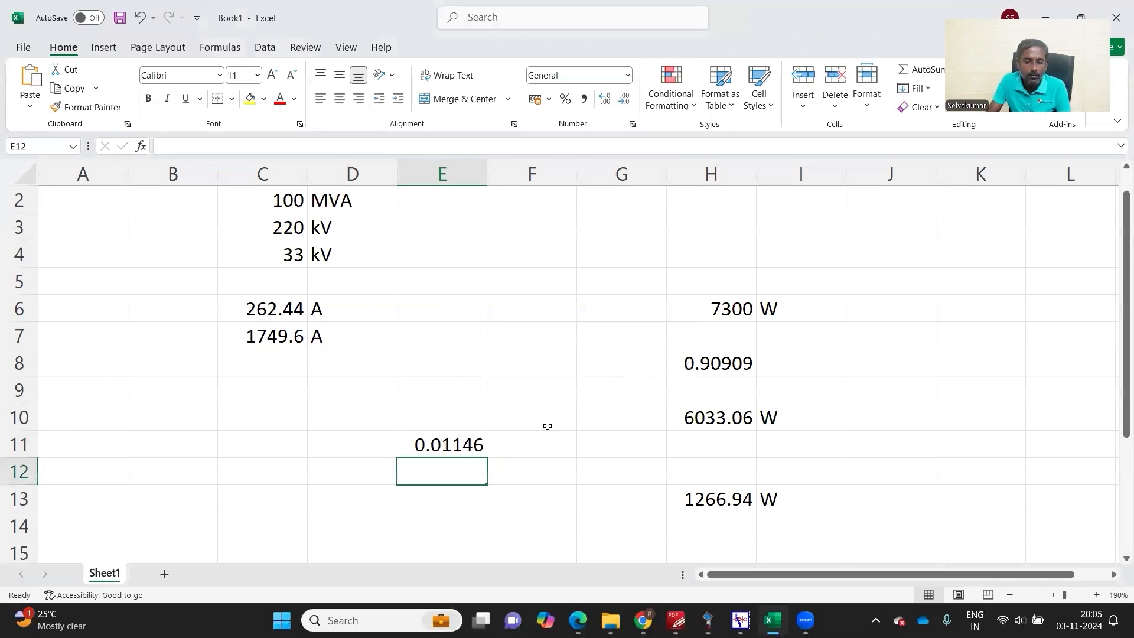
type("=")
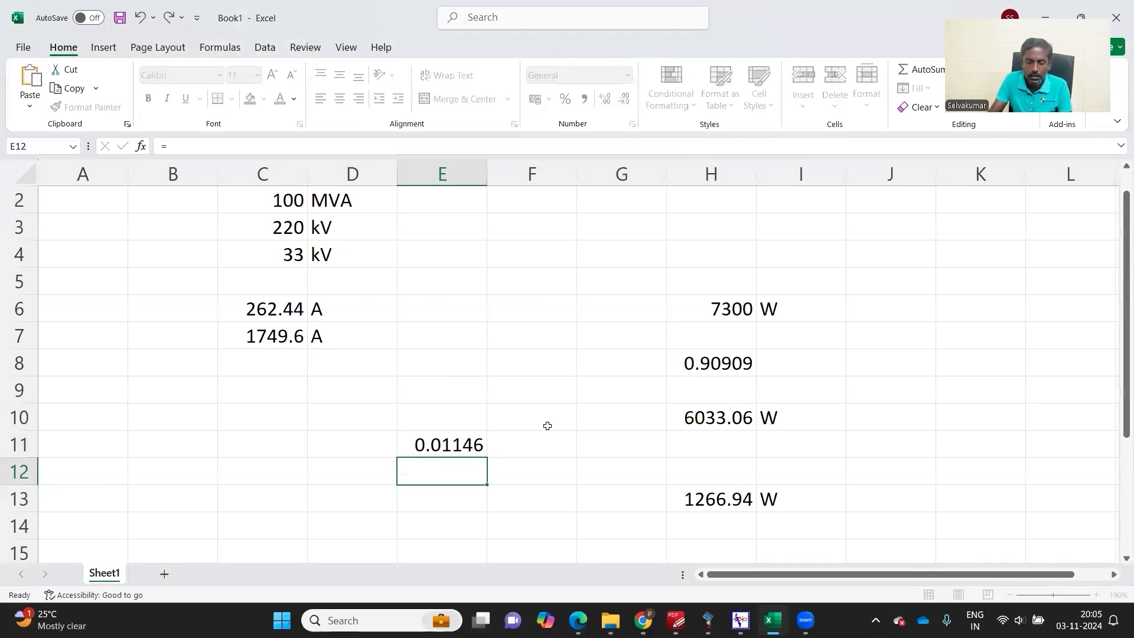
type("=")
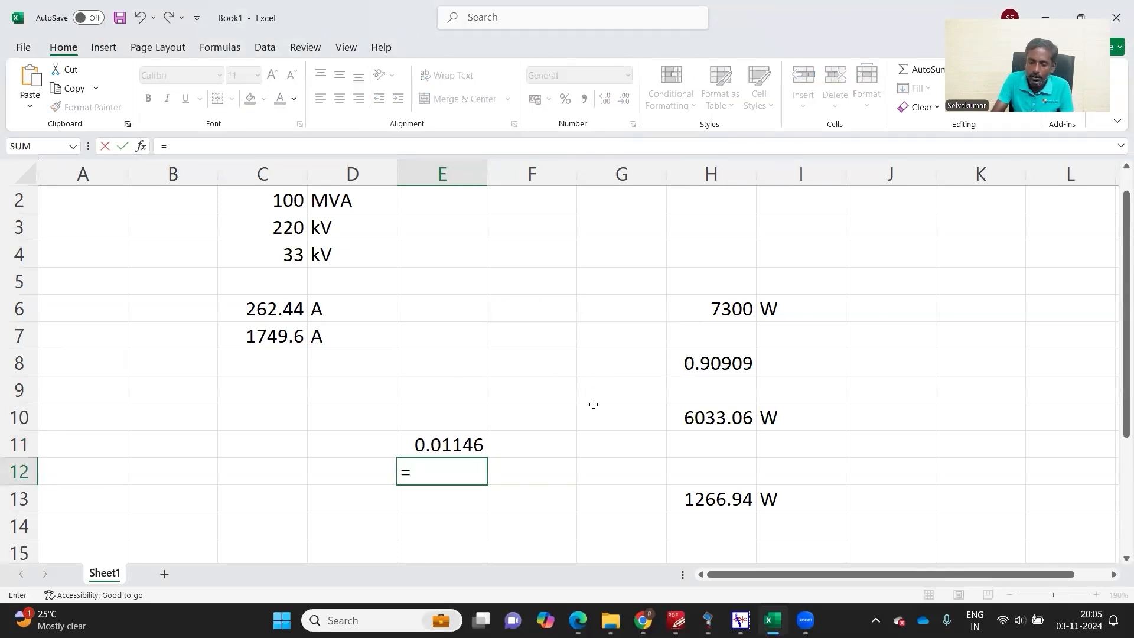
key("Enter")
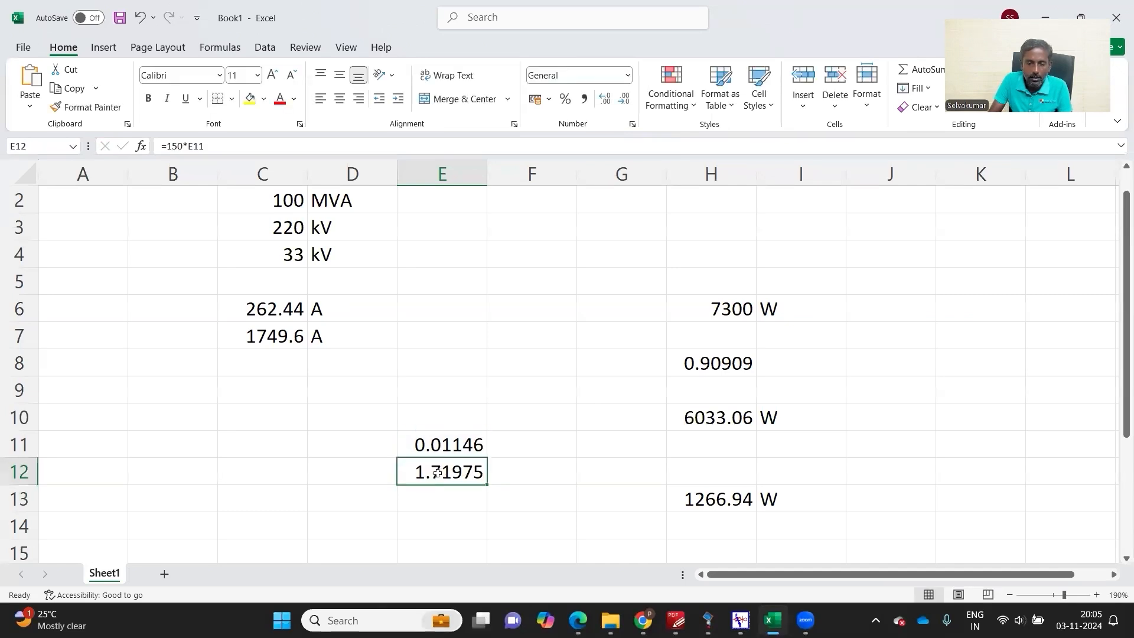
Give branch 1–101 charging B 3.439 and length 300 in its data record
double_click(440, 472)
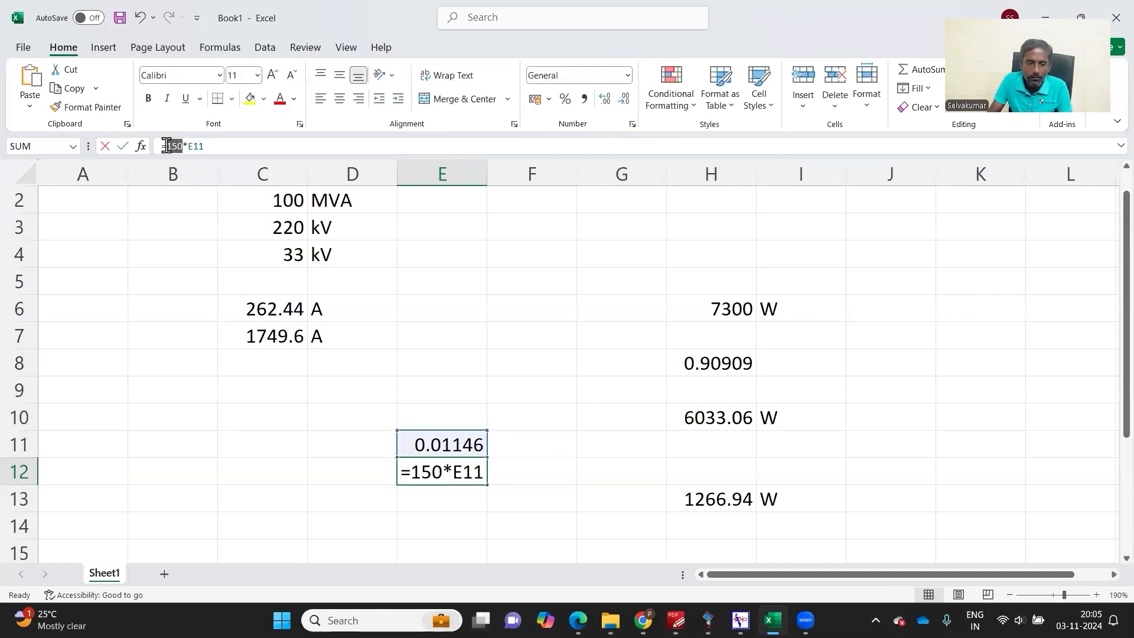
key("enter")
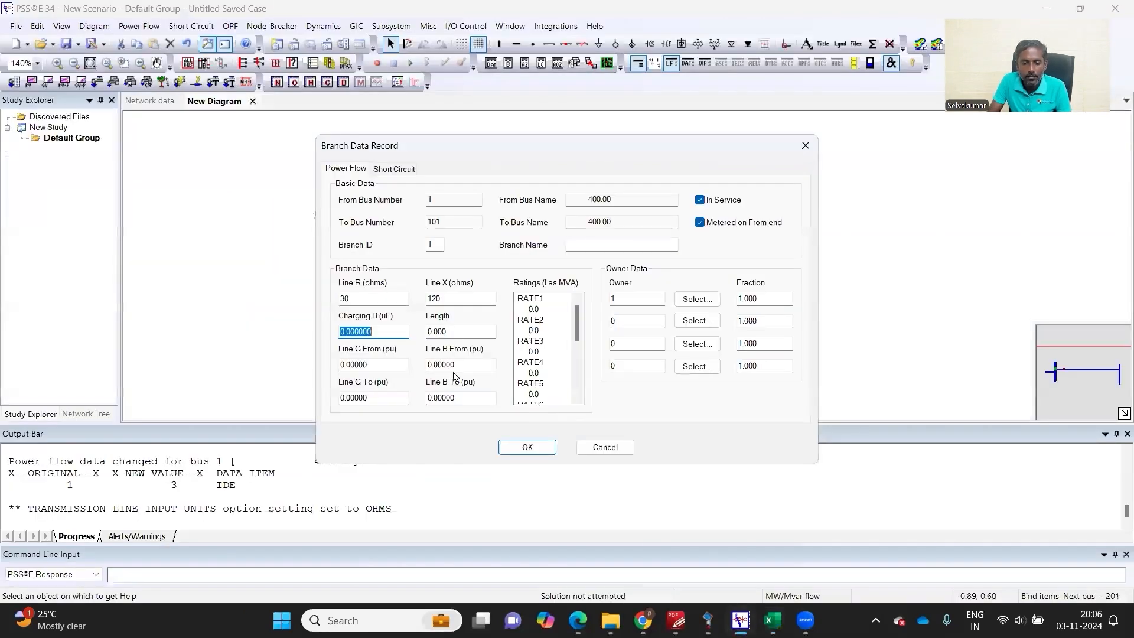
type("30")
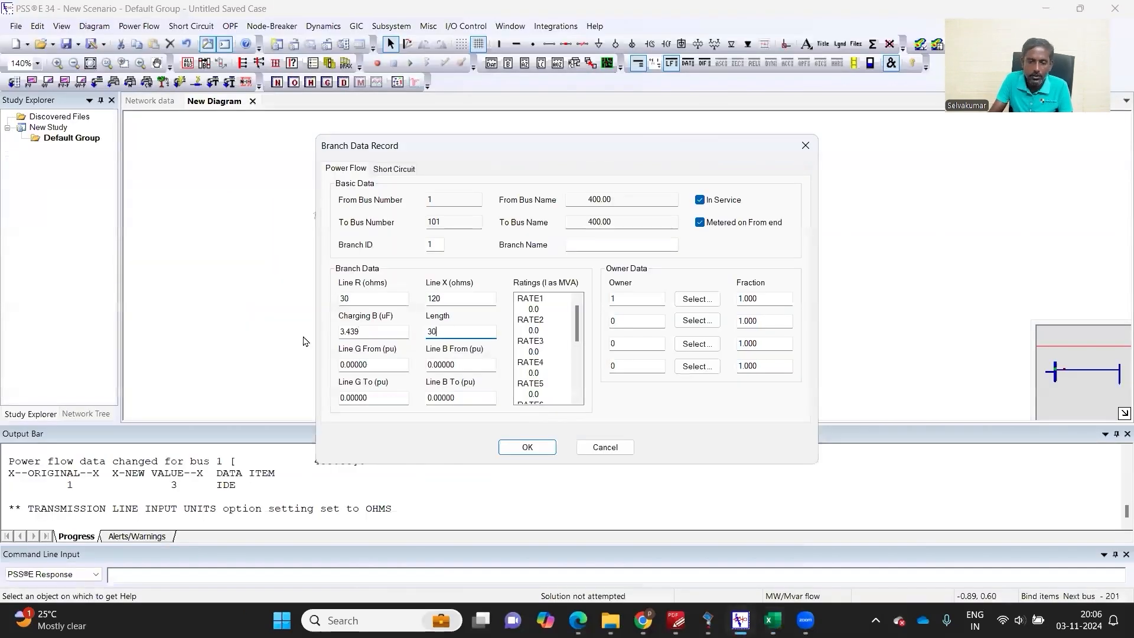
left_click(527, 446)
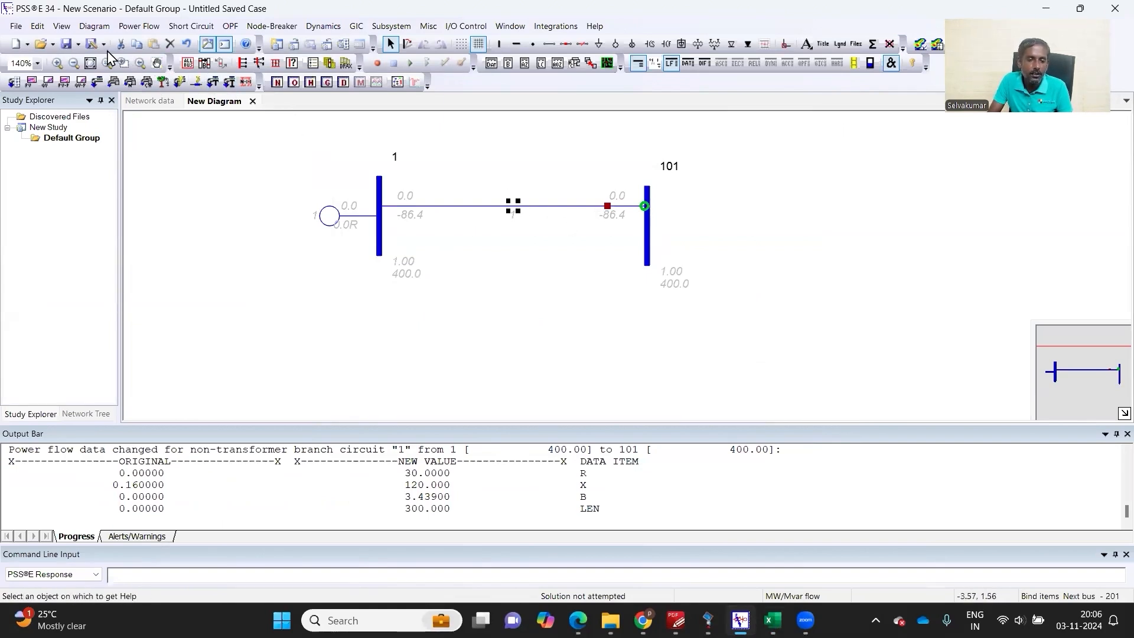
Run the load flow solution from the Power Flow menu
left_click(138, 26)
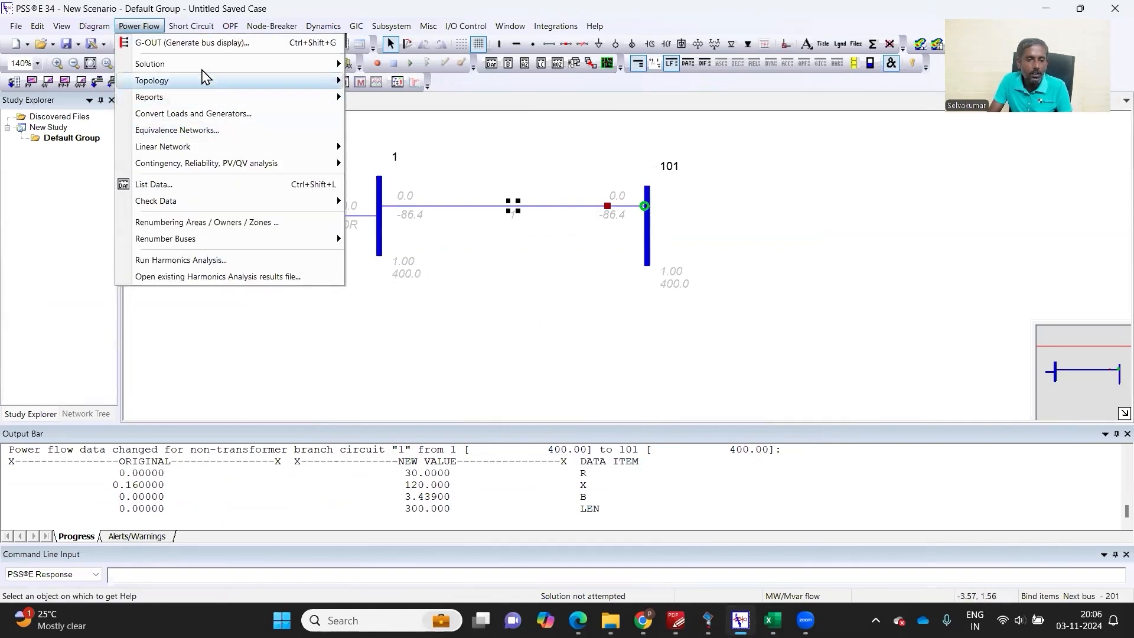
left_click(150, 63)
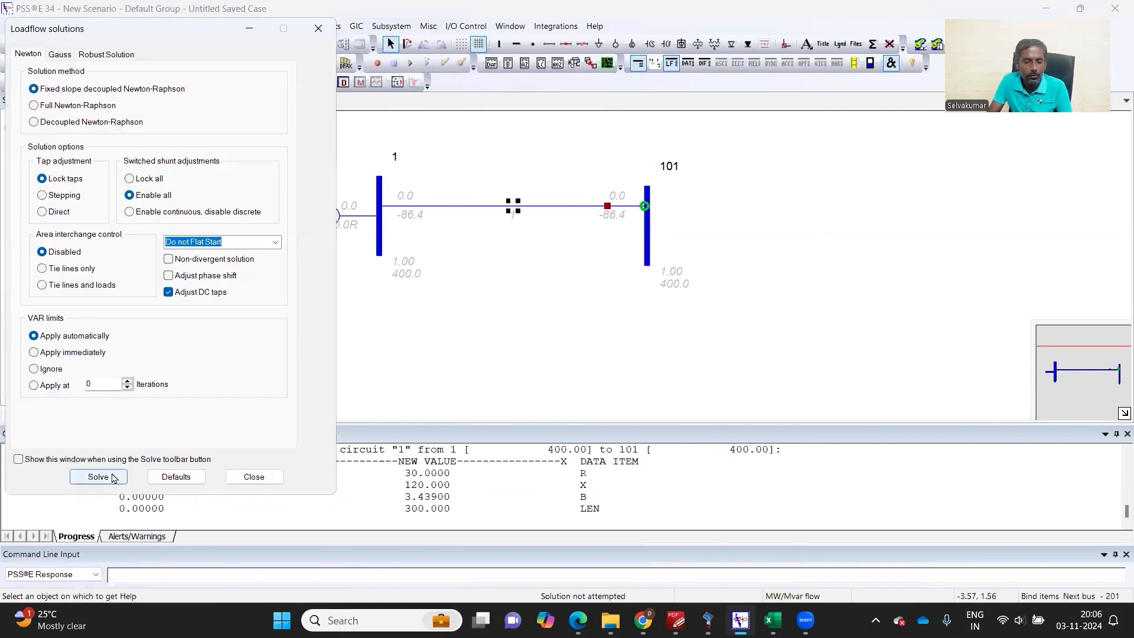
left_click(98, 480)
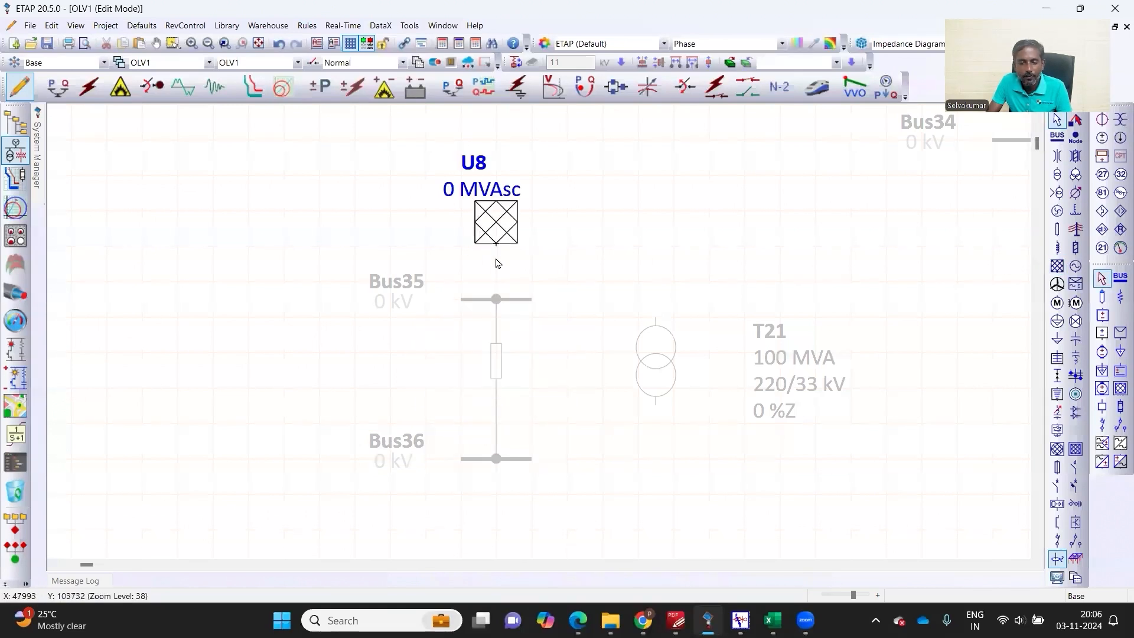
Inspect the Line9 editor between Bus35 and Bus36 to confirm its 300 km length
double_click(497, 299)
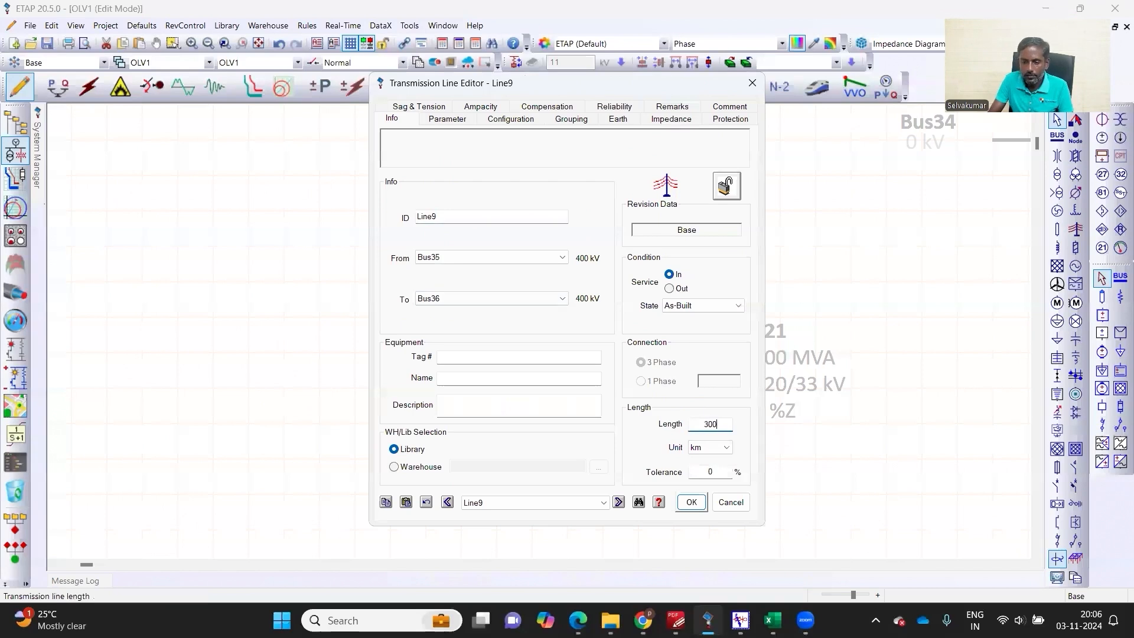
left_click(670, 119)
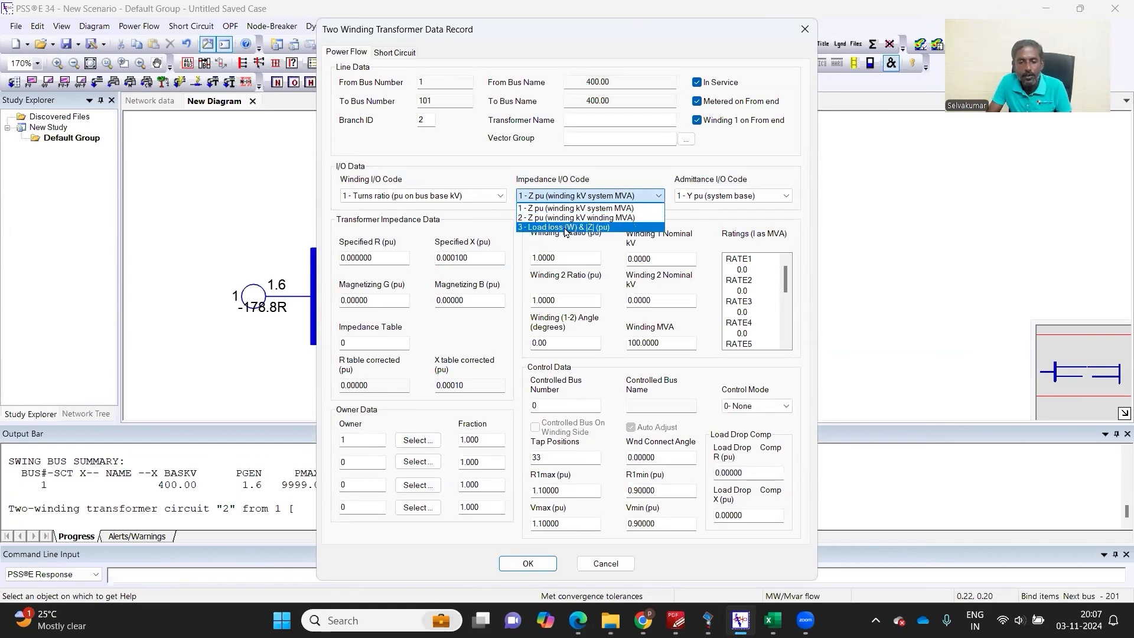
mouse_move(574, 232)
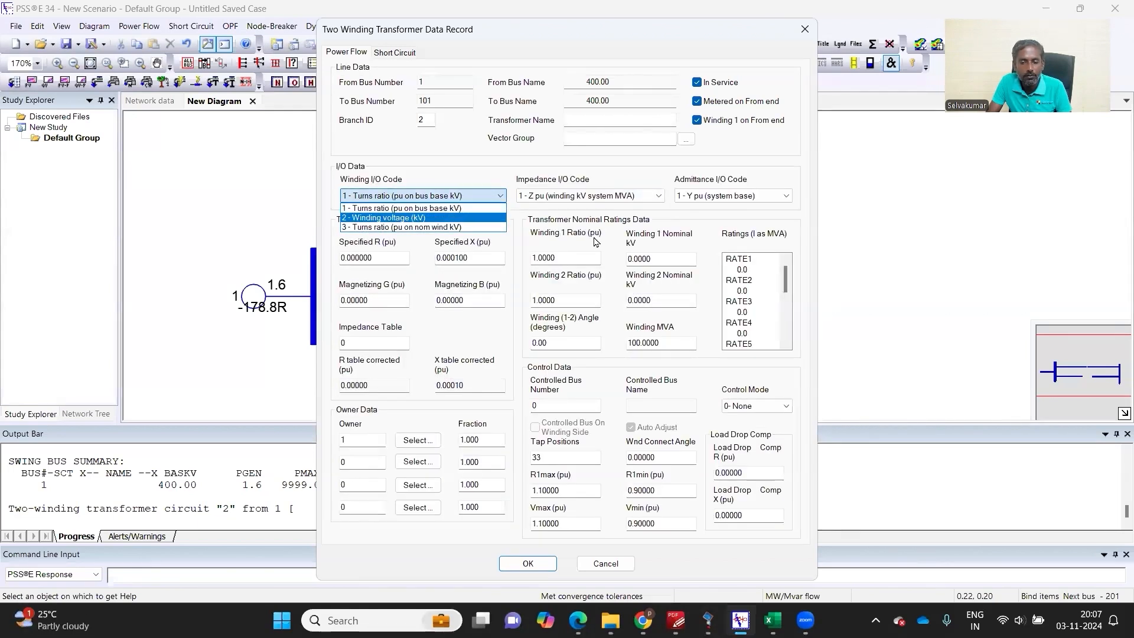
mouse_move(466, 249)
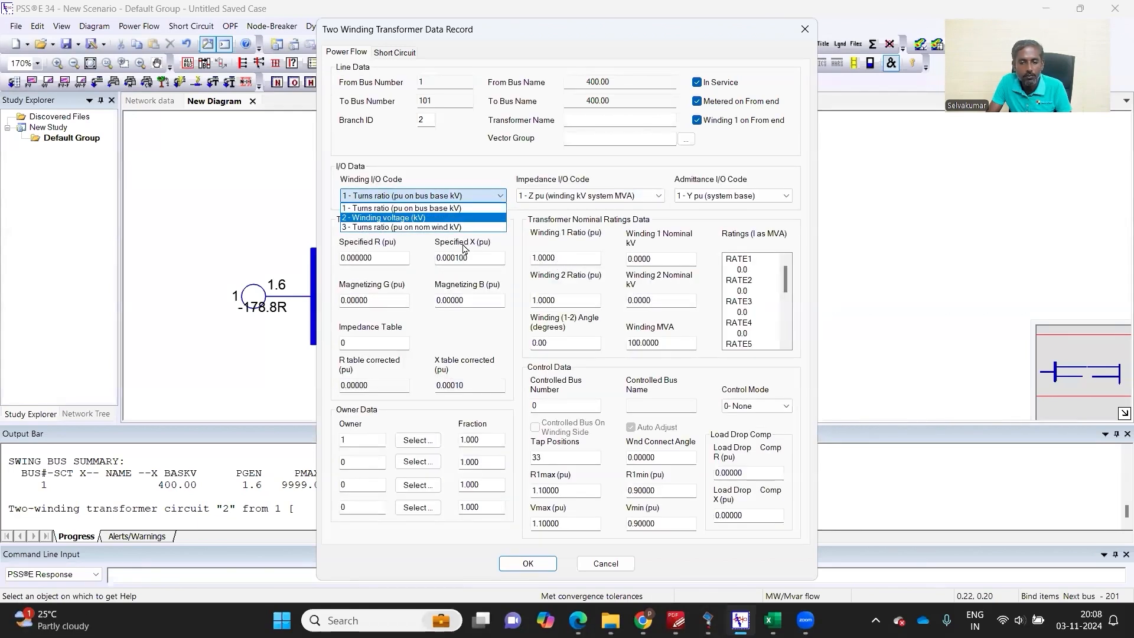
Try winding-voltage I/O code, revert to turns ratio on bus base kV, and keep control mode None
left_click(383, 217)
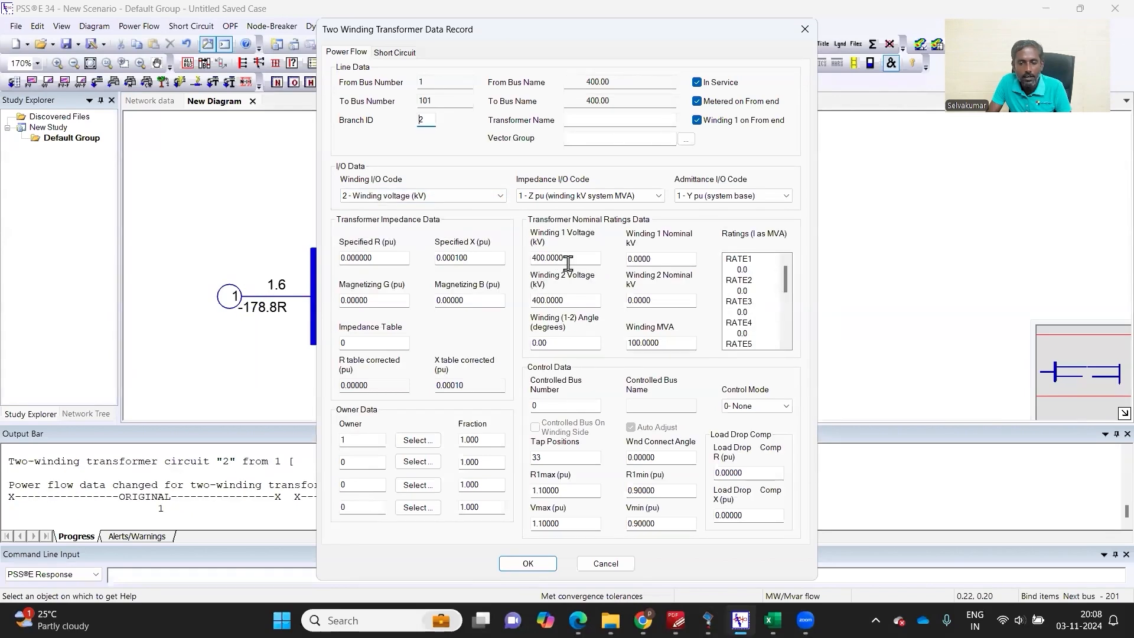
left_click(423, 195)
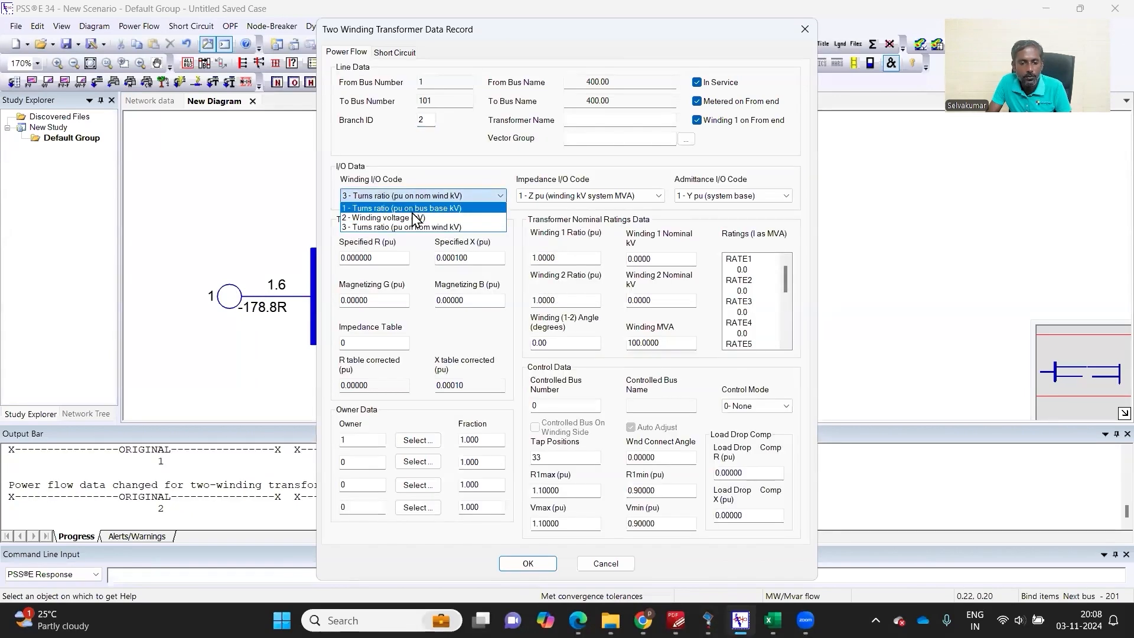
left_click(402, 208)
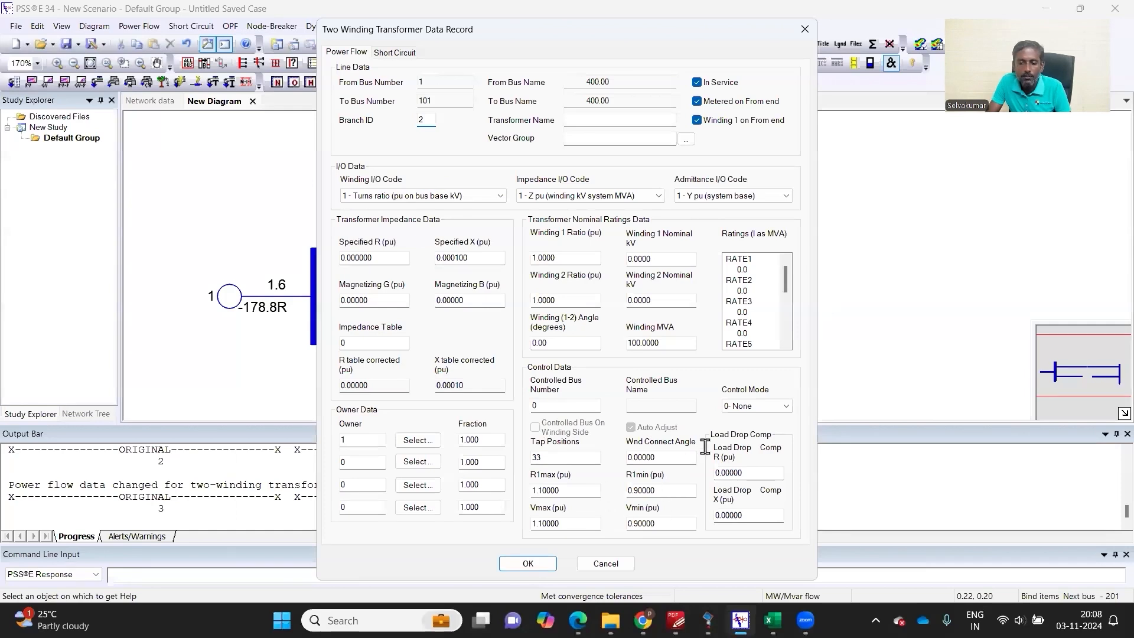
left_click(784, 405)
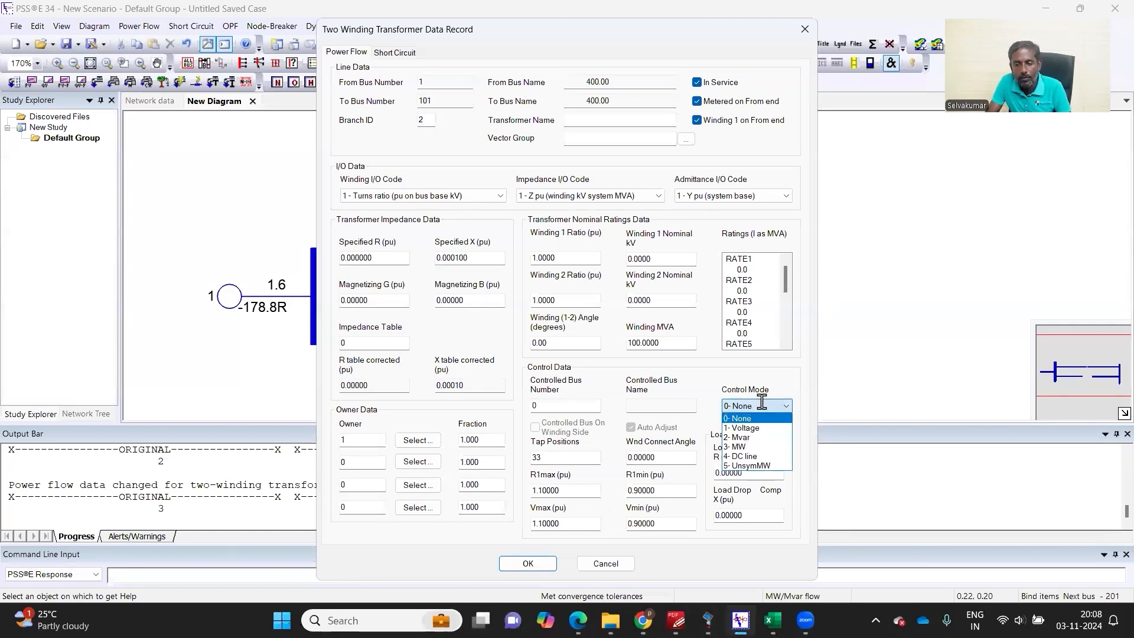
mouse_move(742, 428)
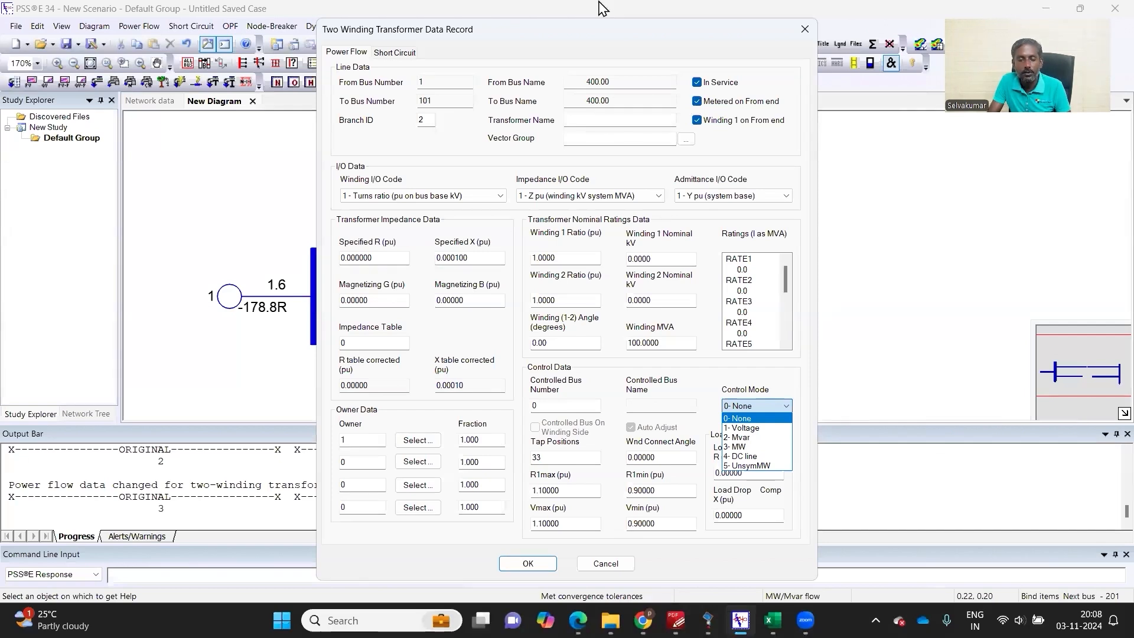
left_click(737, 417)
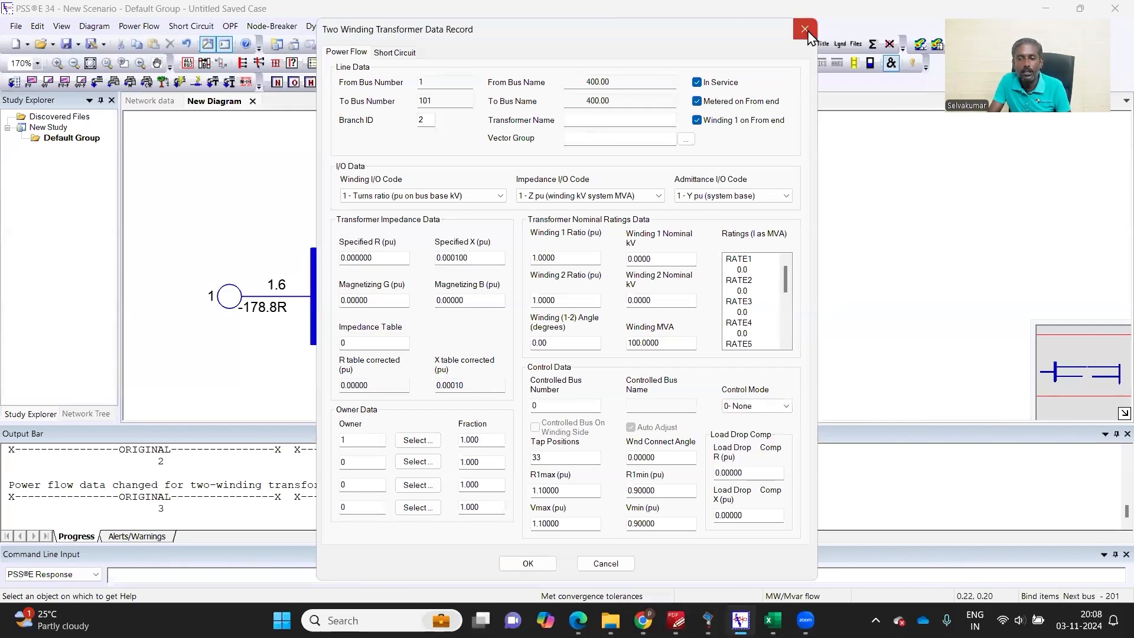
Close the transformer record and solve the power flow for the two-bus case
left_click(803, 29)
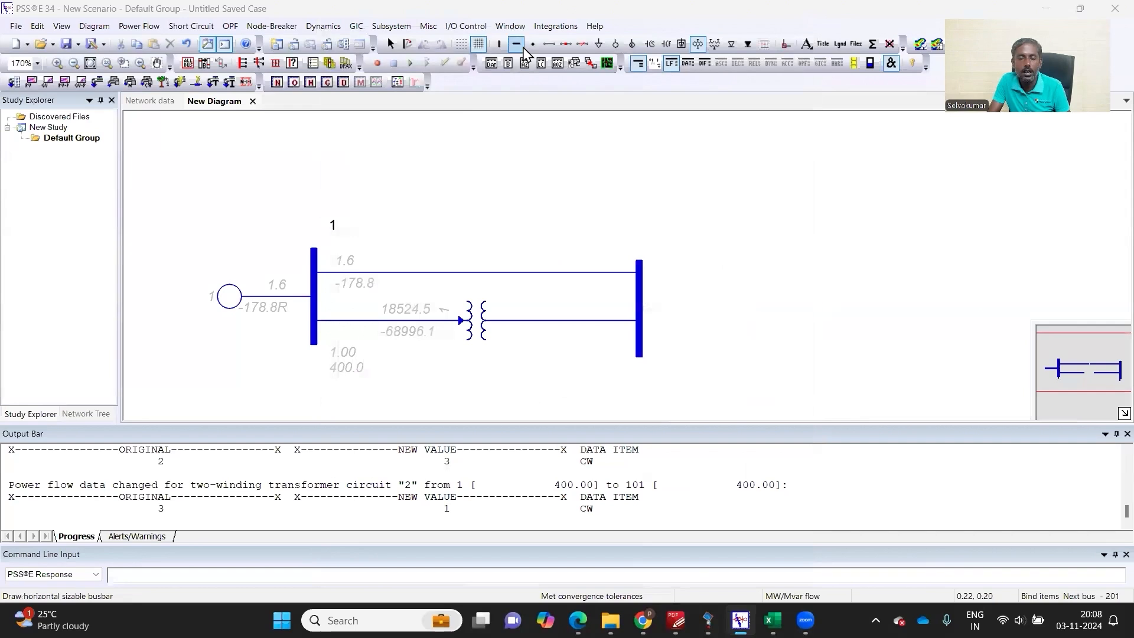
mouse_move(516, 44)
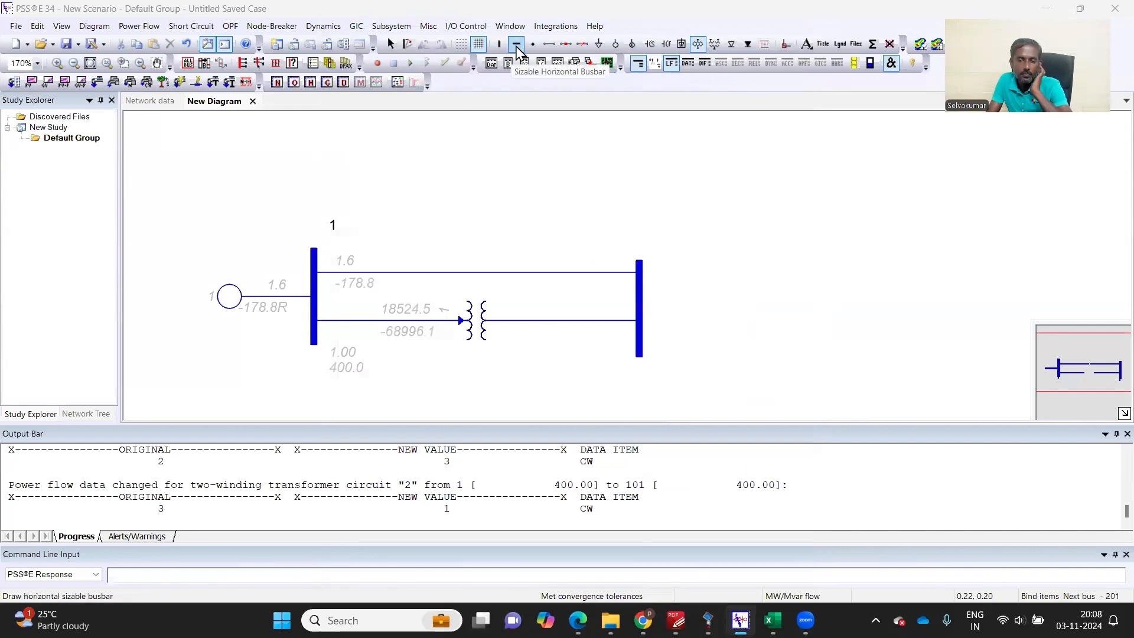
mouse_move(531, 43)
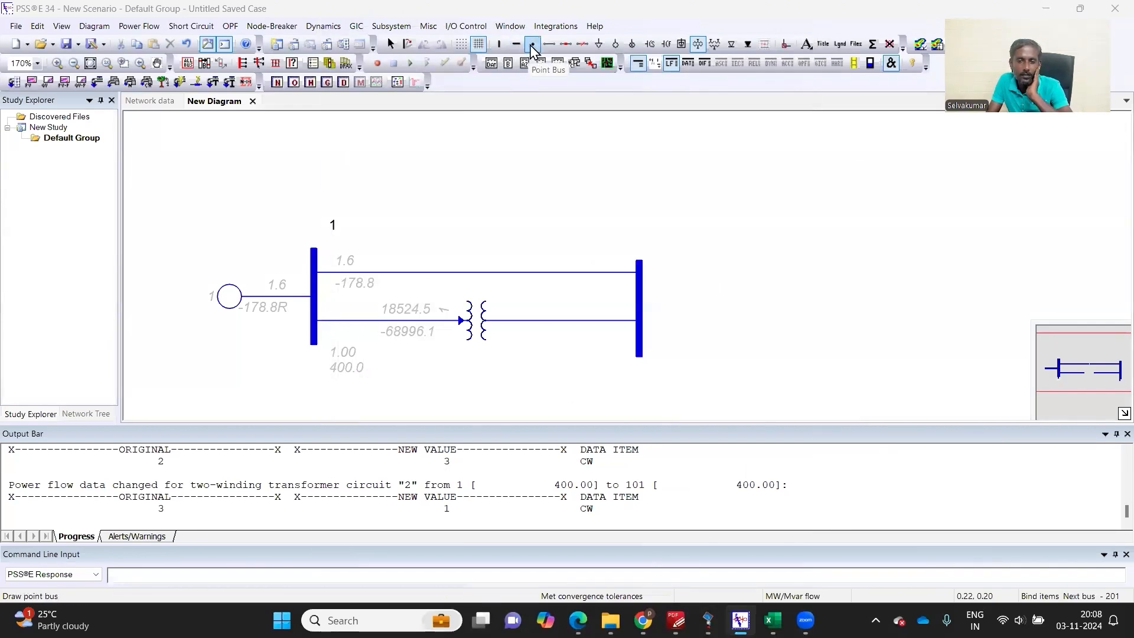
mouse_move(548, 47)
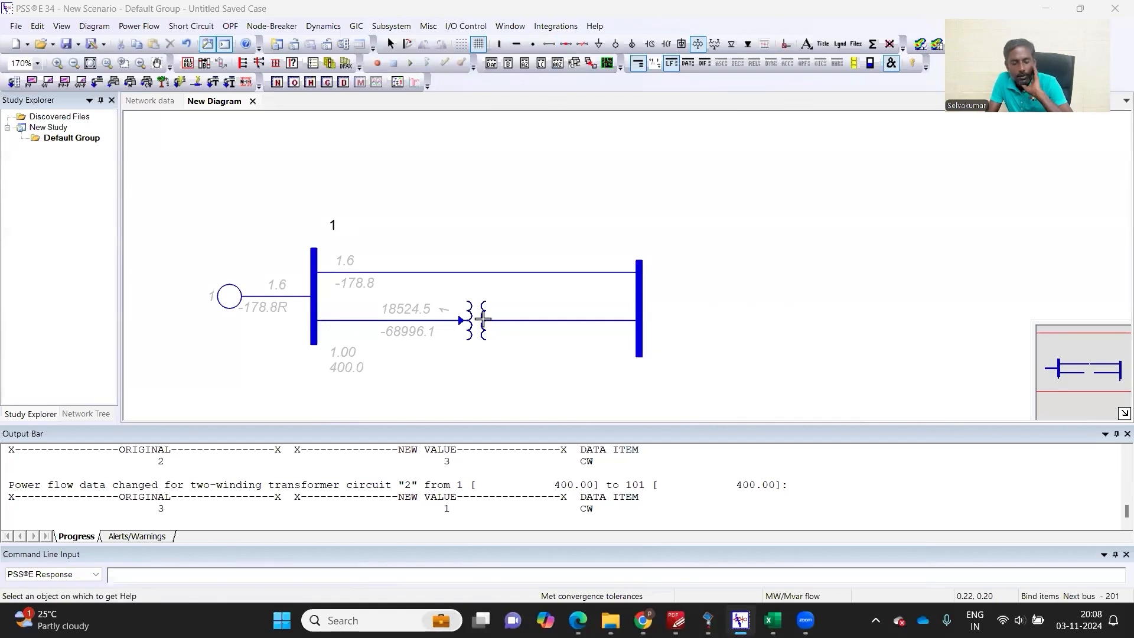
mouse_move(572, 372)
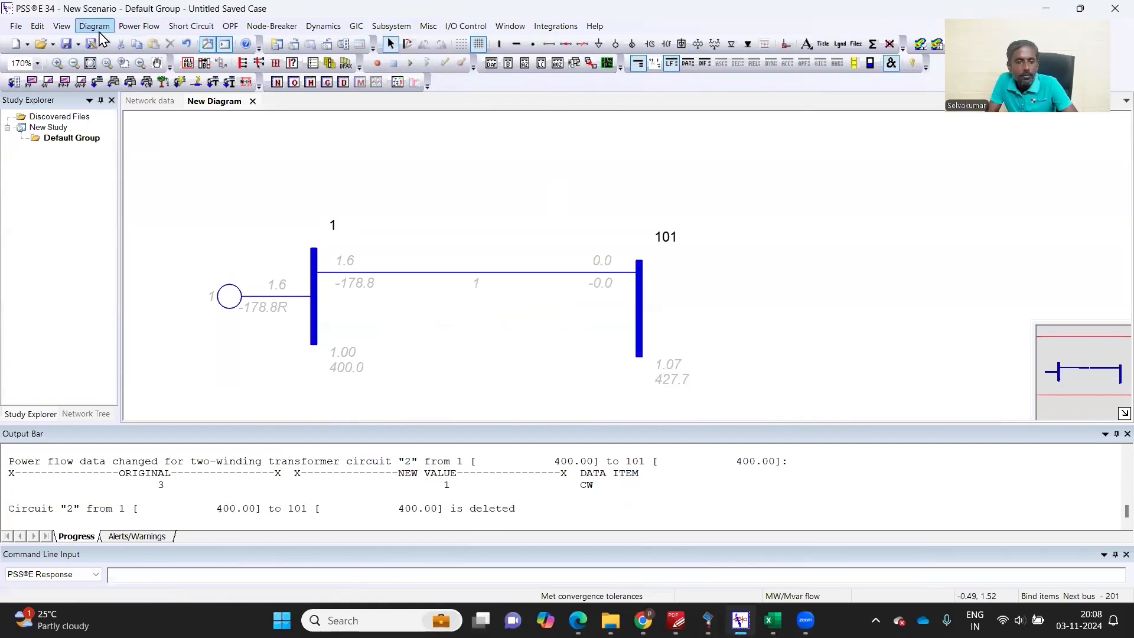
left_click(139, 26)
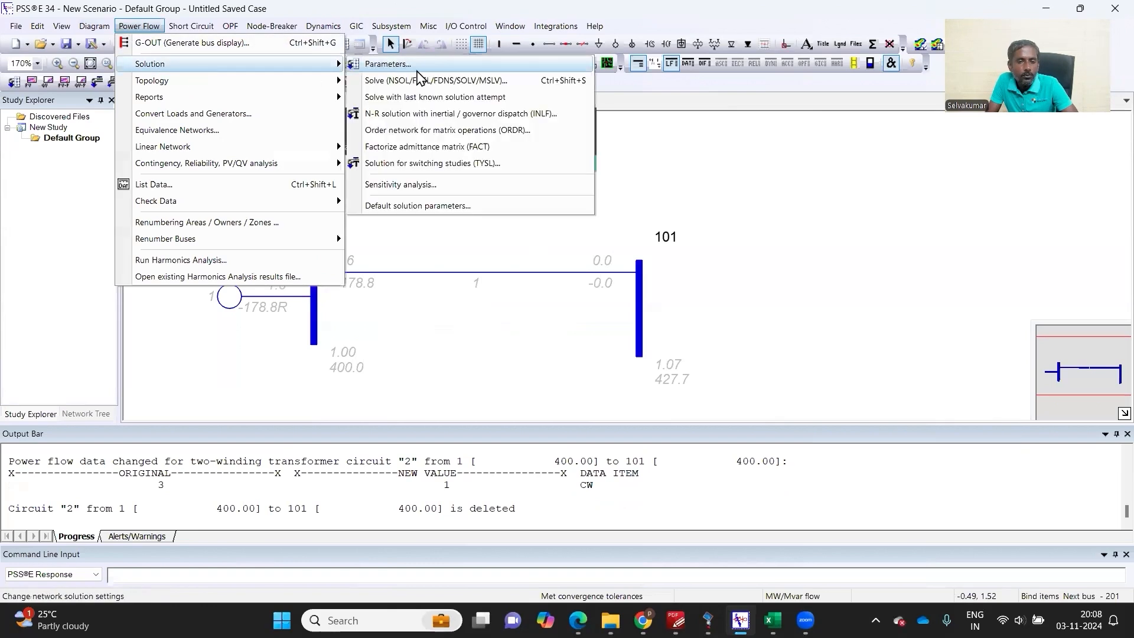
left_click(426, 81)
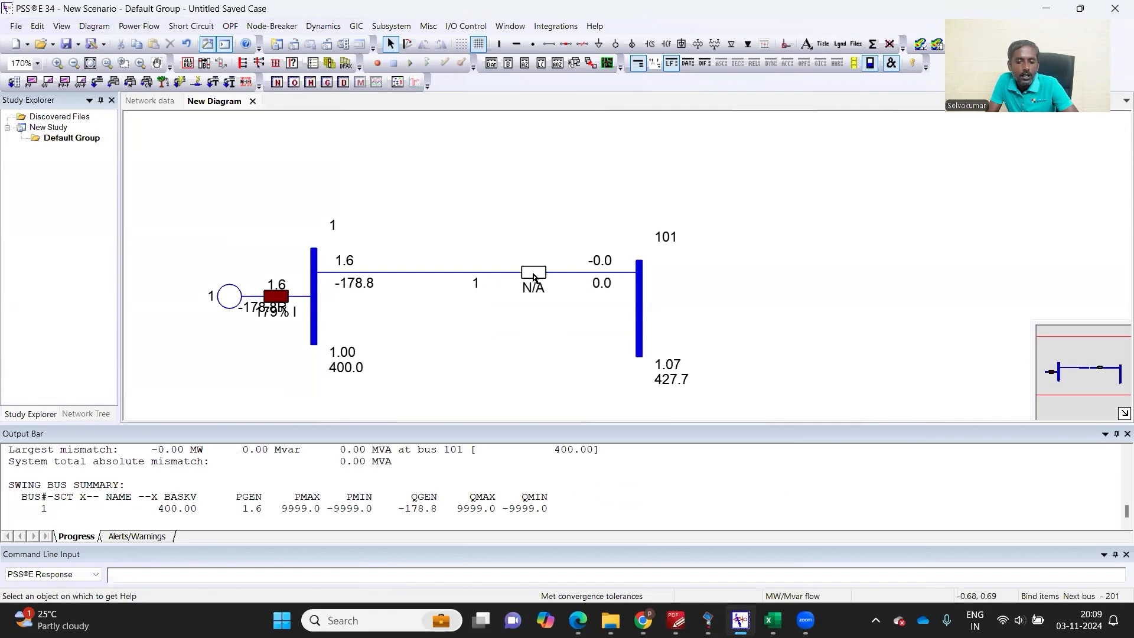
Set RATE1, RATE2 and RATE3 of branch 1–101 to 500 MVA so it shows 36% loading
double_click(533, 273)
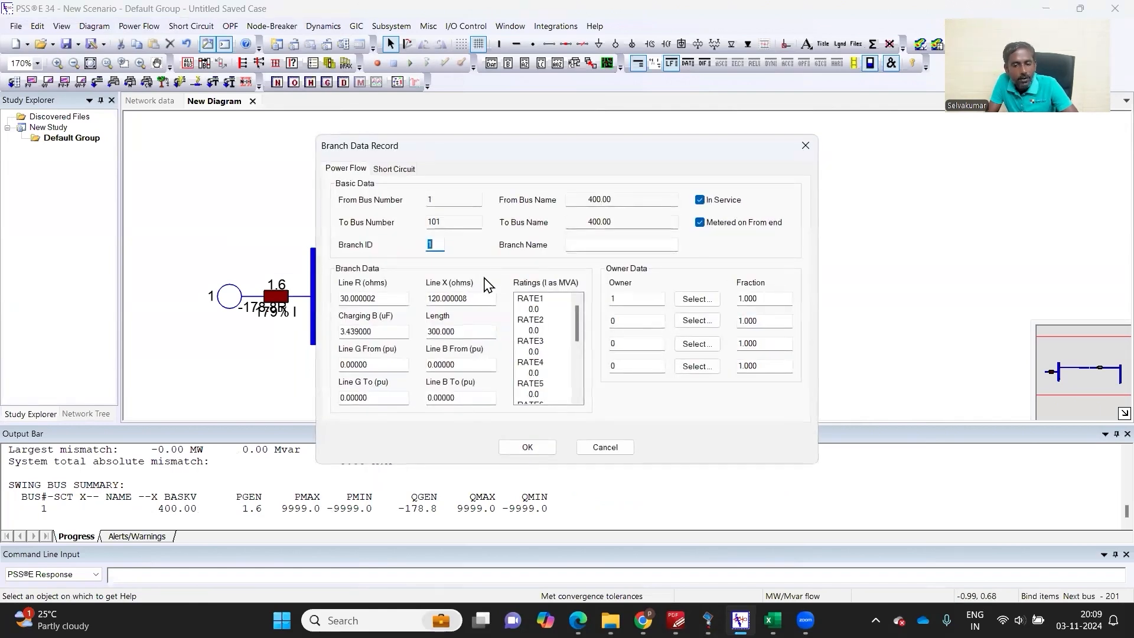
mouse_move(770, 190)
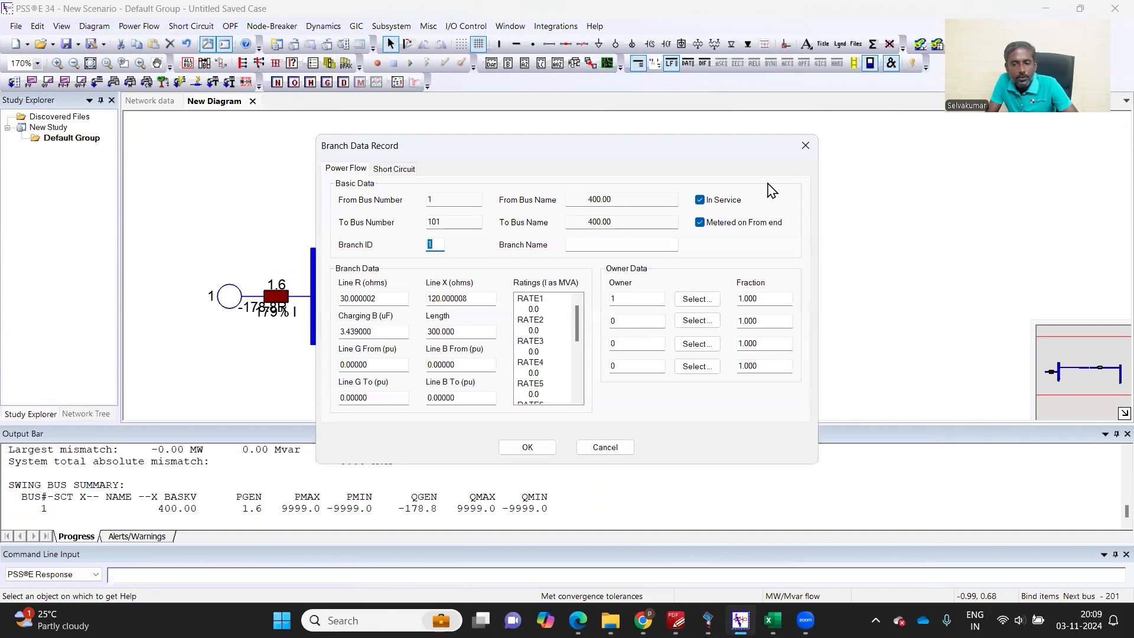
left_click(527, 447)
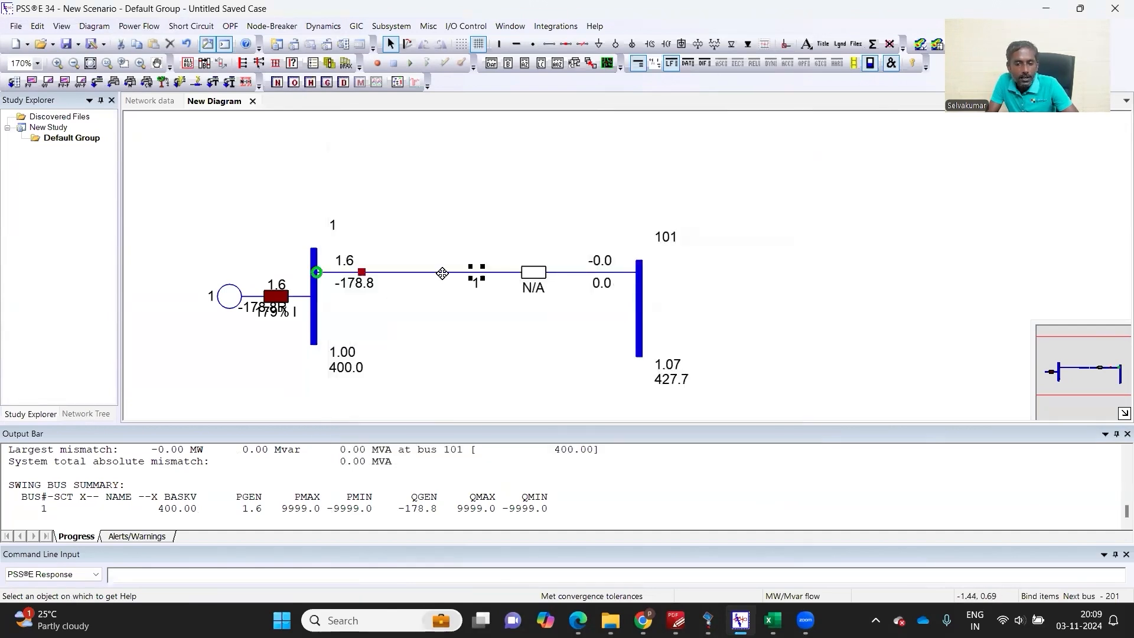
double_click(440, 273)
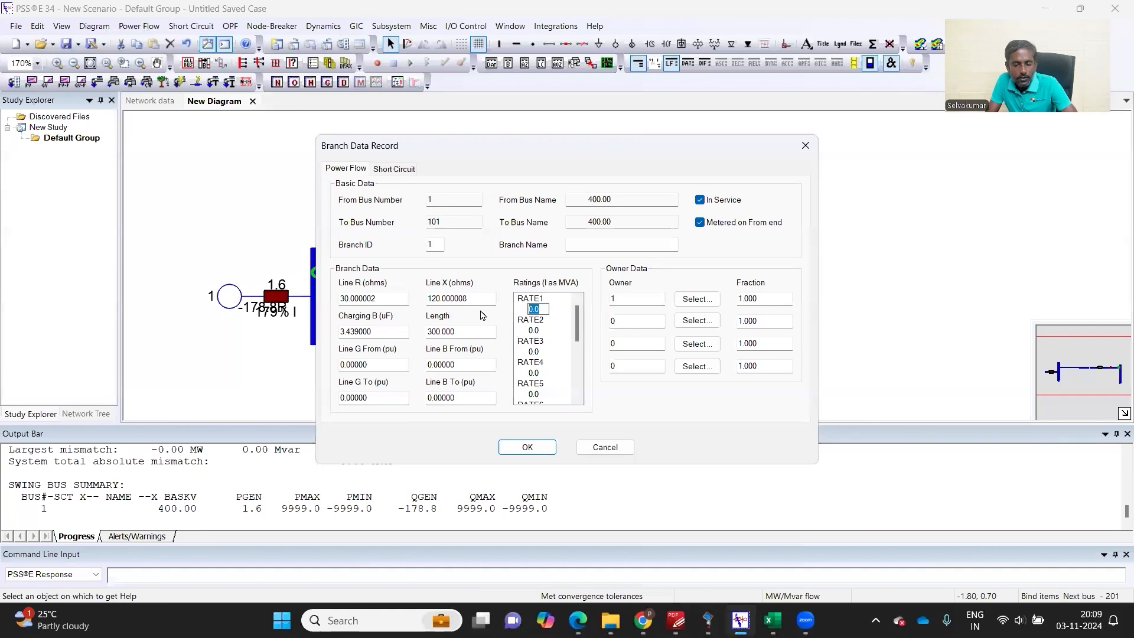
type("500")
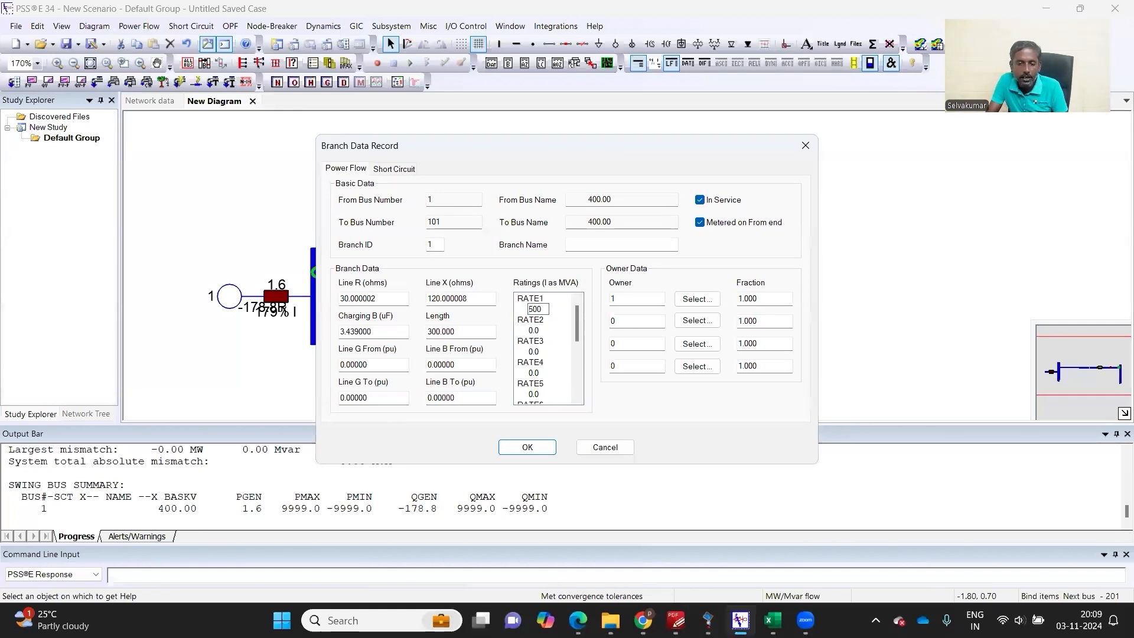
left_click(526, 447)
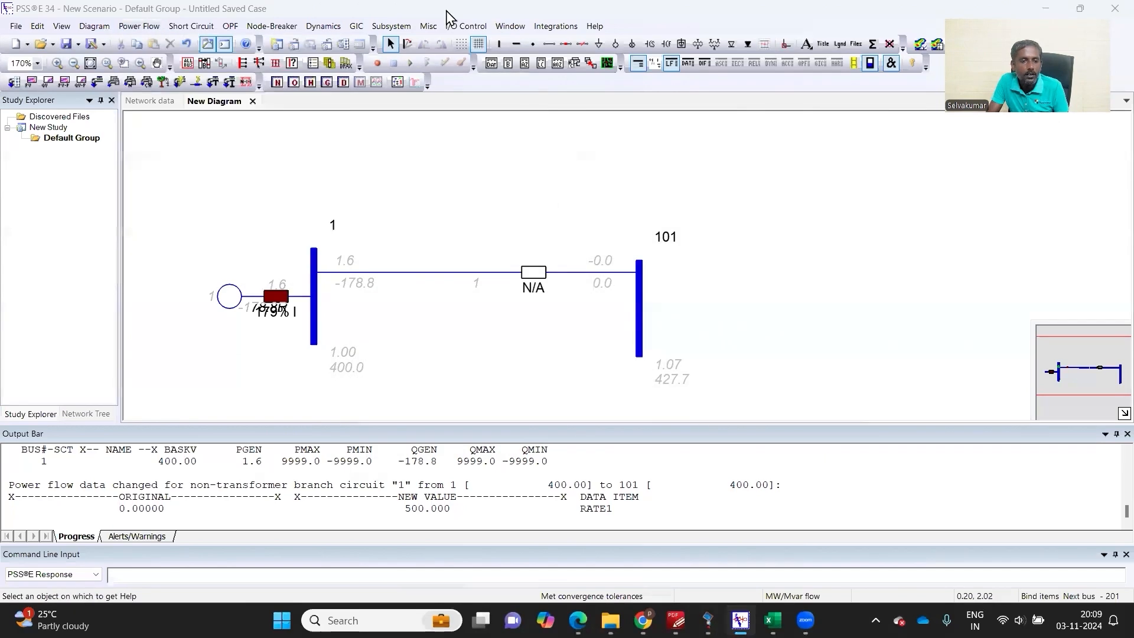
left_click(138, 26)
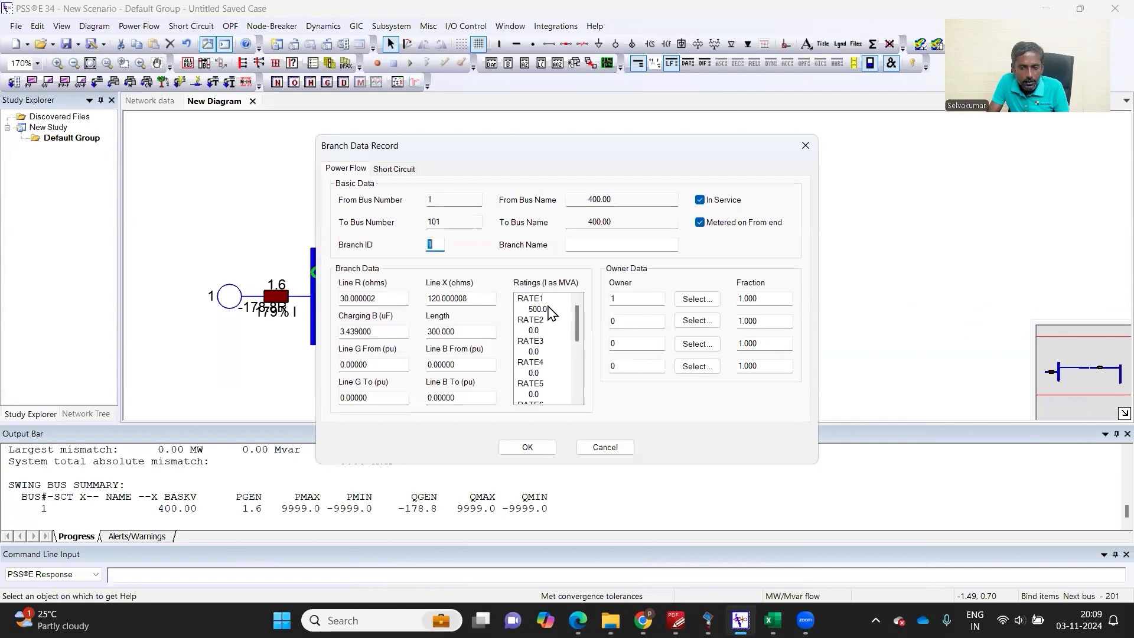
left_click(535, 331)
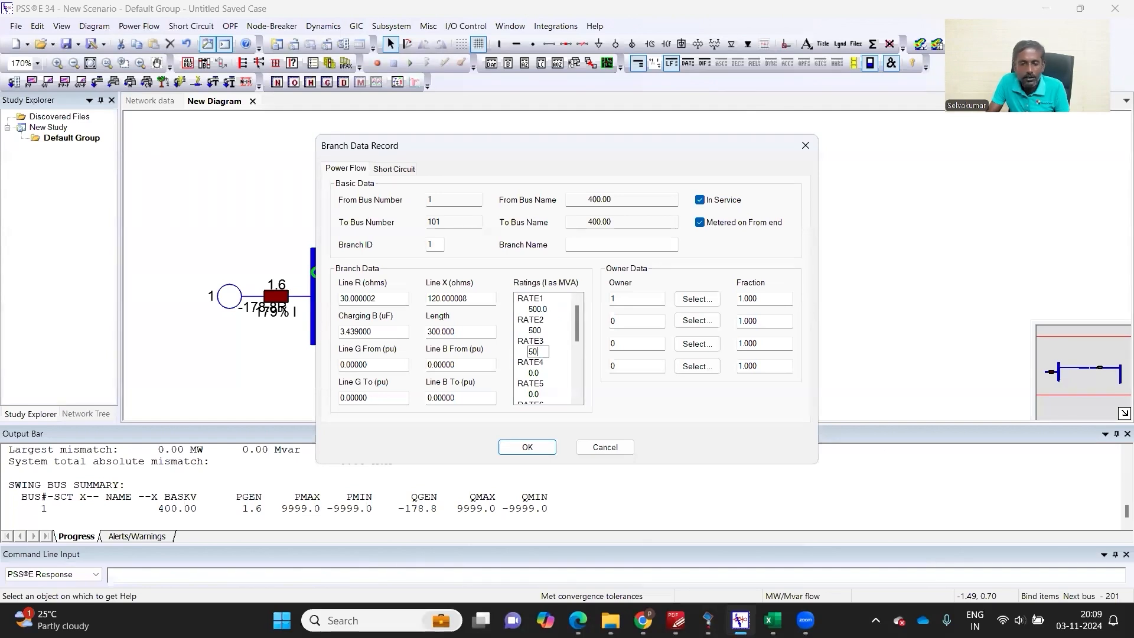
left_click(527, 446)
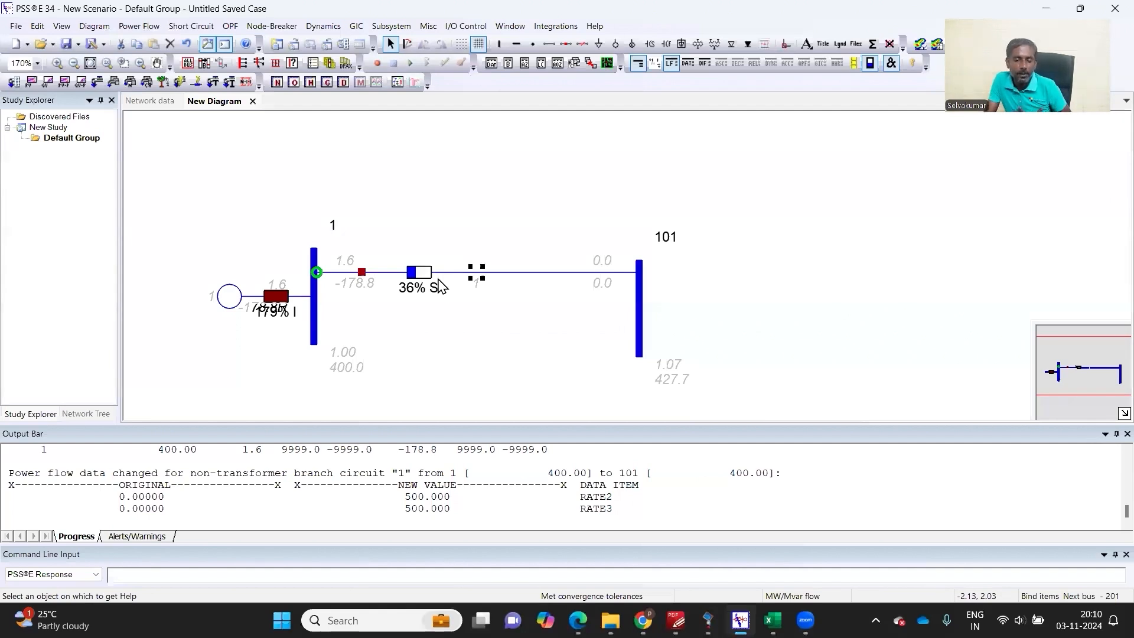
mouse_move(484, 225)
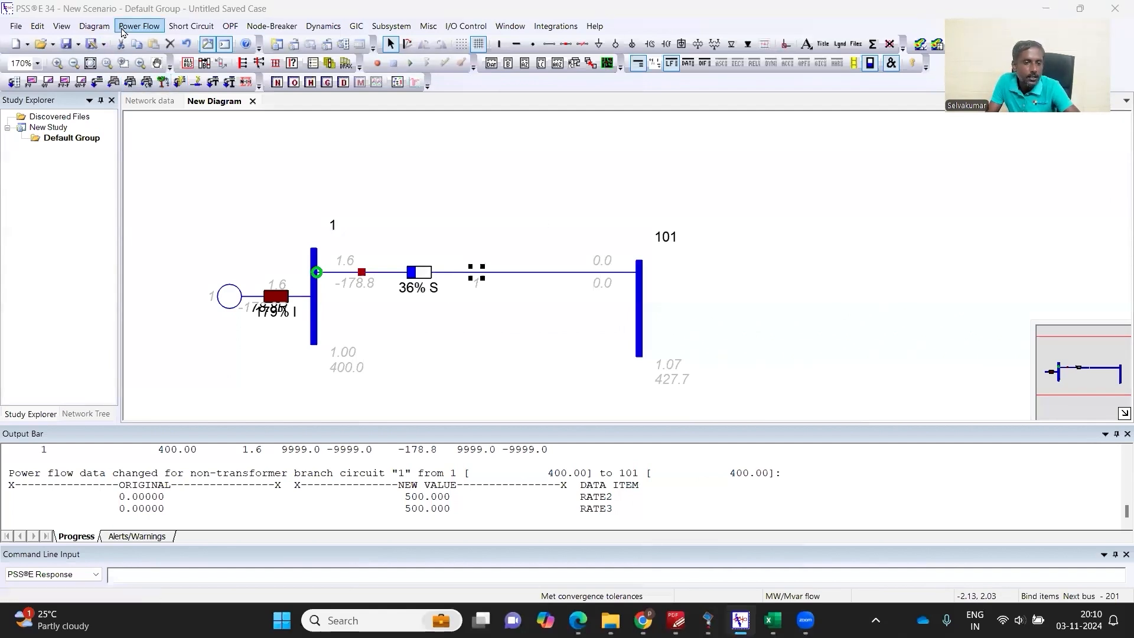
Re-solve the power flow, then attach a load with Pload 300 MW to bus 101
left_click(139, 26)
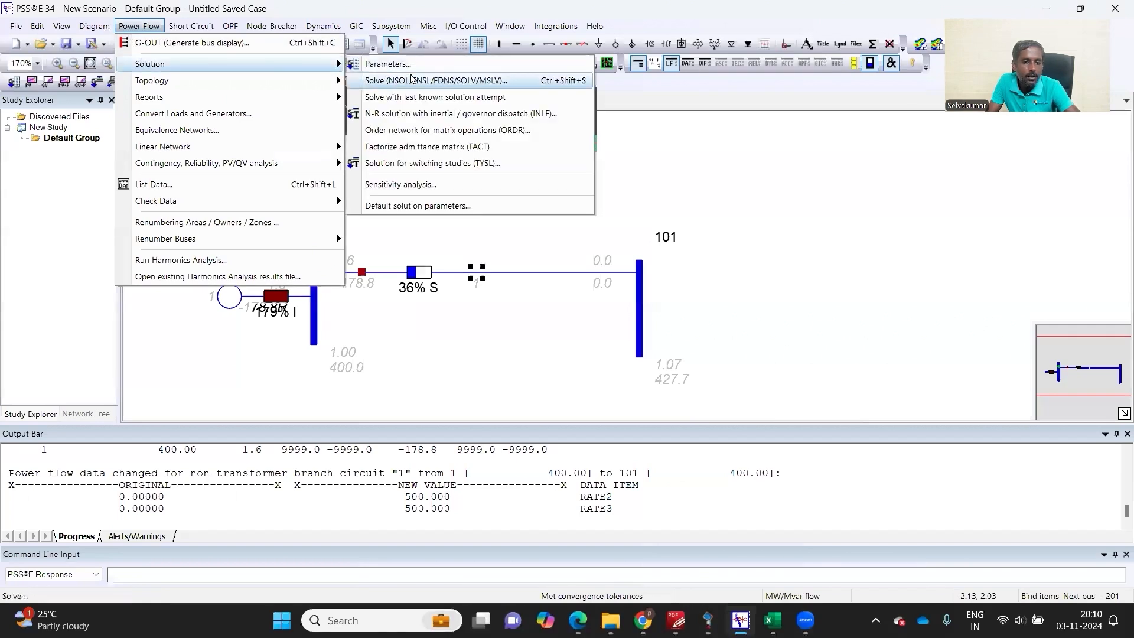
left_click(430, 80)
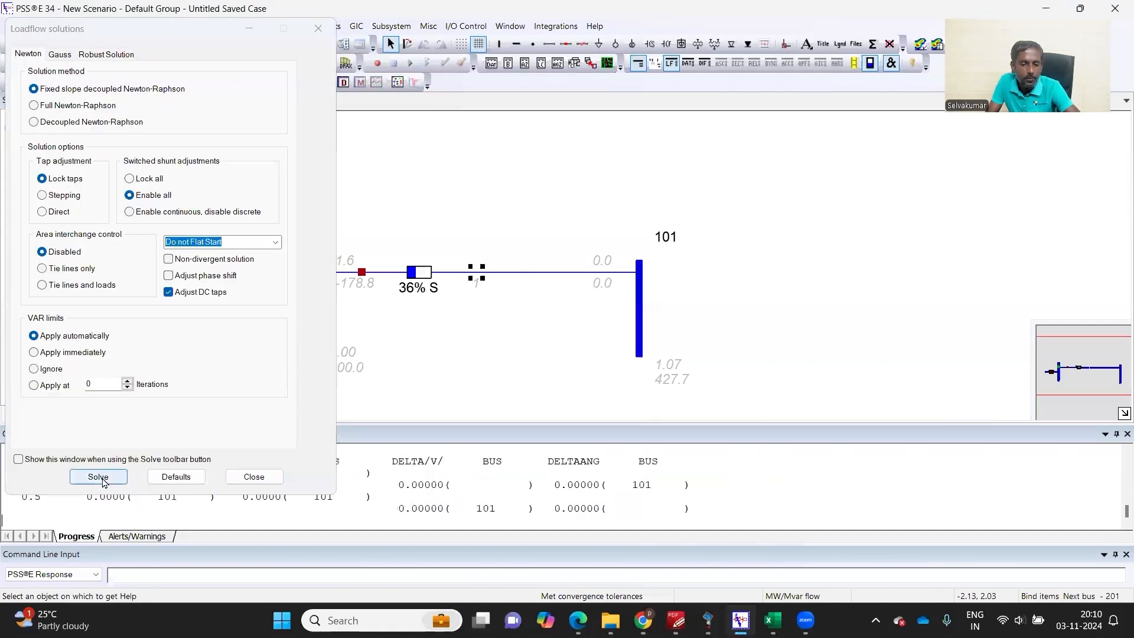
left_click(98, 476)
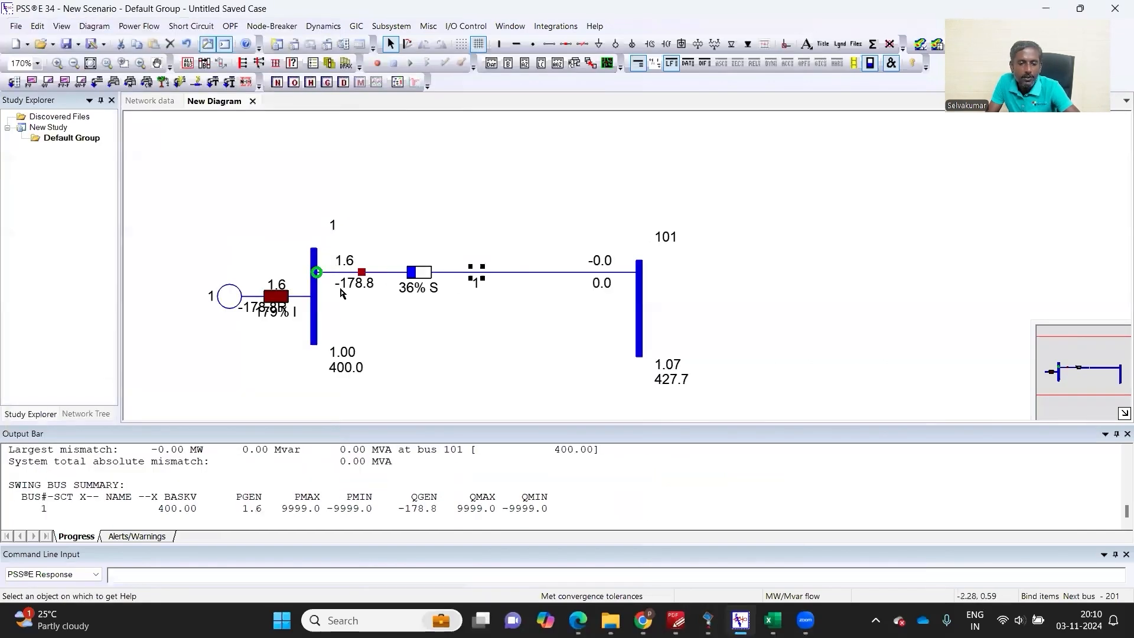
mouse_move(501, 284)
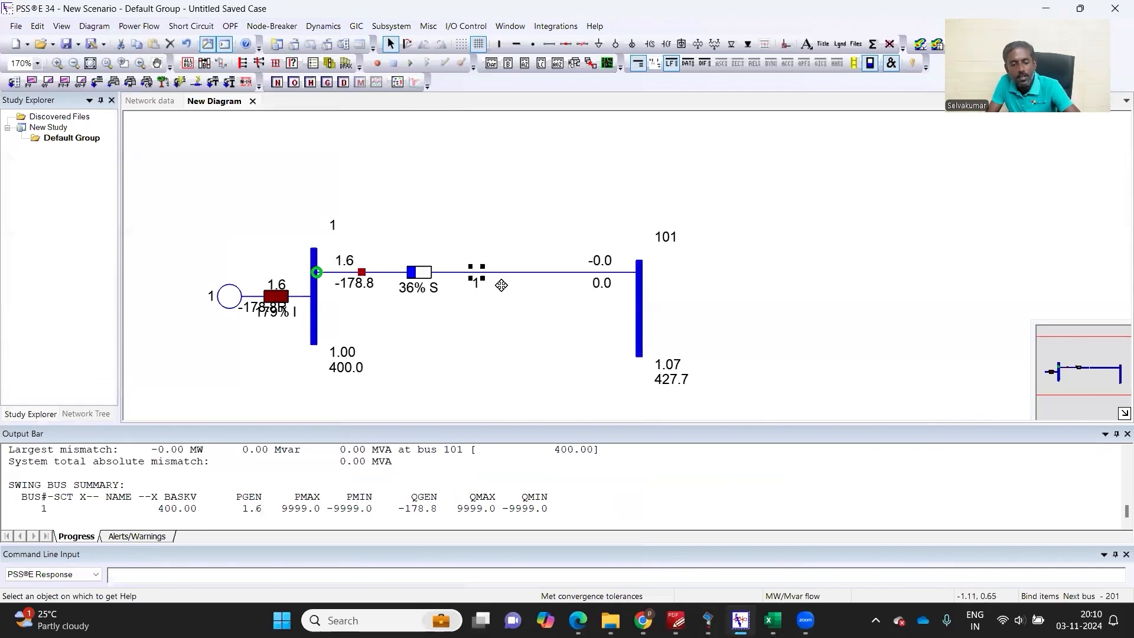
mouse_move(618, 314)
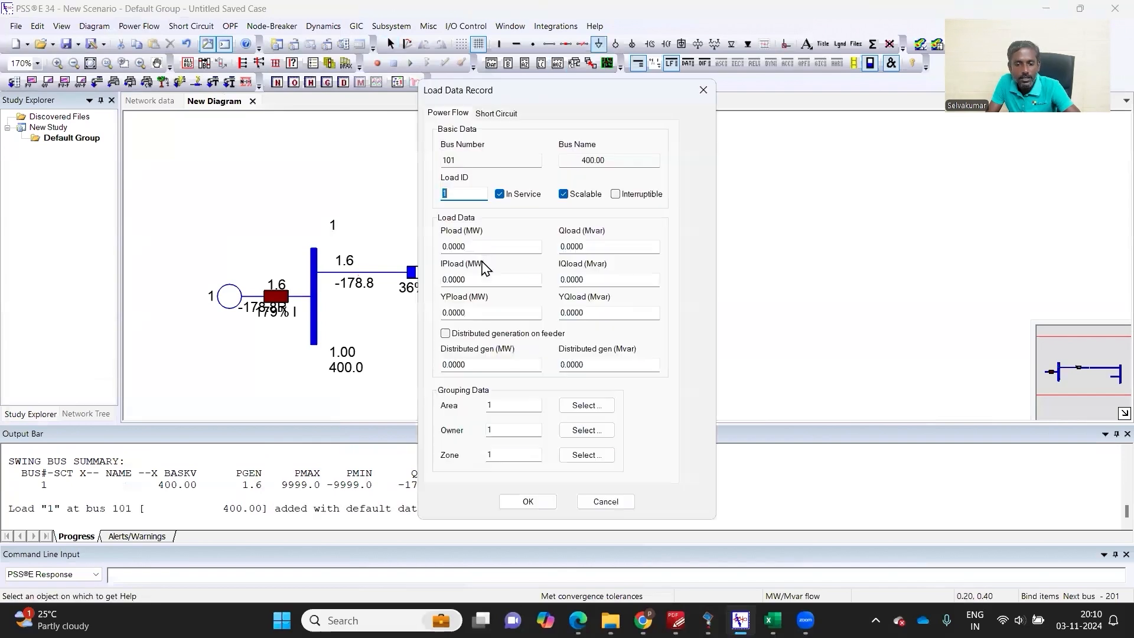
type("300")
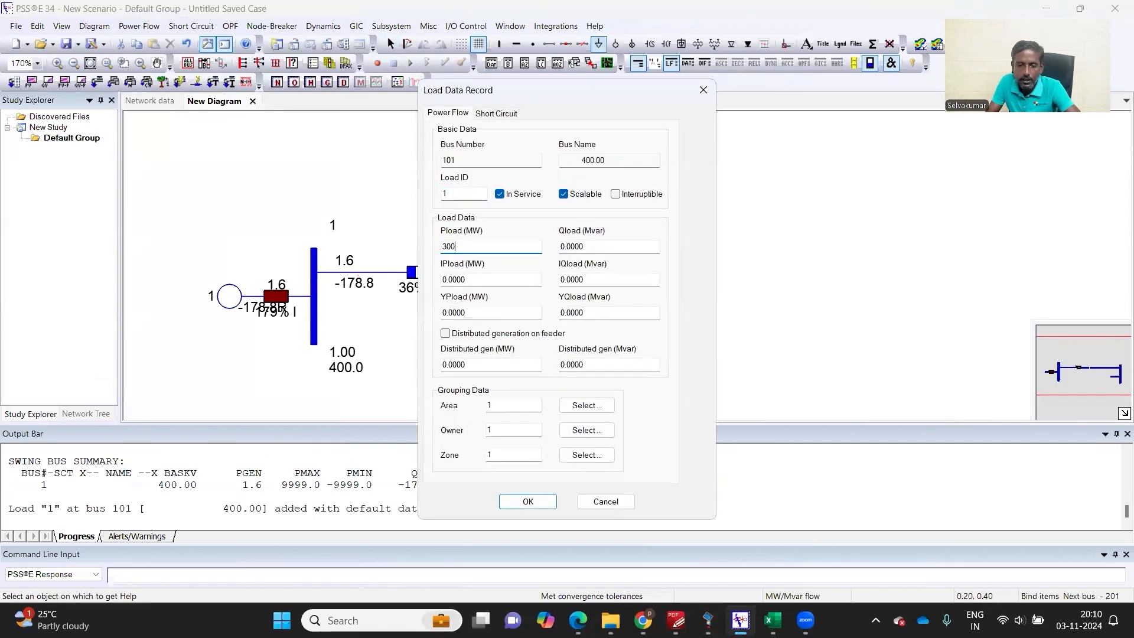
left_click(527, 500)
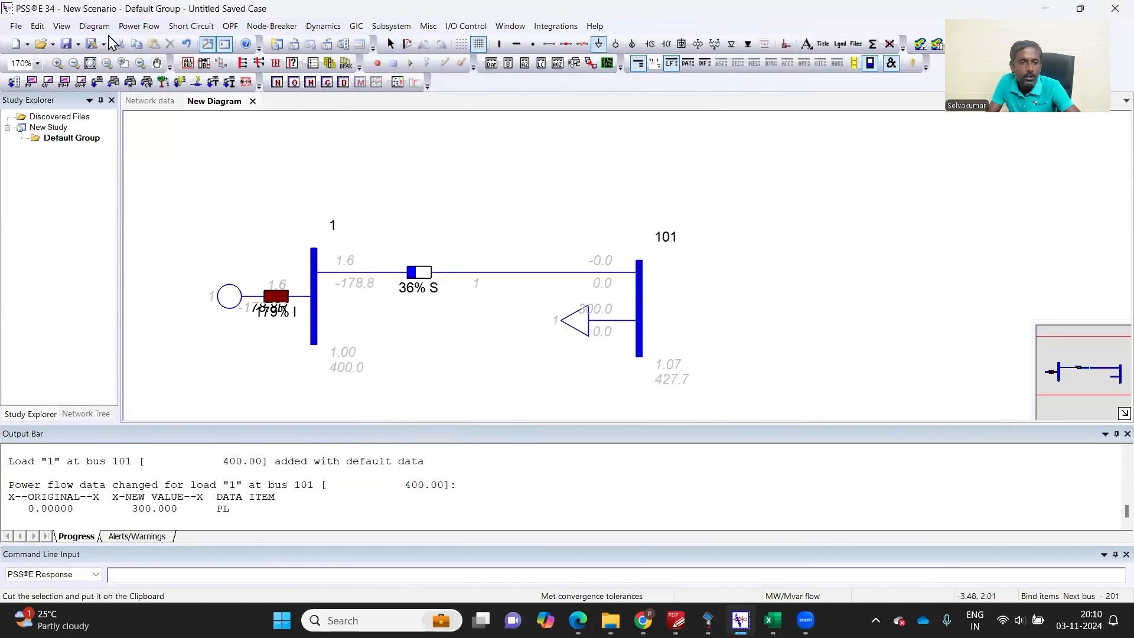
Solve again so the line shows 66% loading, generator 319 MW and bus 101 at 0.97 pu
left_click(138, 26)
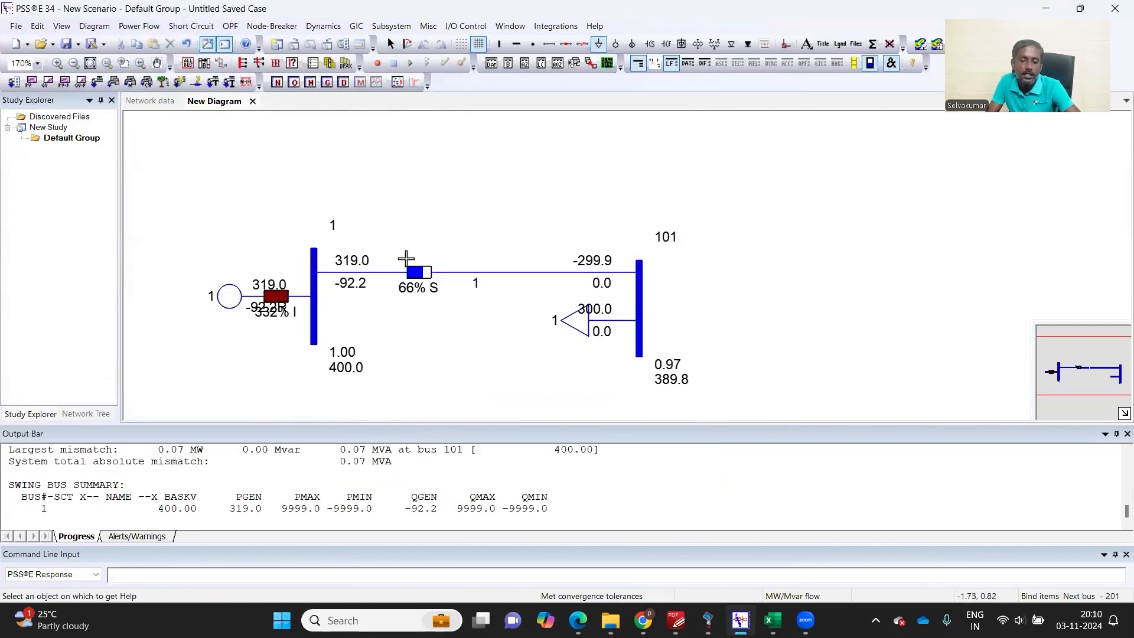
mouse_move(678, 372)
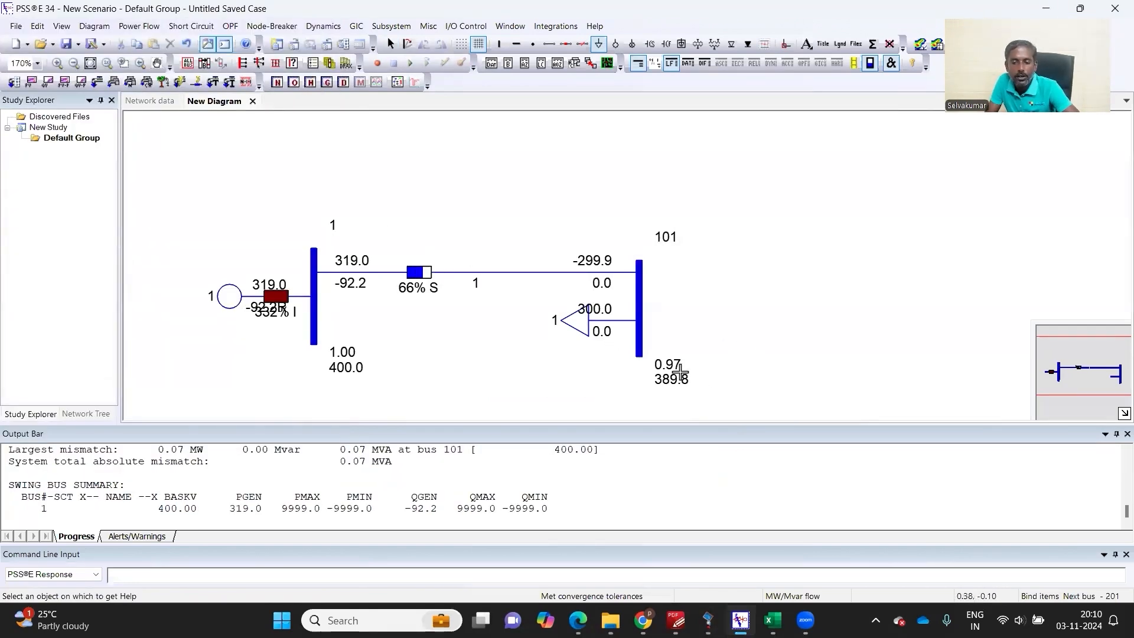
mouse_move(688, 398)
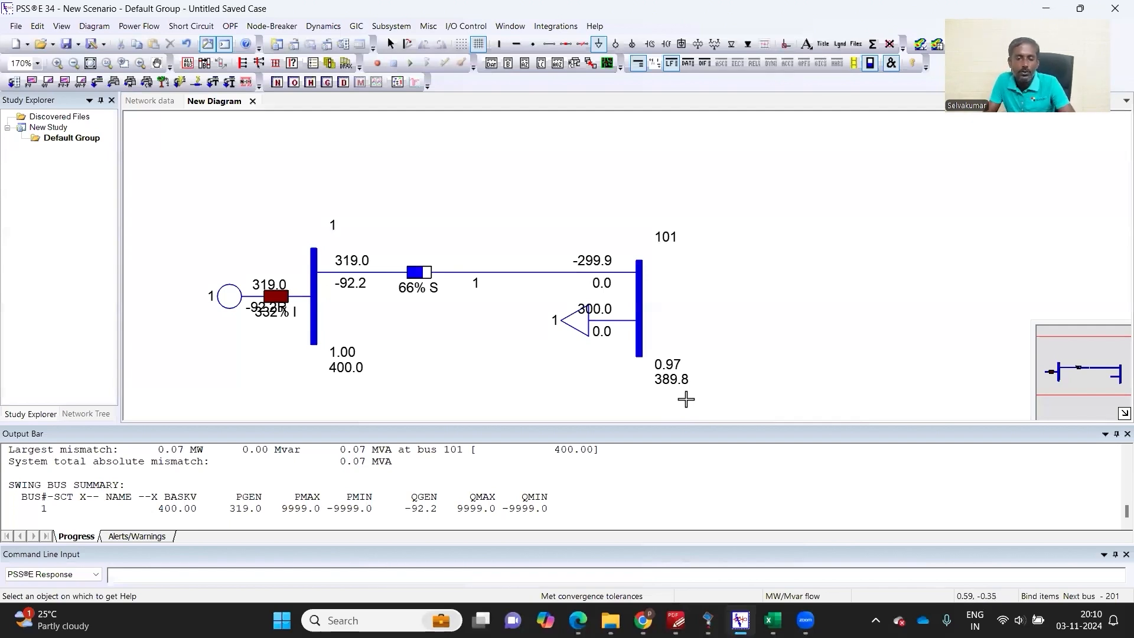
mouse_move(623, 328)
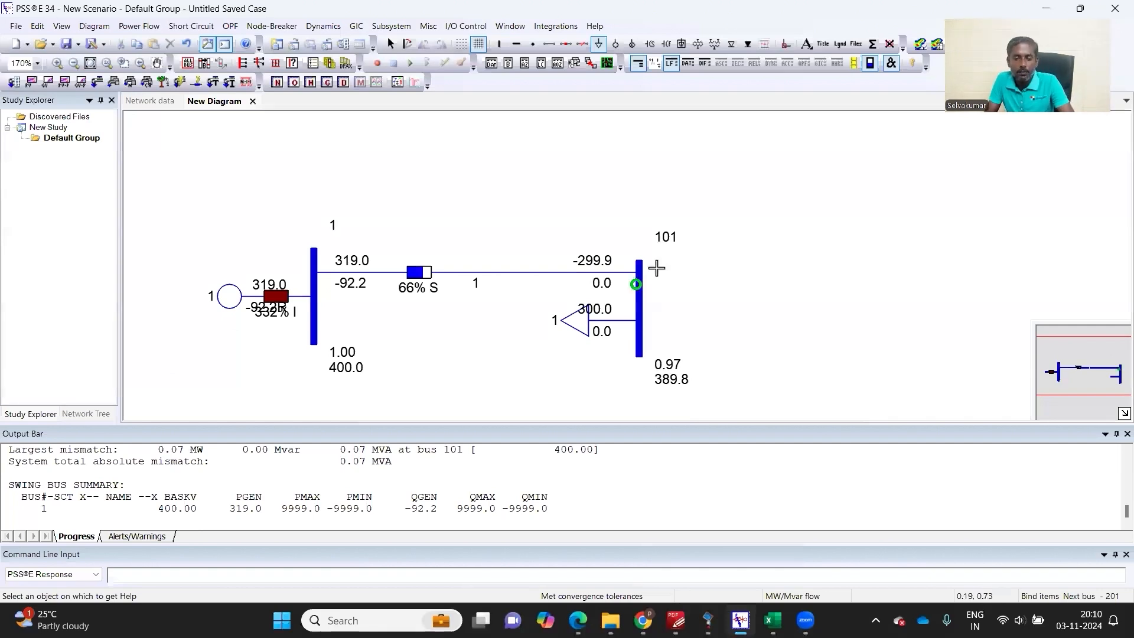
mouse_move(613, 175)
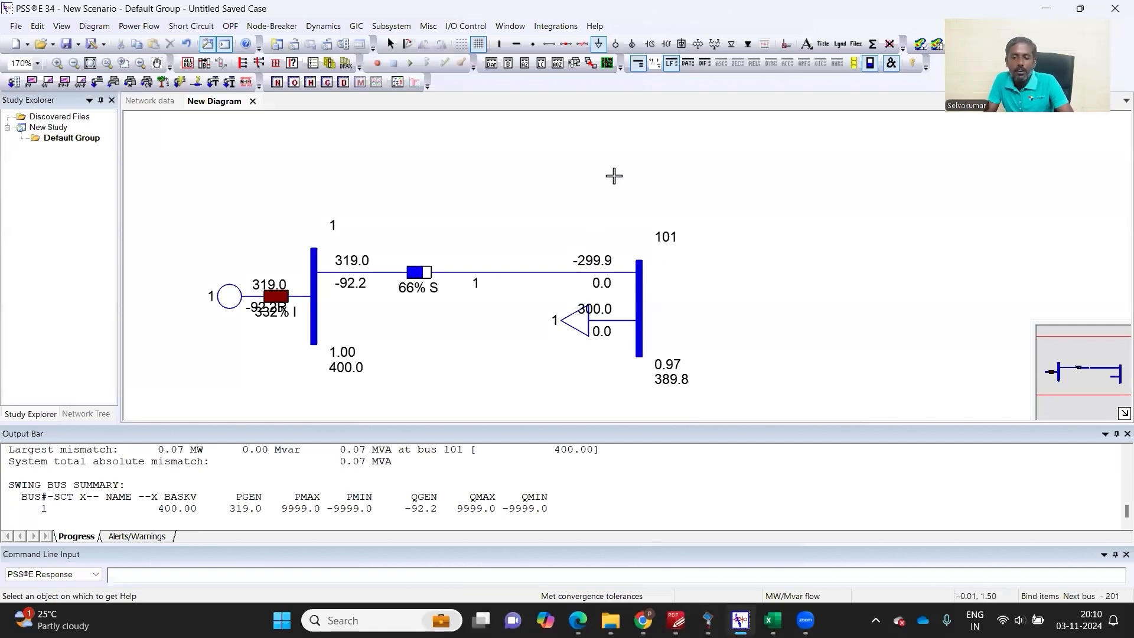